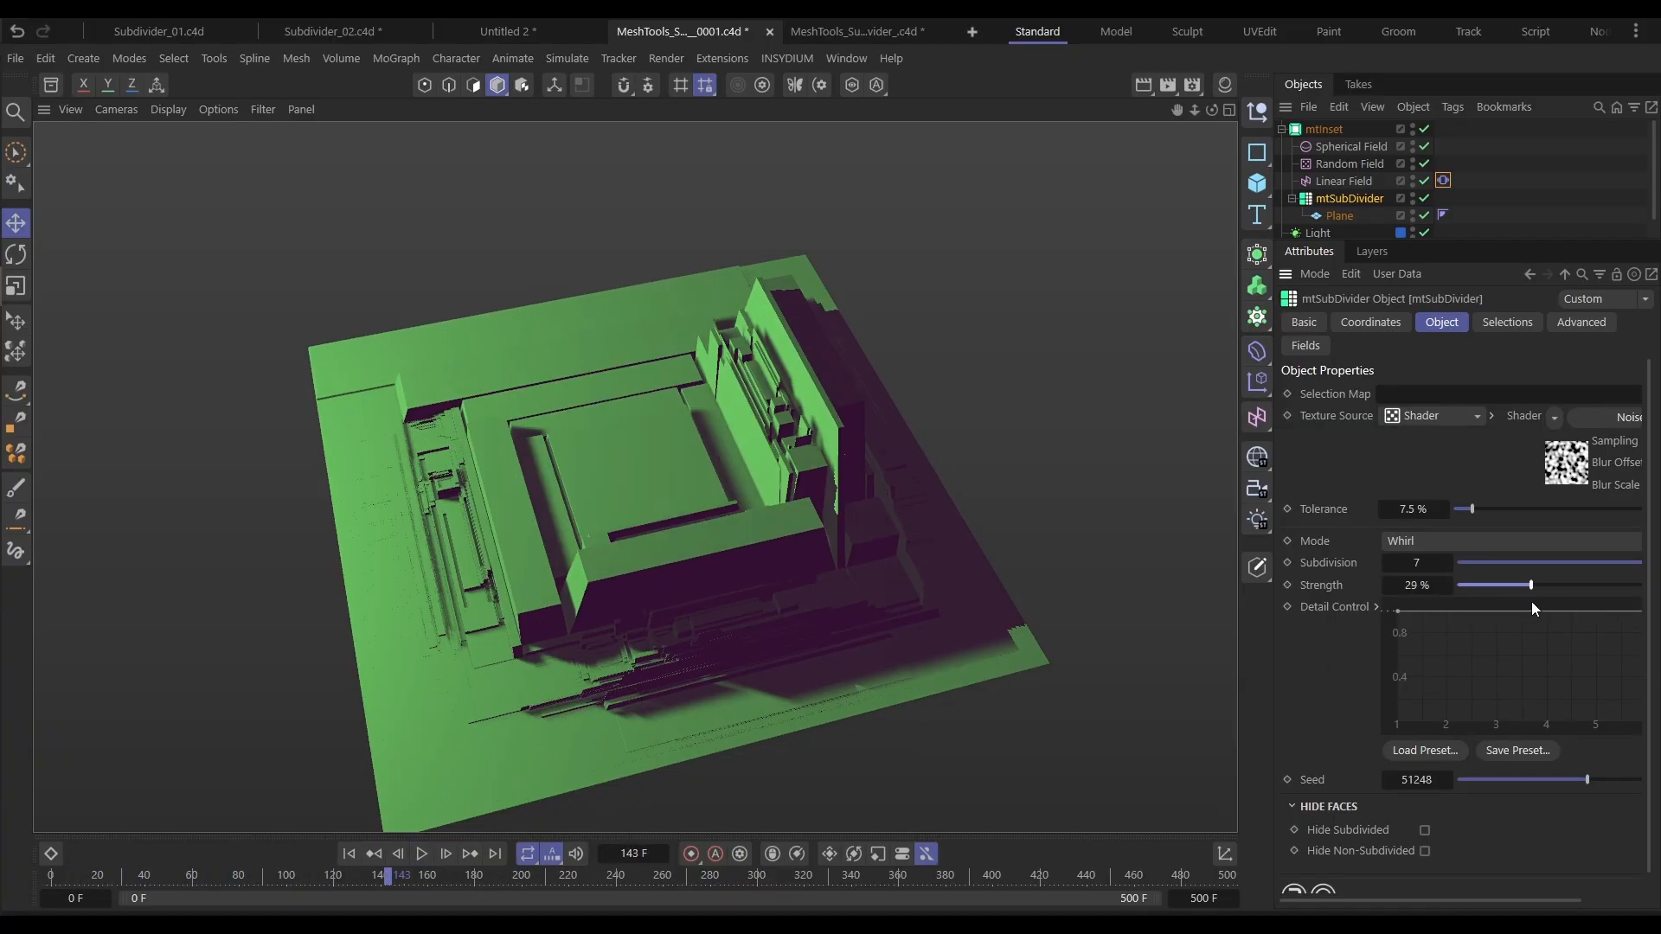
# Set the 400 cm plane's Height Segments to 10, keeping 1 width segment
pyautogui.moveTo(1528, 585); pyautogui.dragTo(1616, 584)
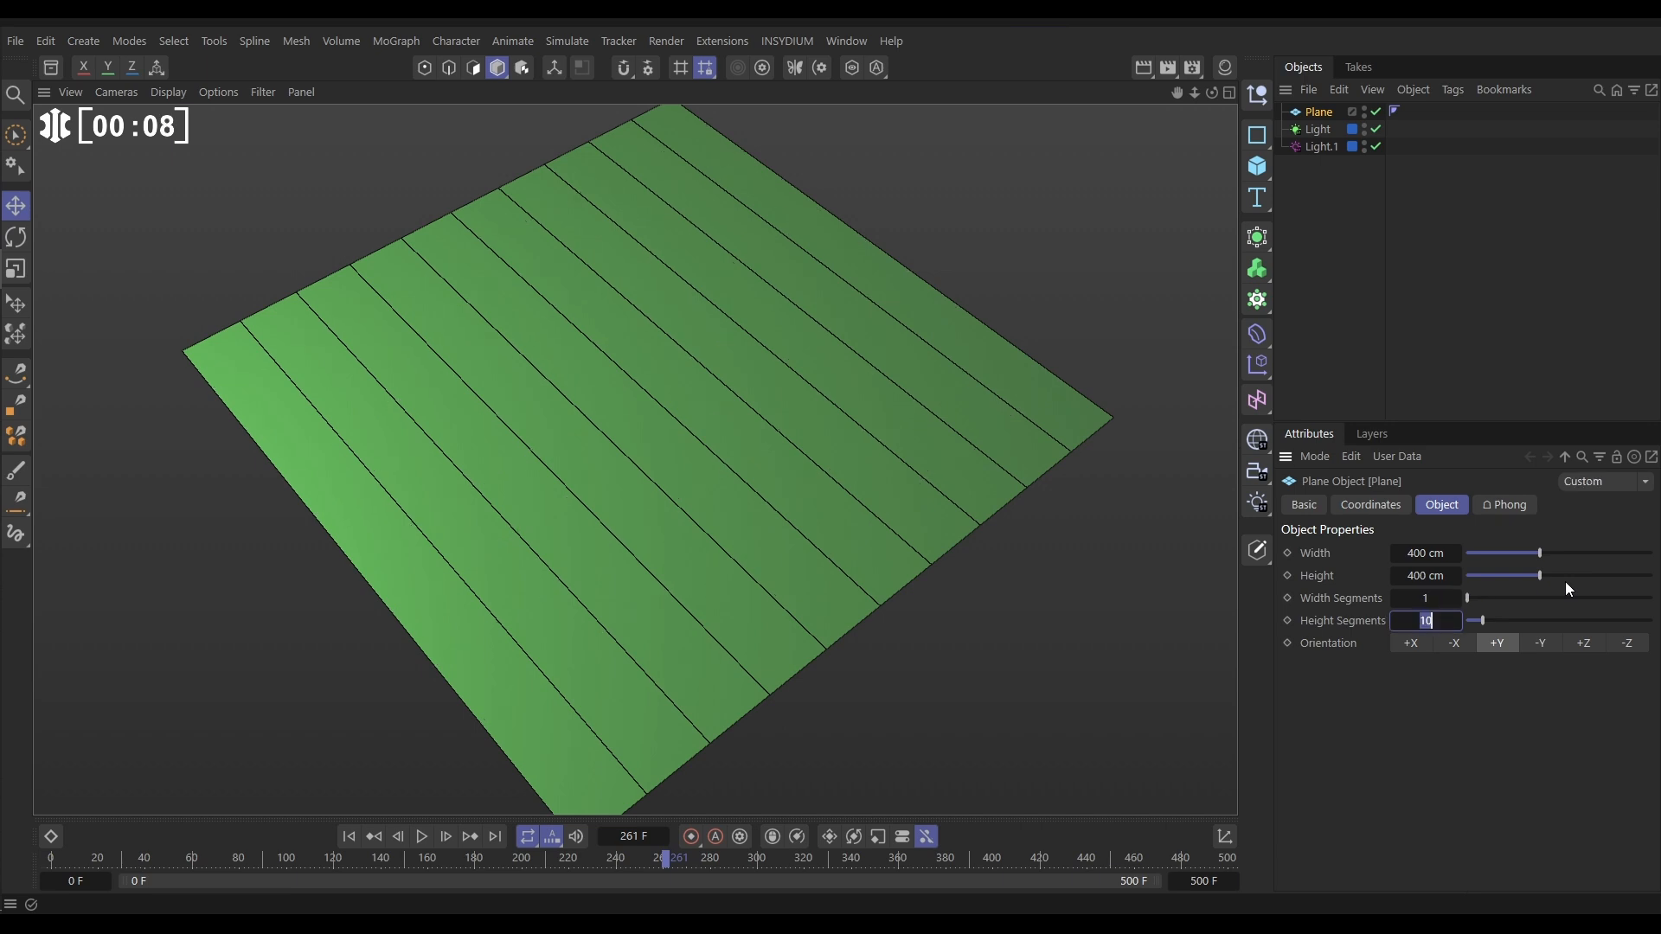
# Return Height Segments to 1 and add an mtSubDivider generator from INSYDIUM MeshTools
pyautogui.write('1')
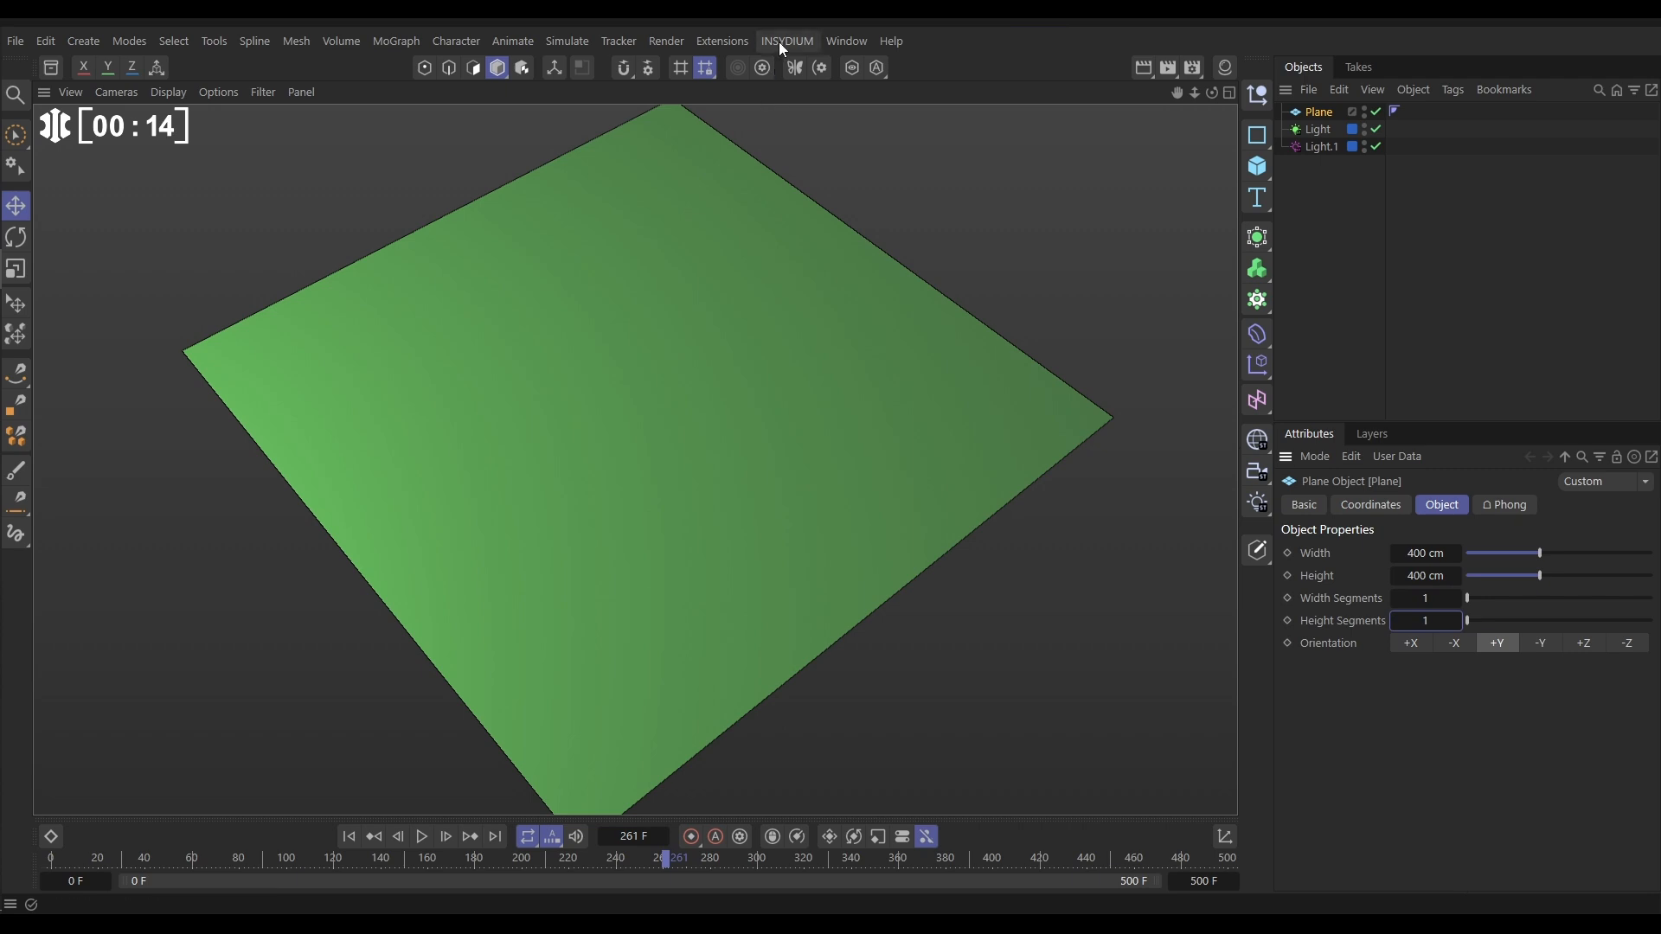
pyautogui.click(787, 41)
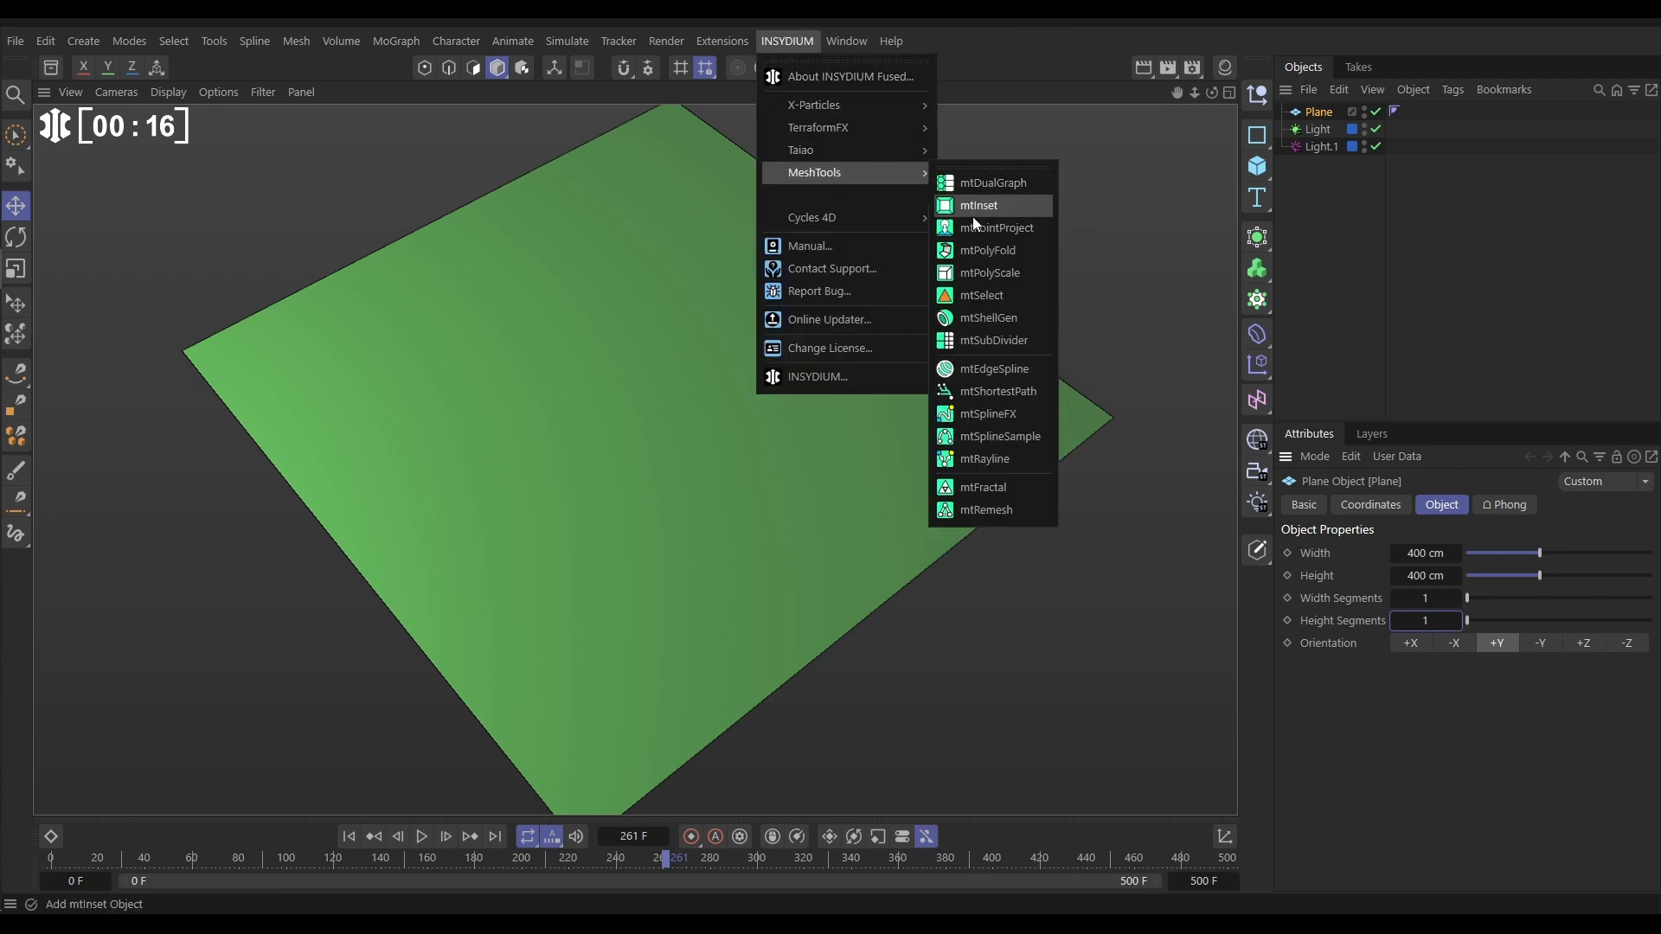
pyautogui.click(992, 340)
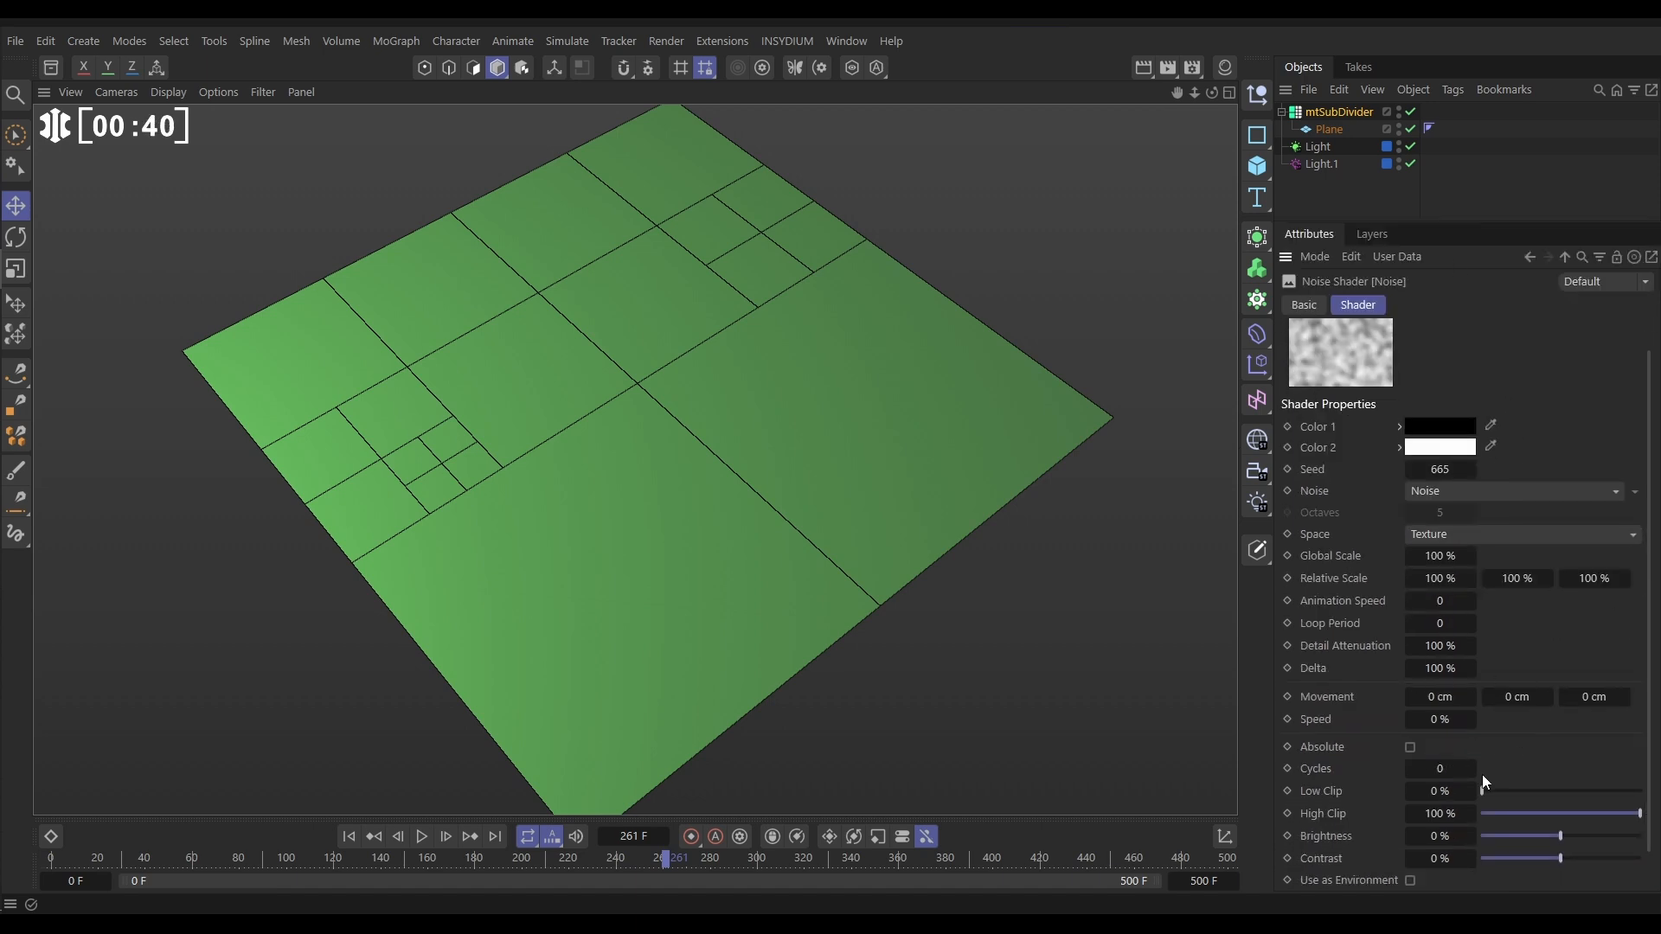
# Clip the noise to 35%/65%, lower subdivider Tolerance to 7.5%, and raise Seed to 666
pyautogui.moveTo(1483, 792); pyautogui.dragTo(1515, 791)
pyautogui.write('65')
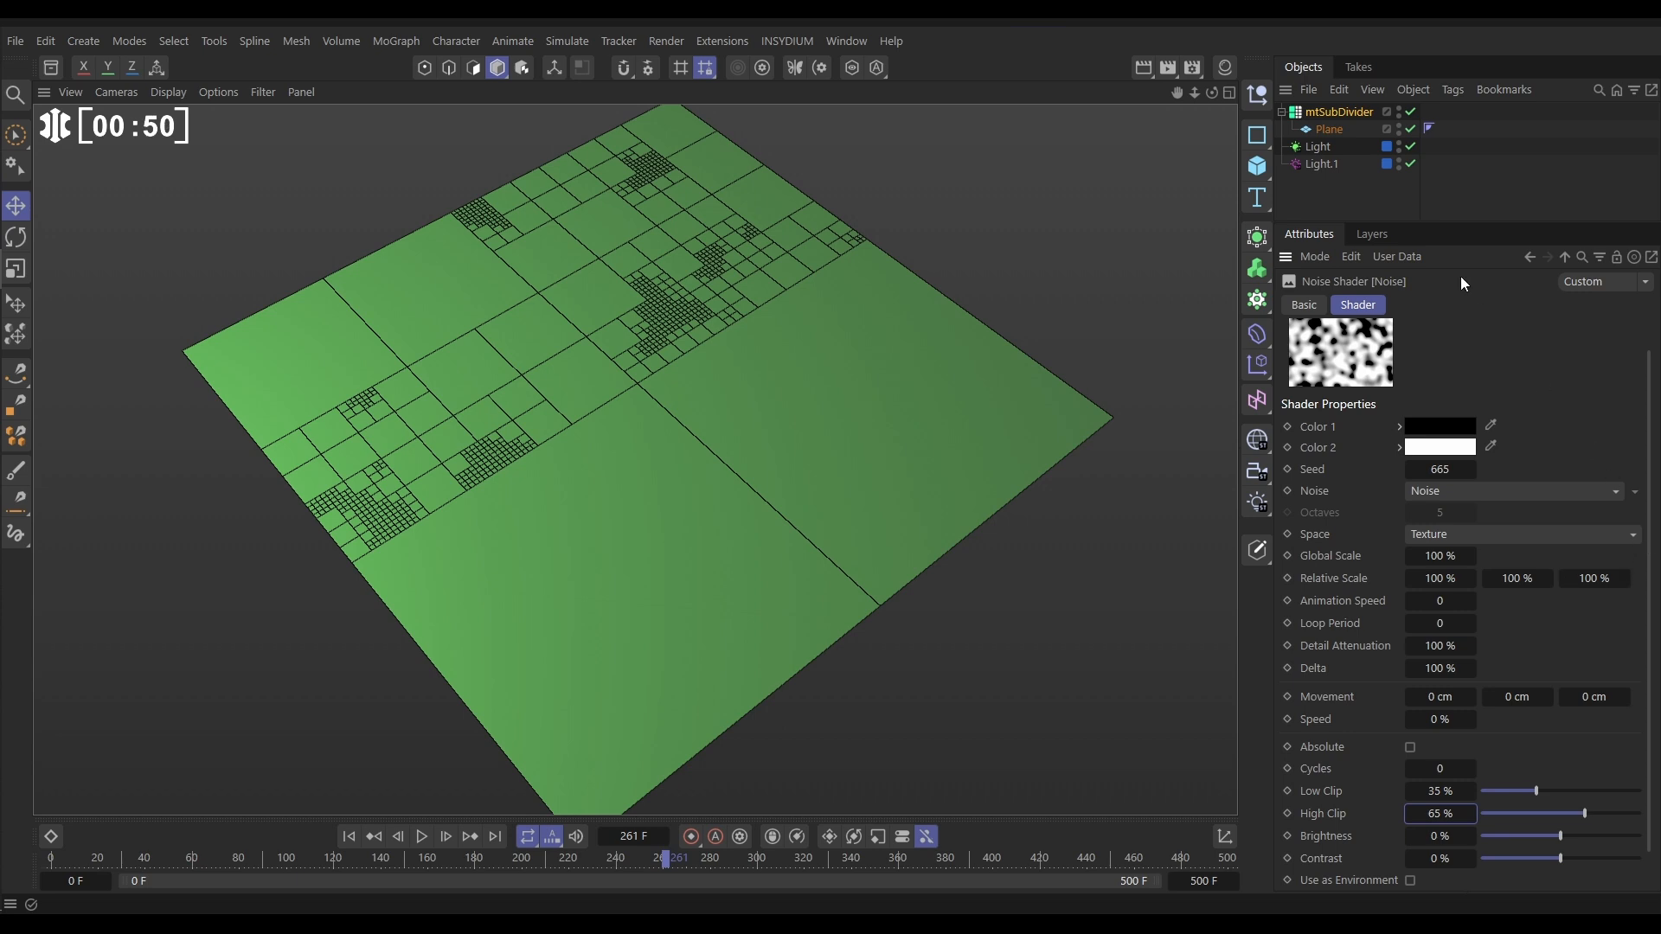
pyautogui.click(1339, 111)
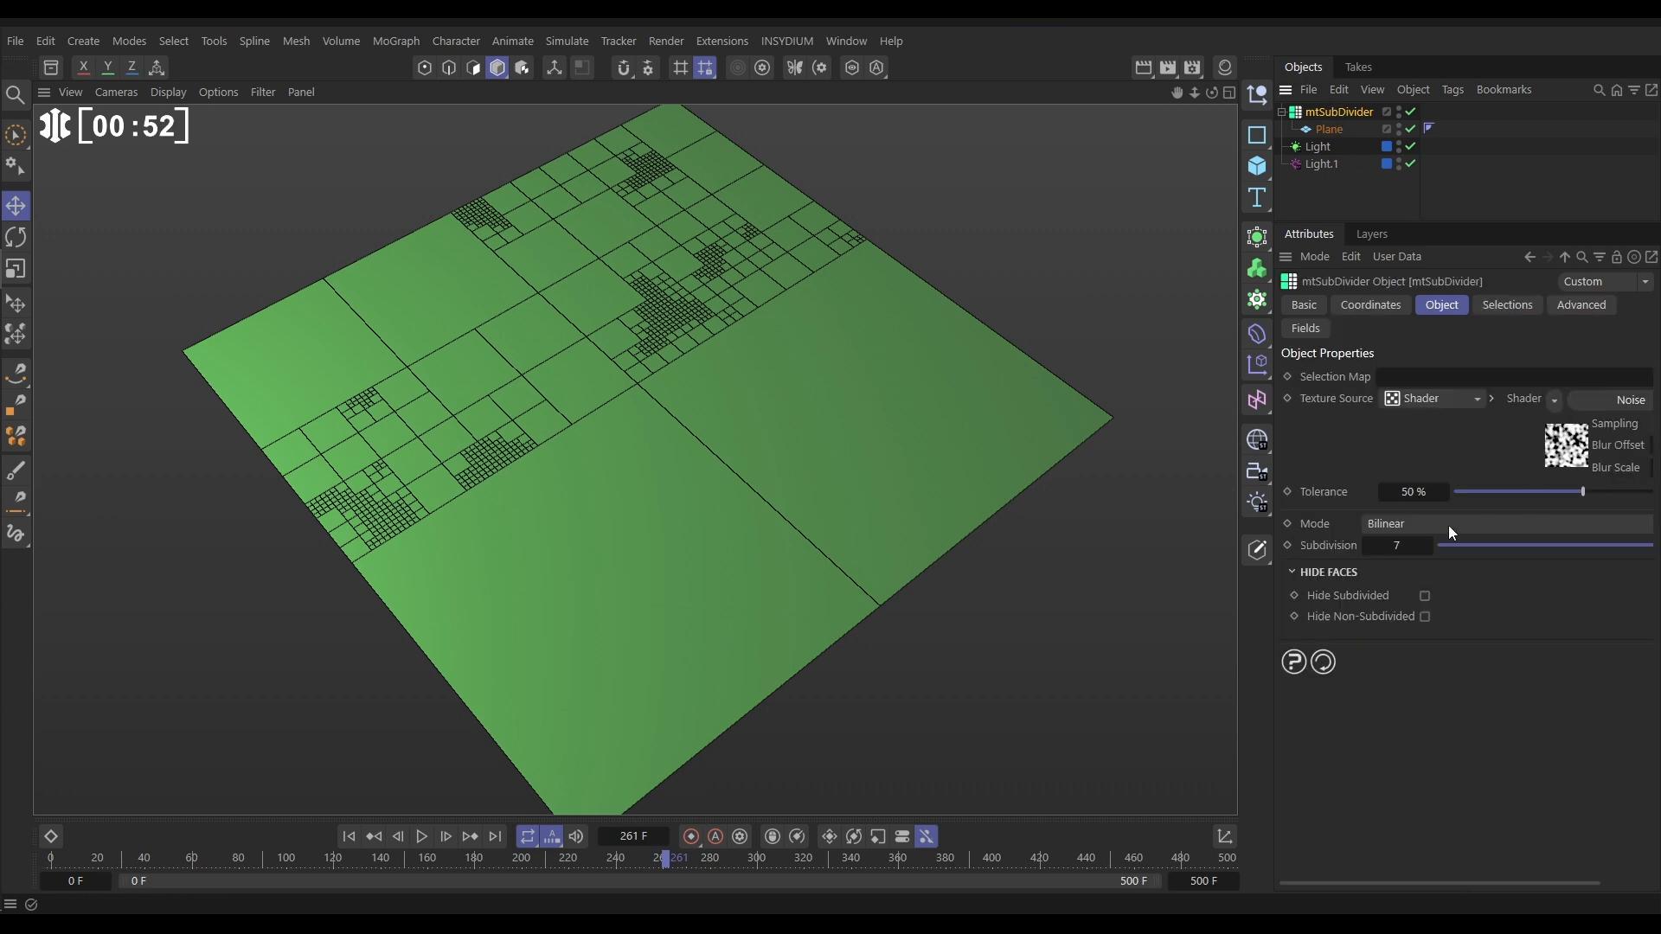
pyautogui.moveTo(1584, 492); pyautogui.dragTo(1525, 491)
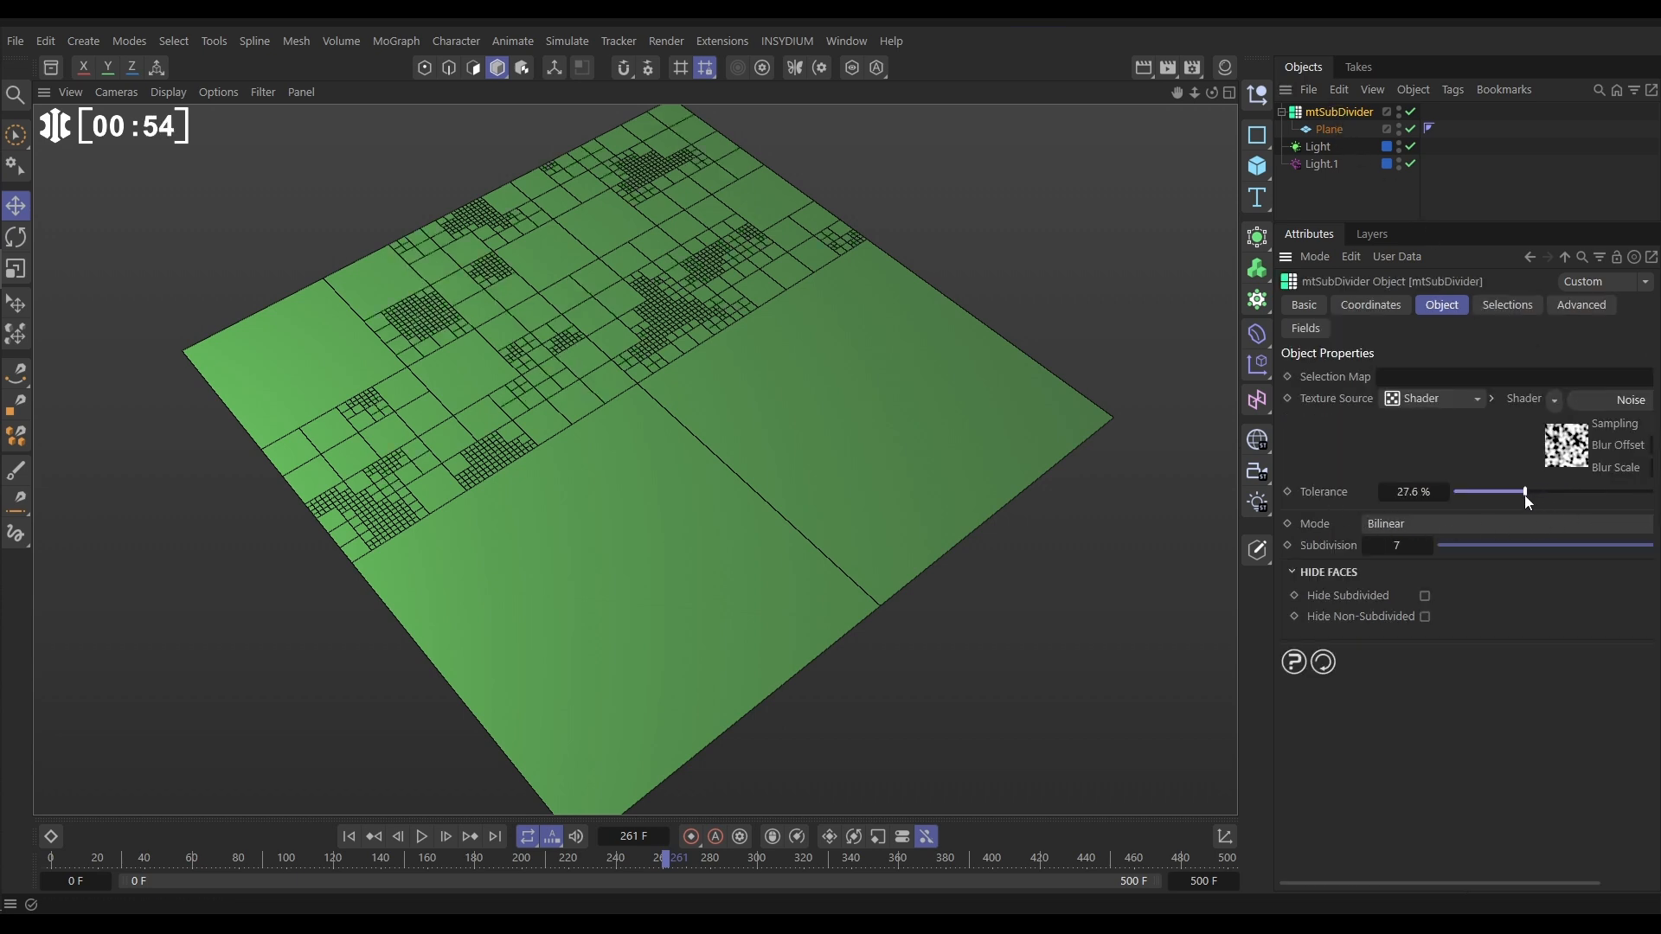
pyautogui.moveTo(1524, 492); pyautogui.dragTo(1469, 492)
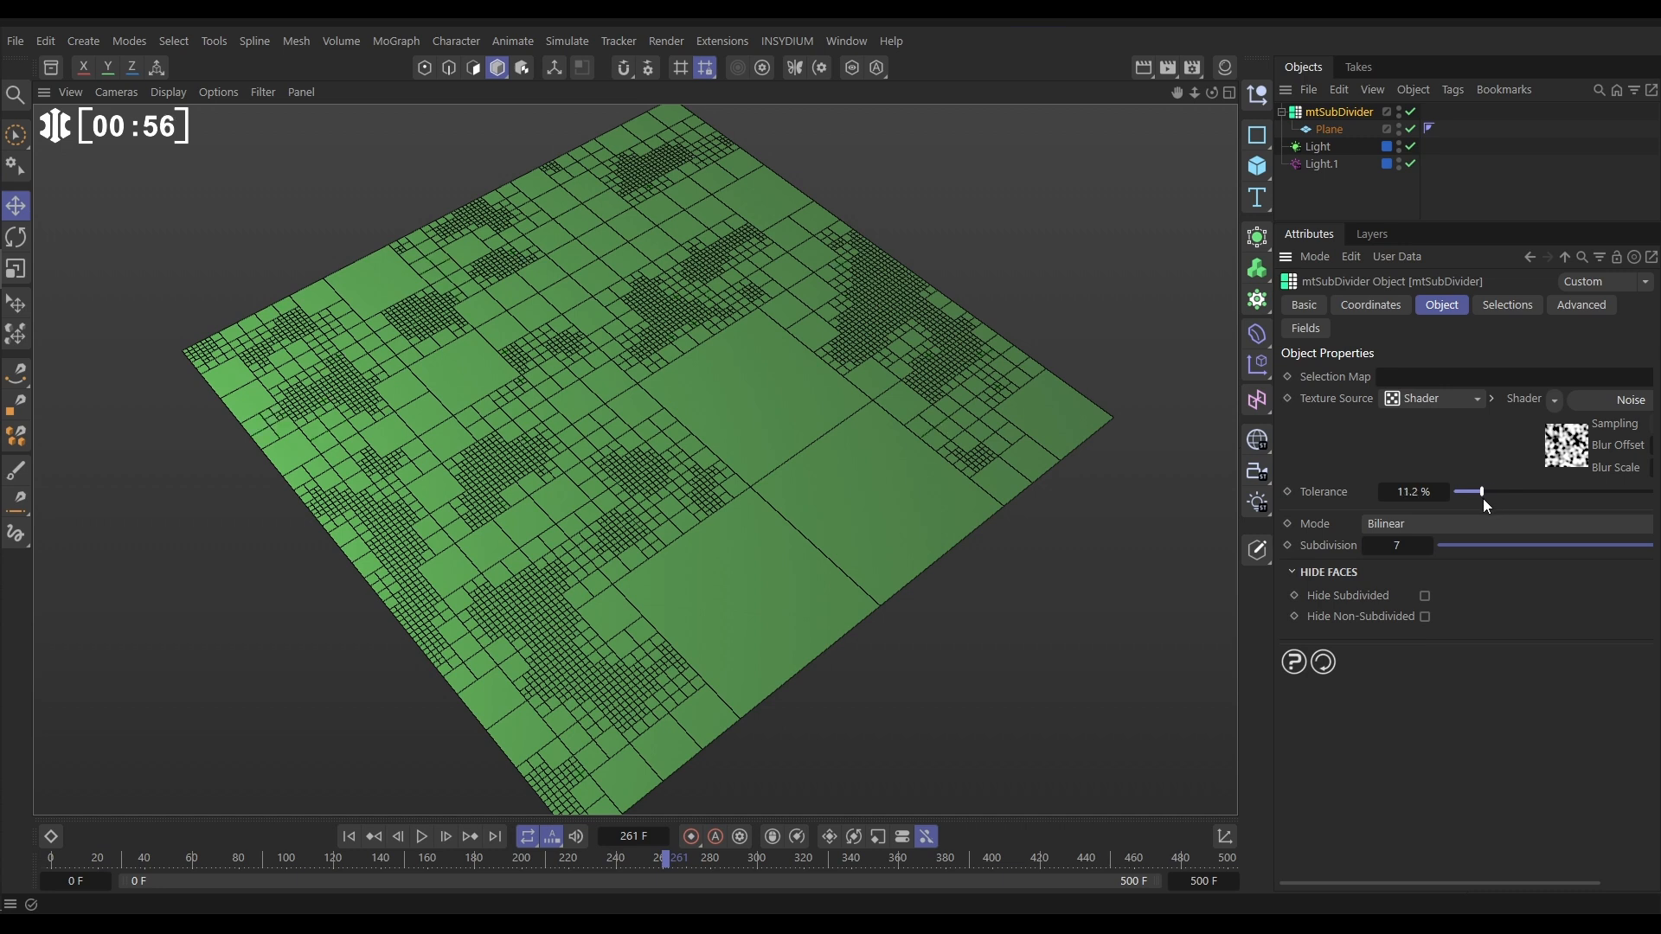
pyautogui.moveTo(1488, 491); pyautogui.dragTo(1467, 491)
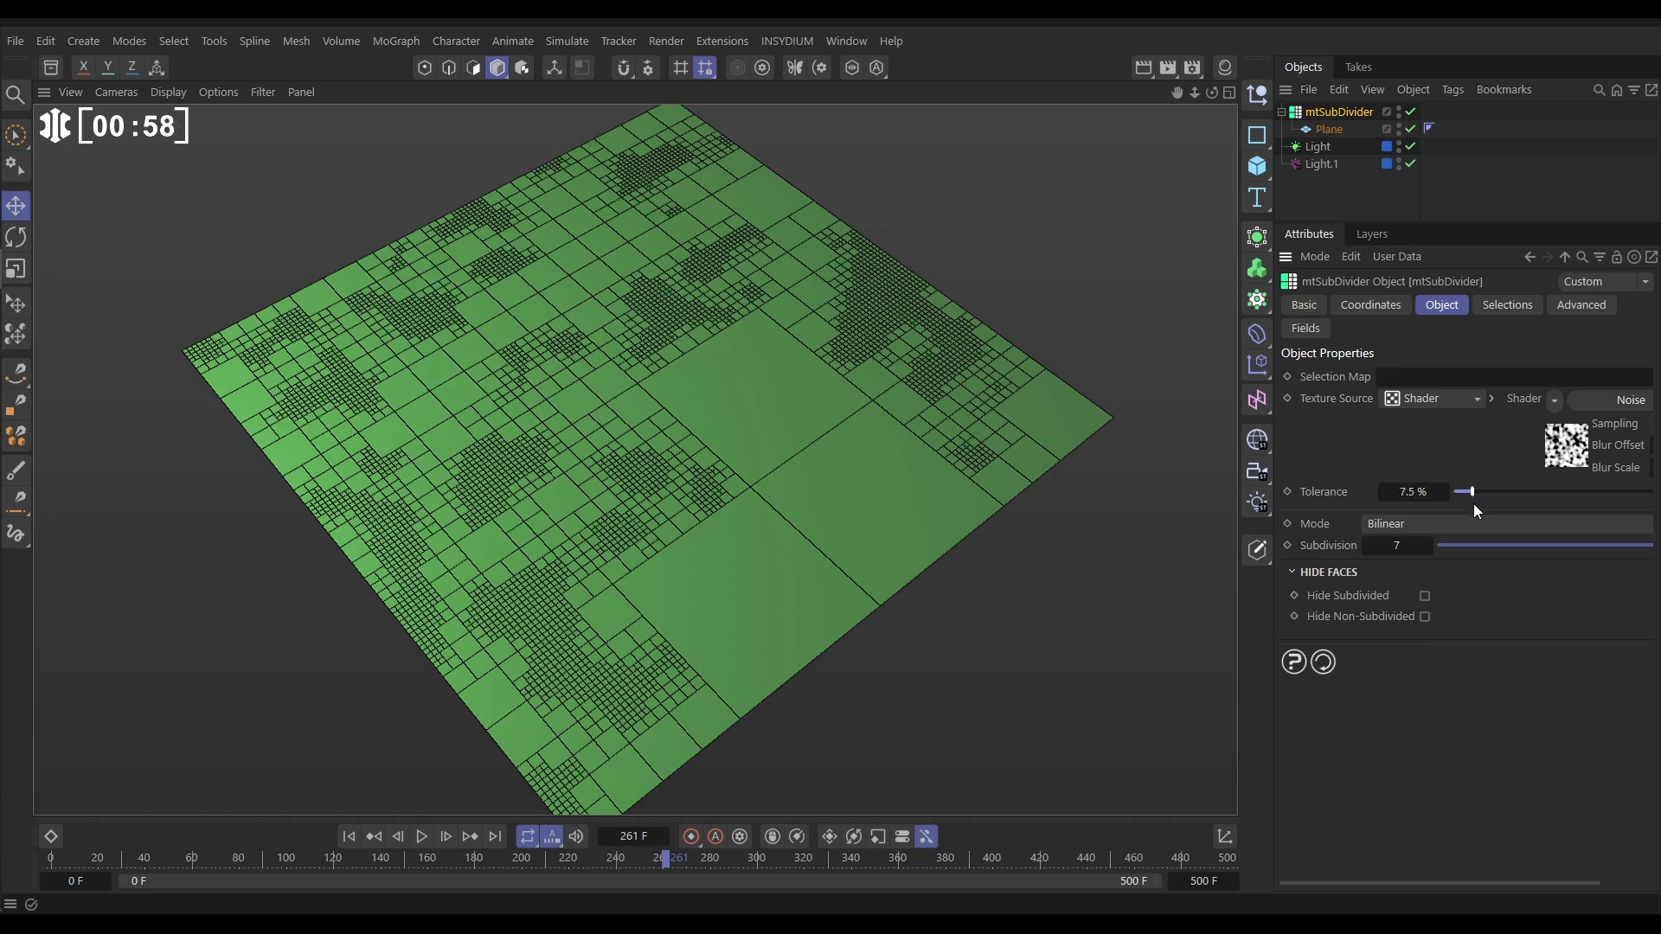
pyautogui.moveTo(721, 532)
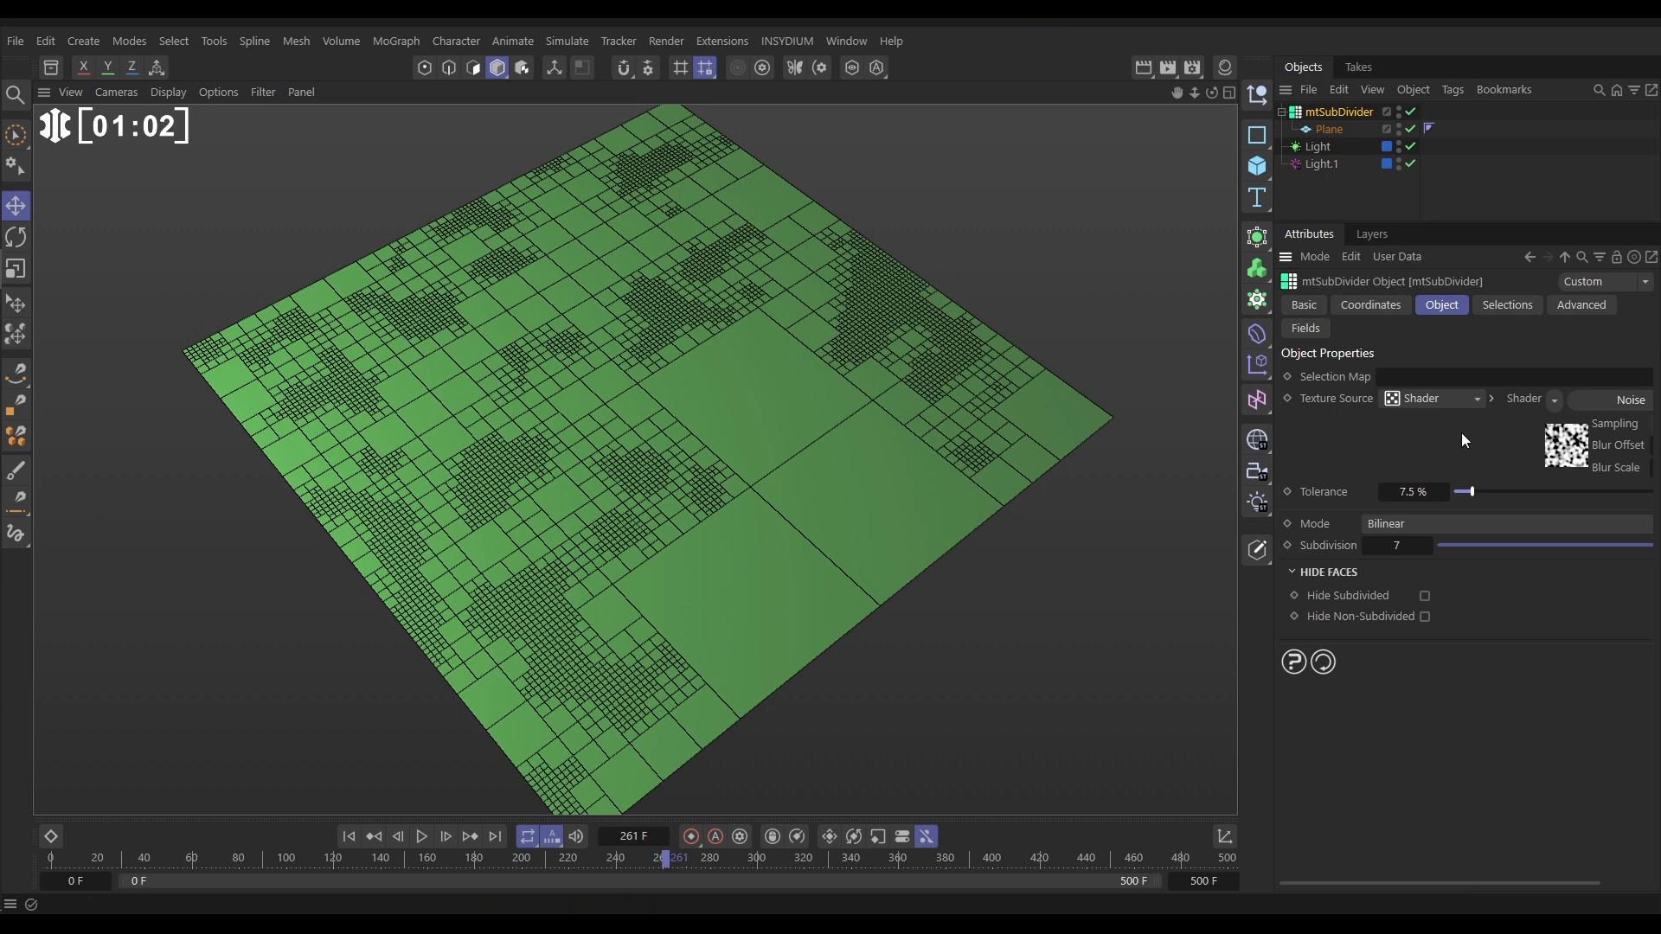
pyautogui.click(1629, 401)
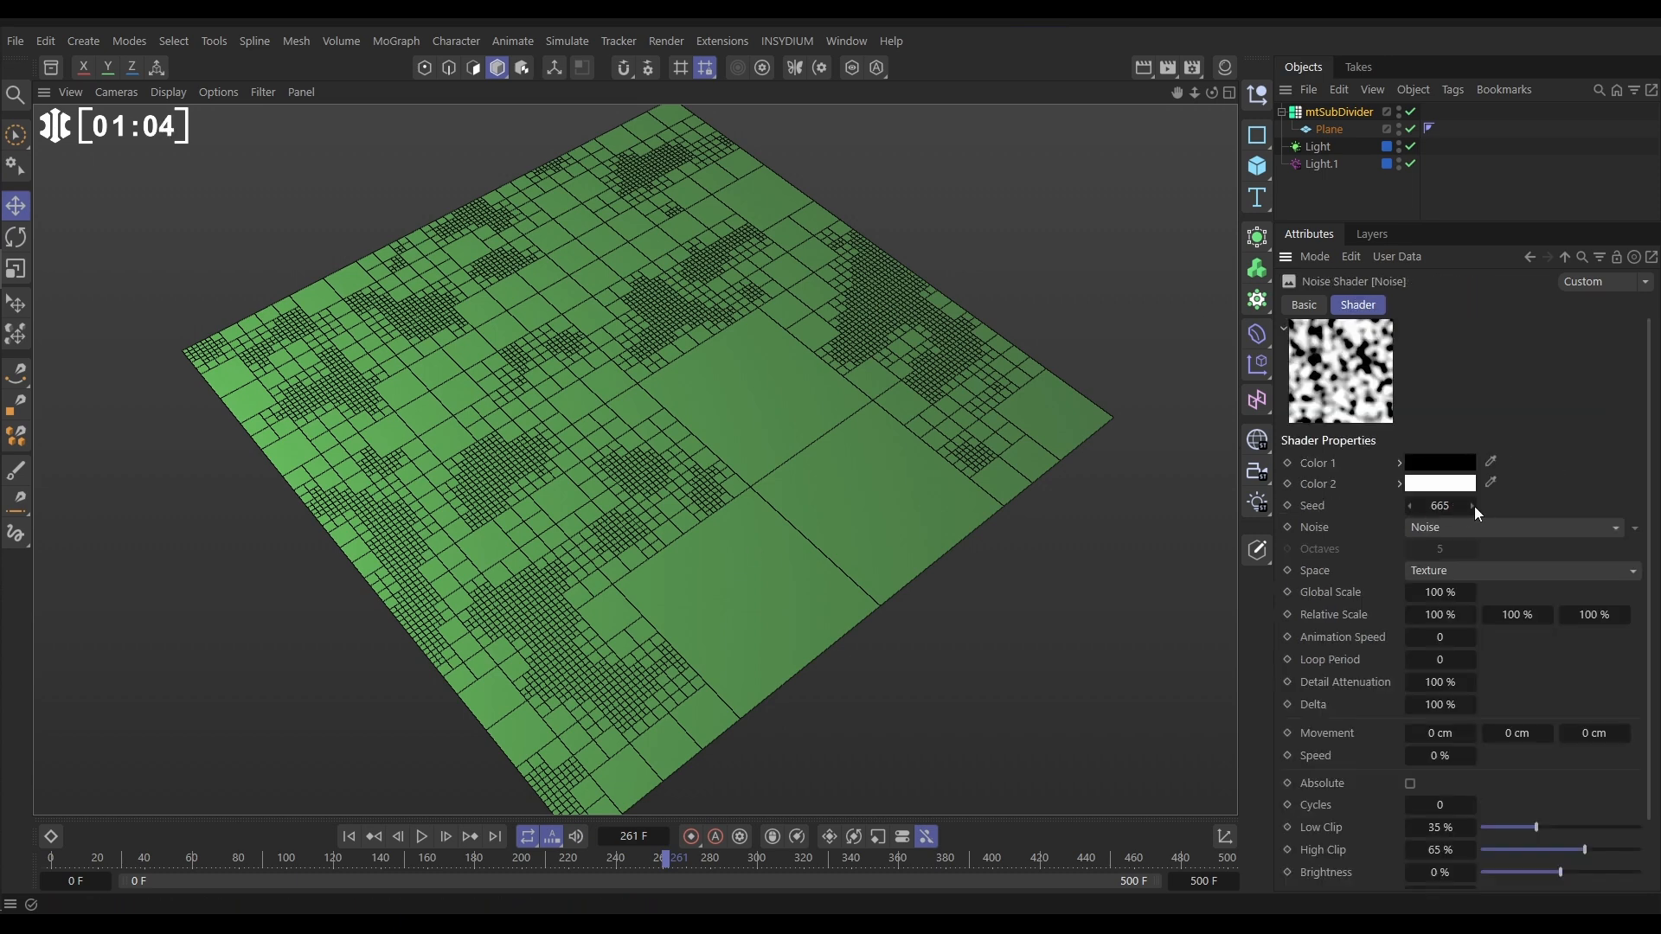
pyautogui.click(1471, 505)
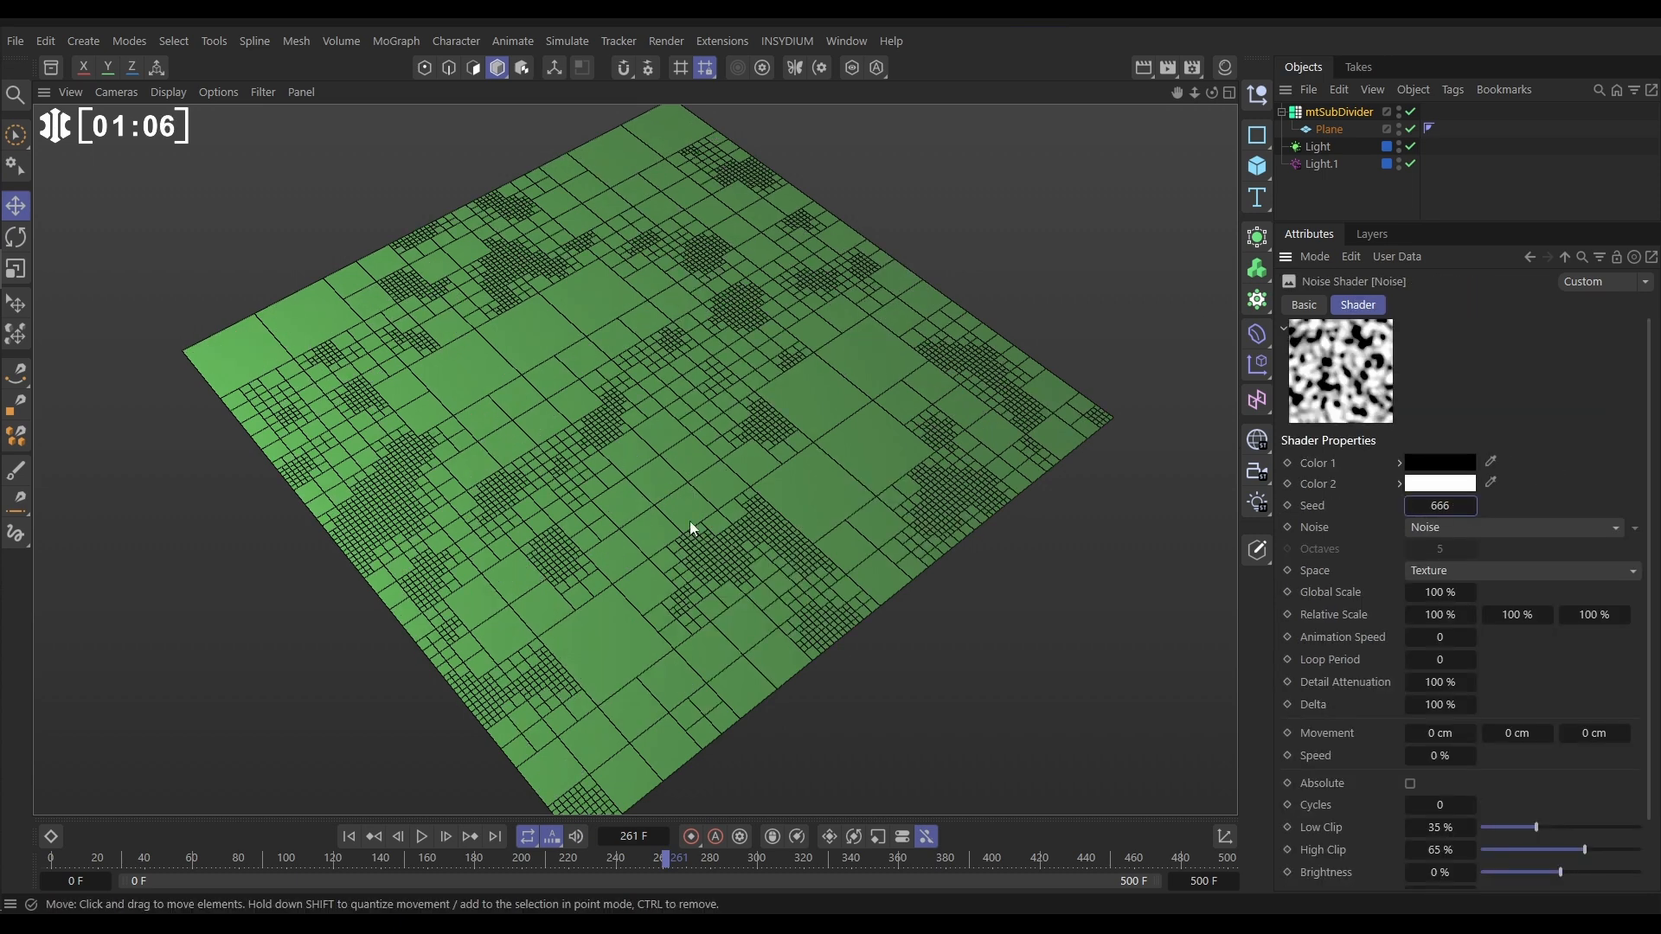
# Wrap the subdivider in an mtInset with Amount 33% and Offset 100
pyautogui.click(1338, 111)
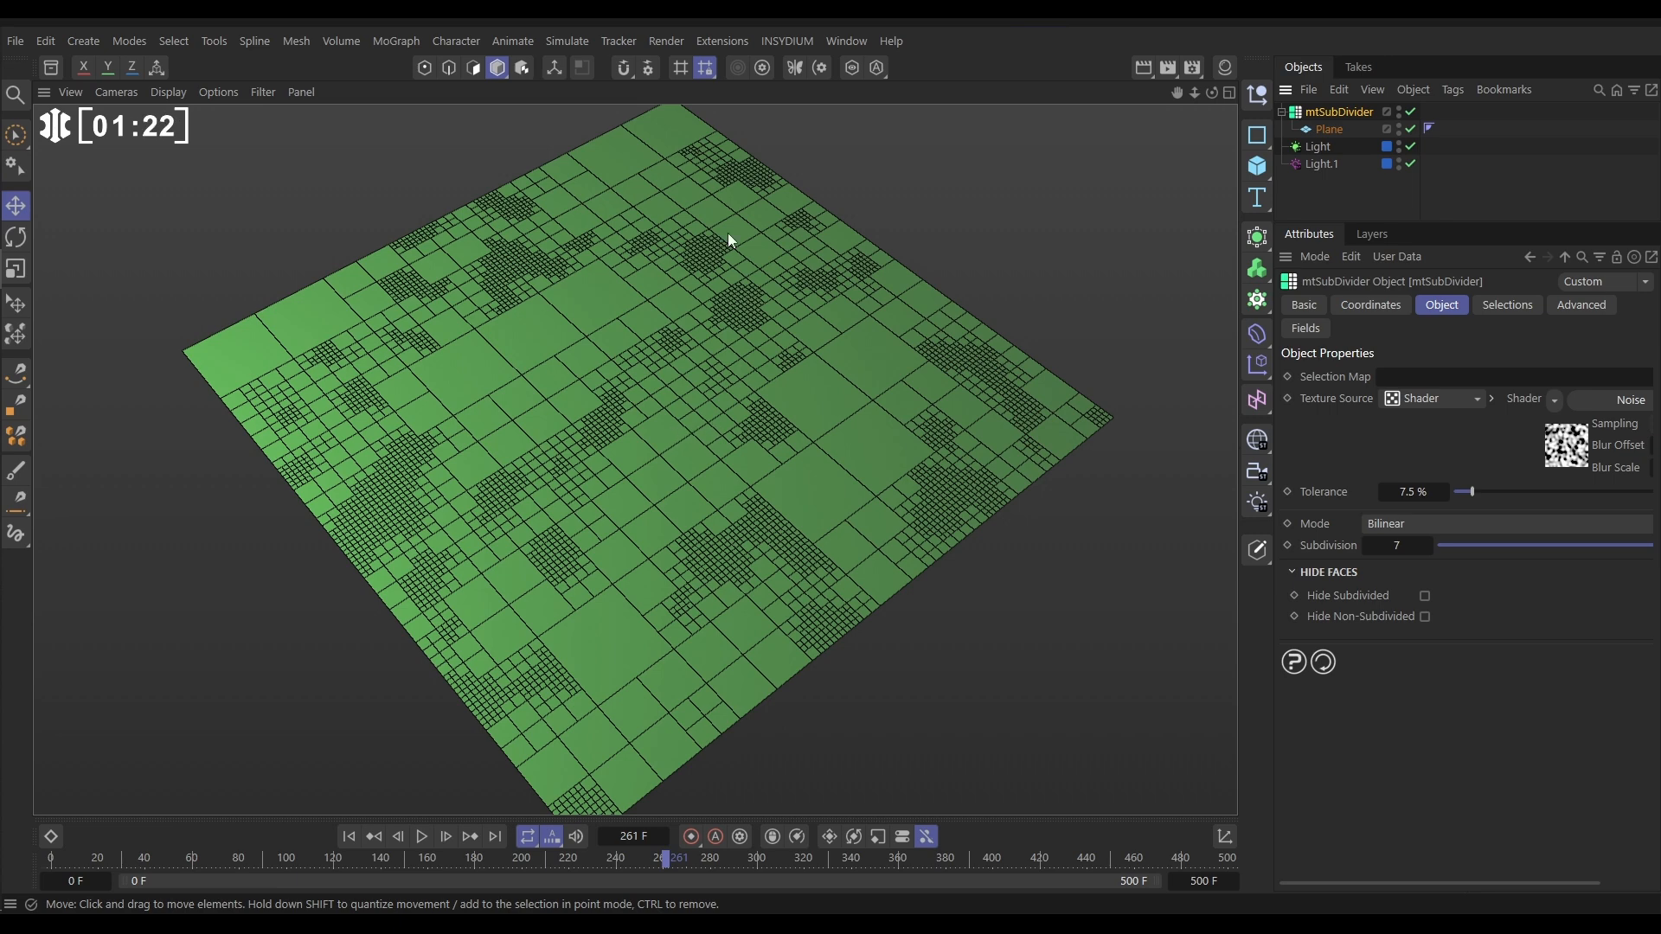
pyautogui.click(786, 41)
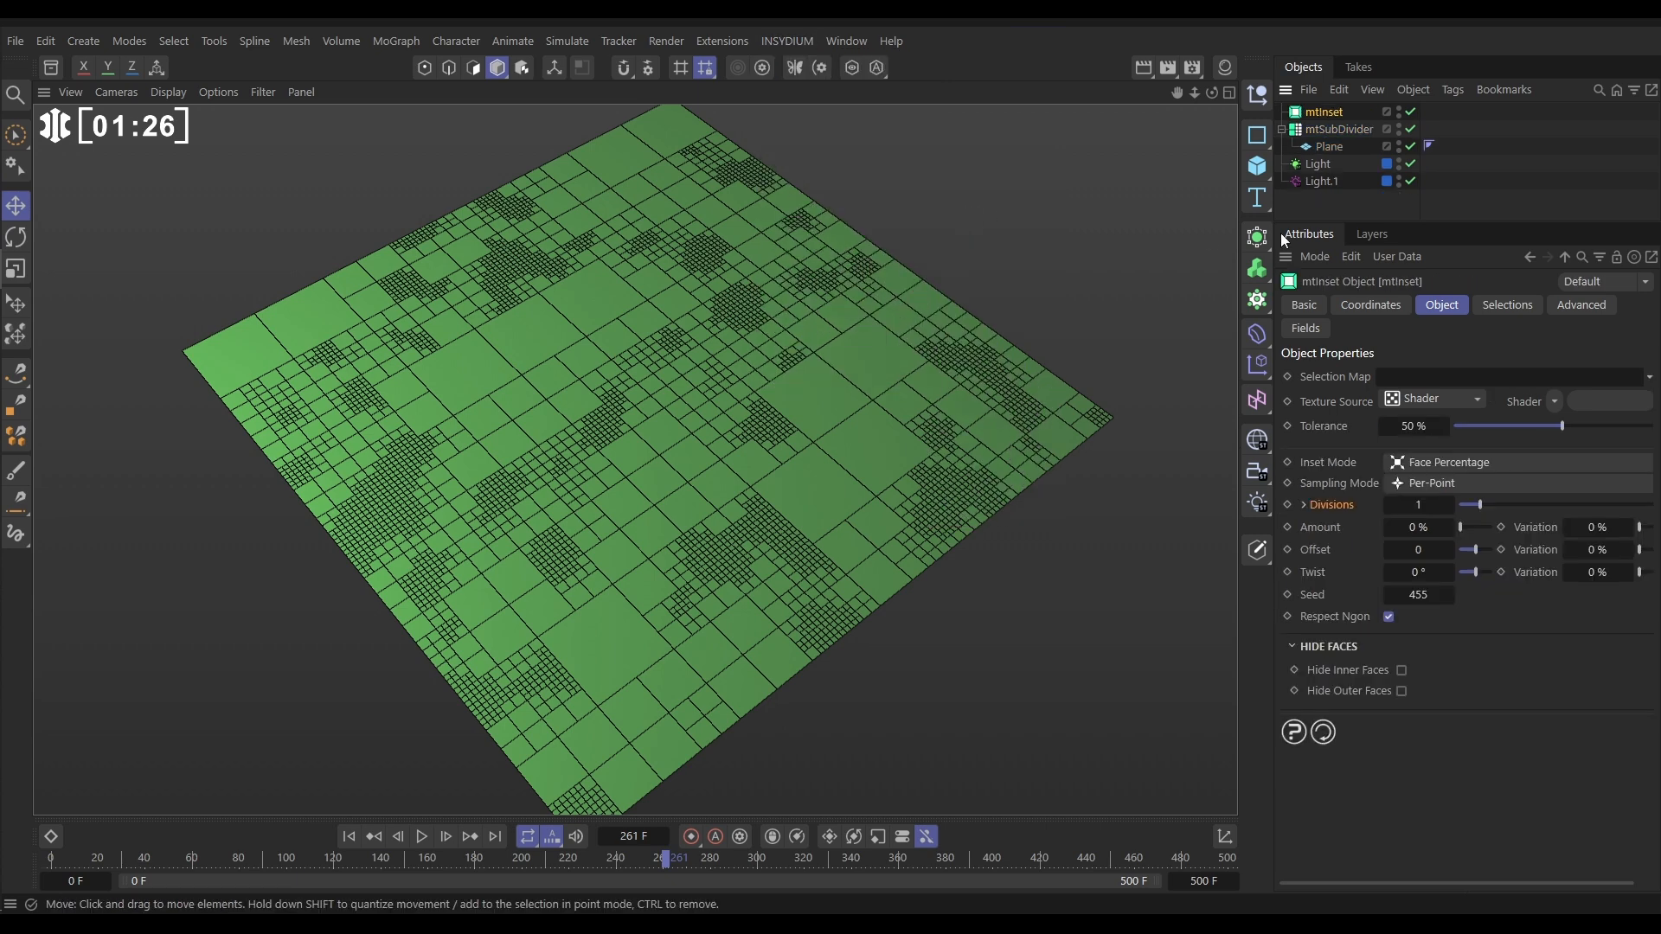
pyautogui.click(1340, 128)
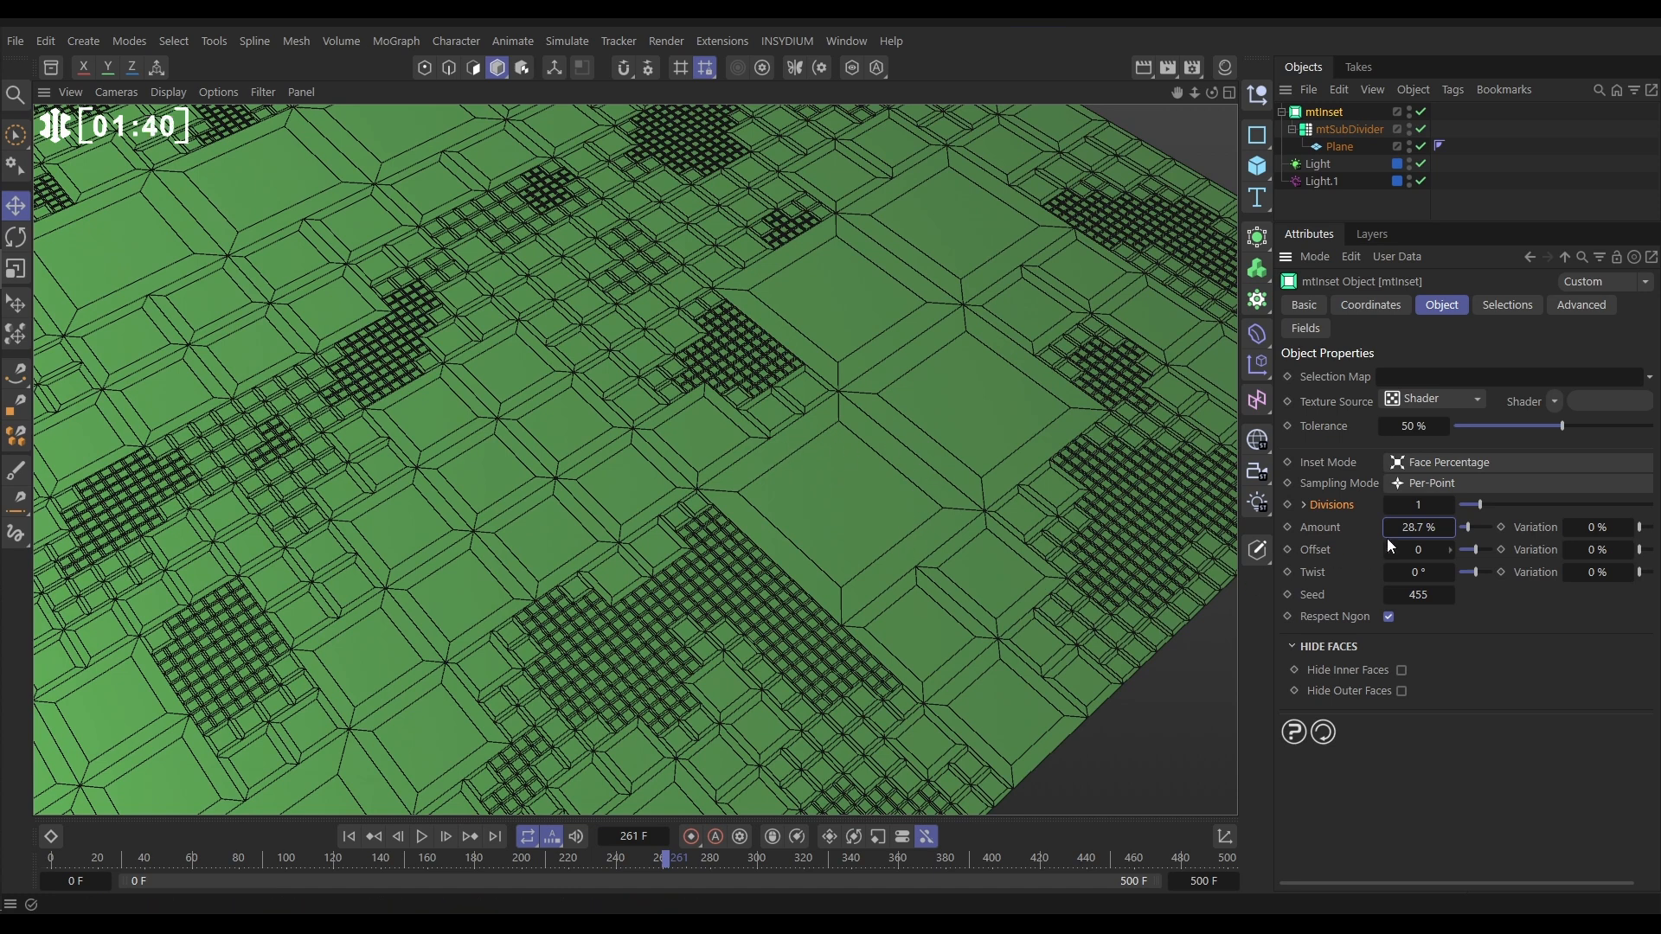
pyautogui.moveTo(1389, 543); pyautogui.dragTo(1417, 527)
pyautogui.write('33')
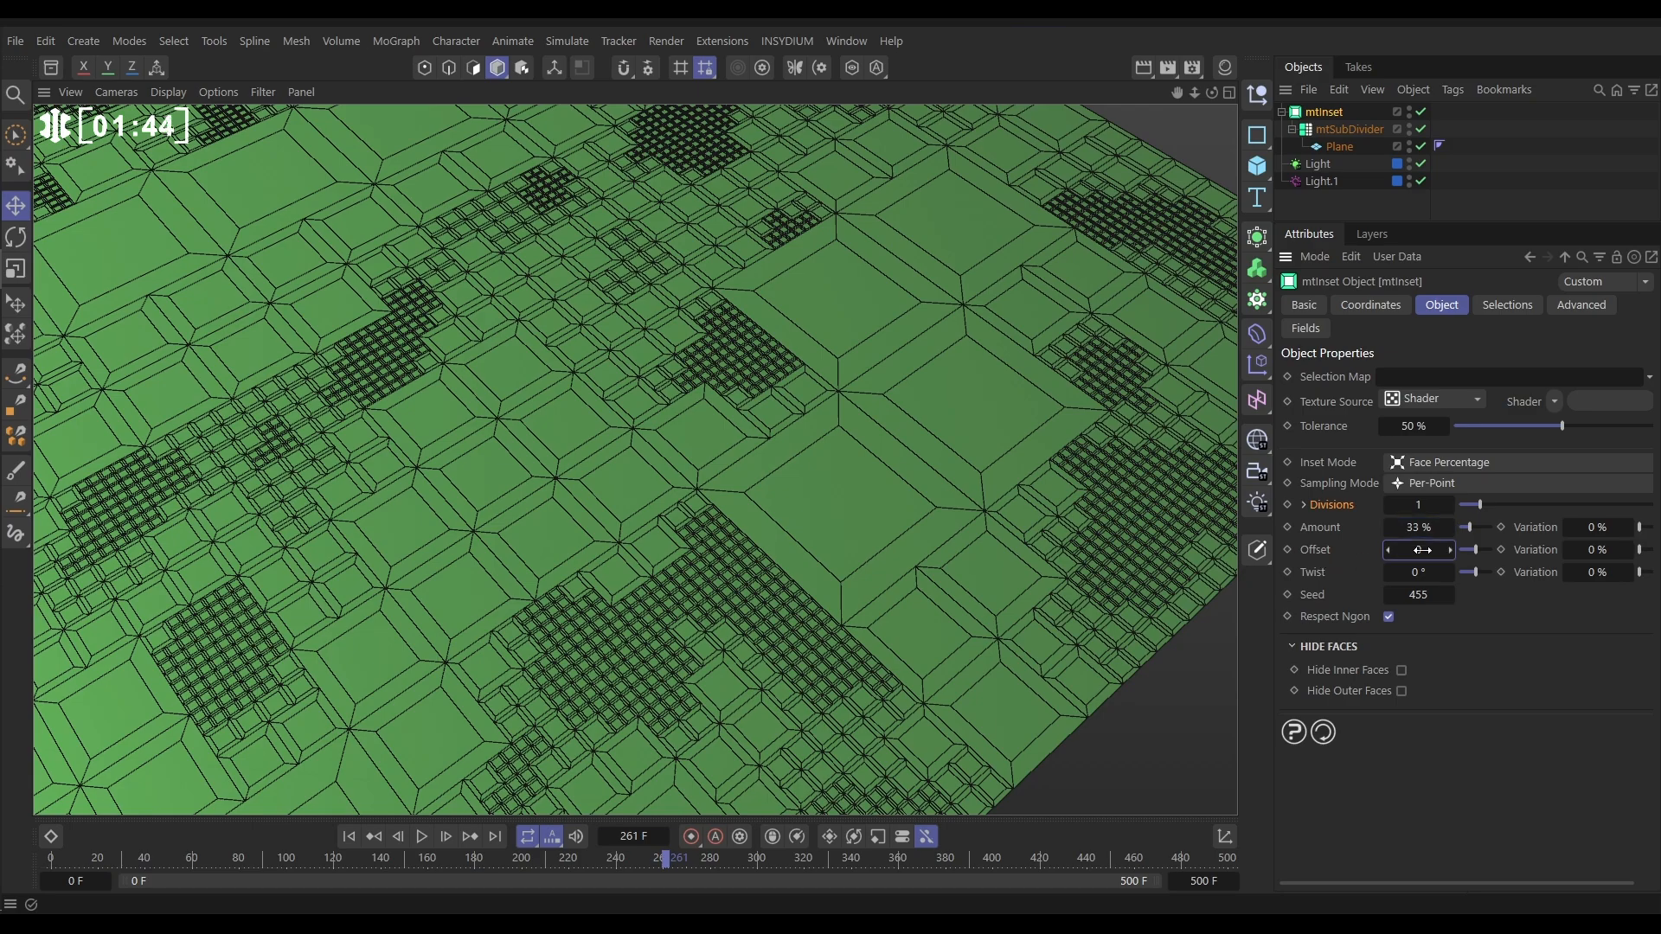
pyautogui.moveTo(1420, 549); pyautogui.dragTo(1473, 549)
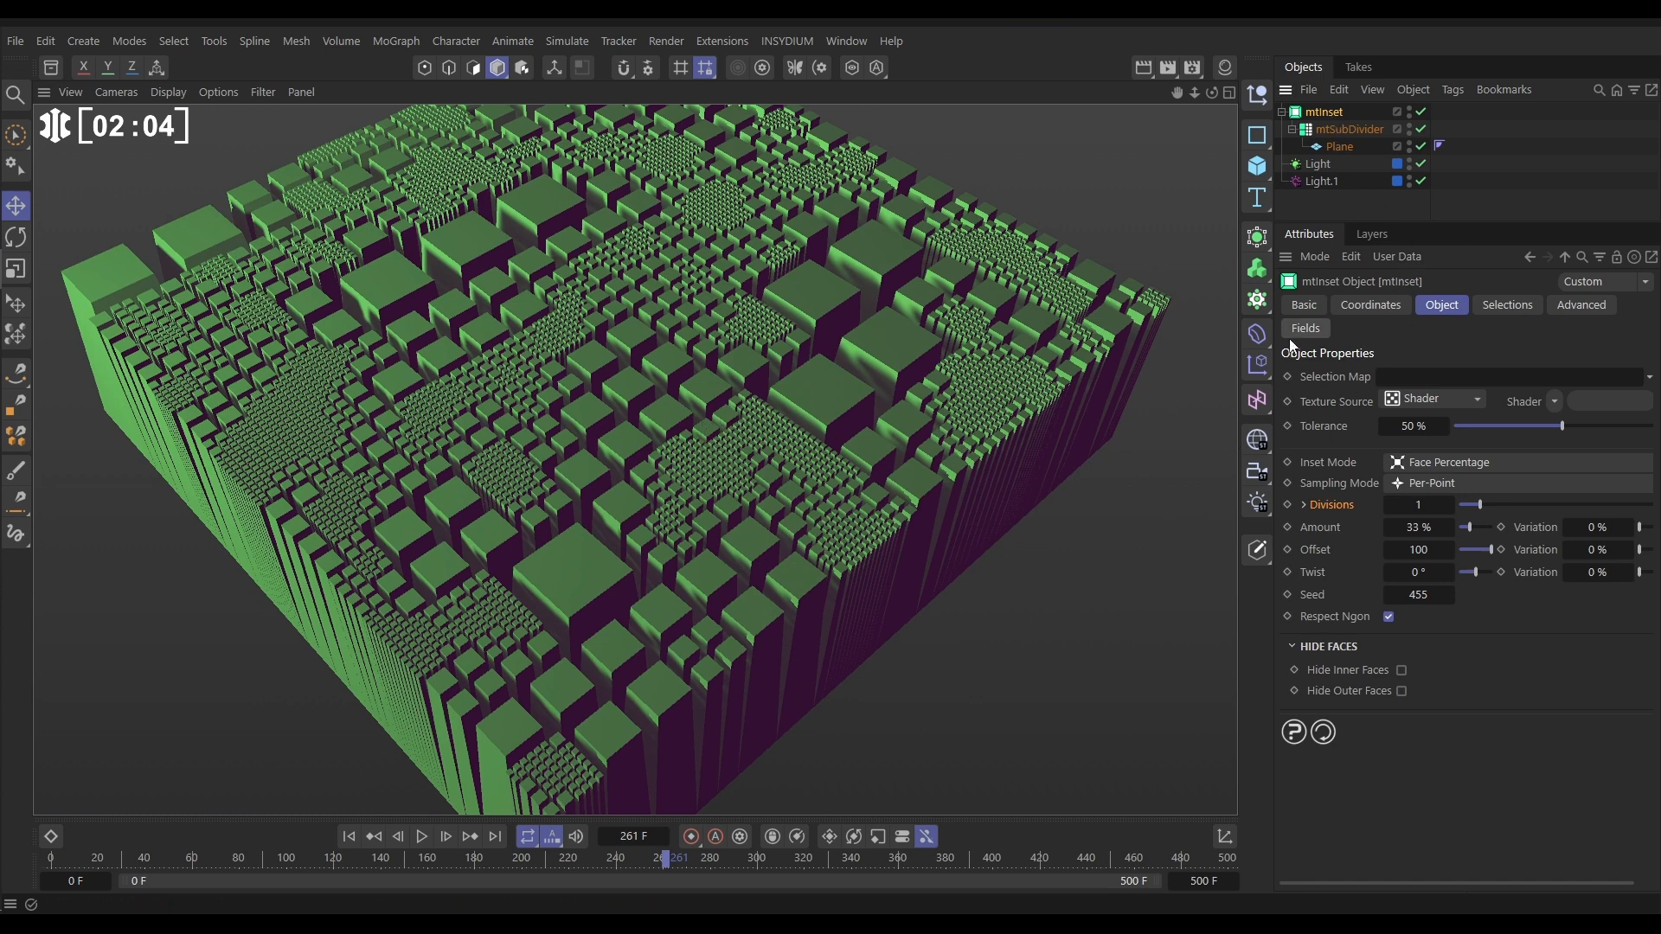
# Add a 180 cm Linear Field to the mtInset fields with Contour Mode set to Curve
pyautogui.click(1306, 329)
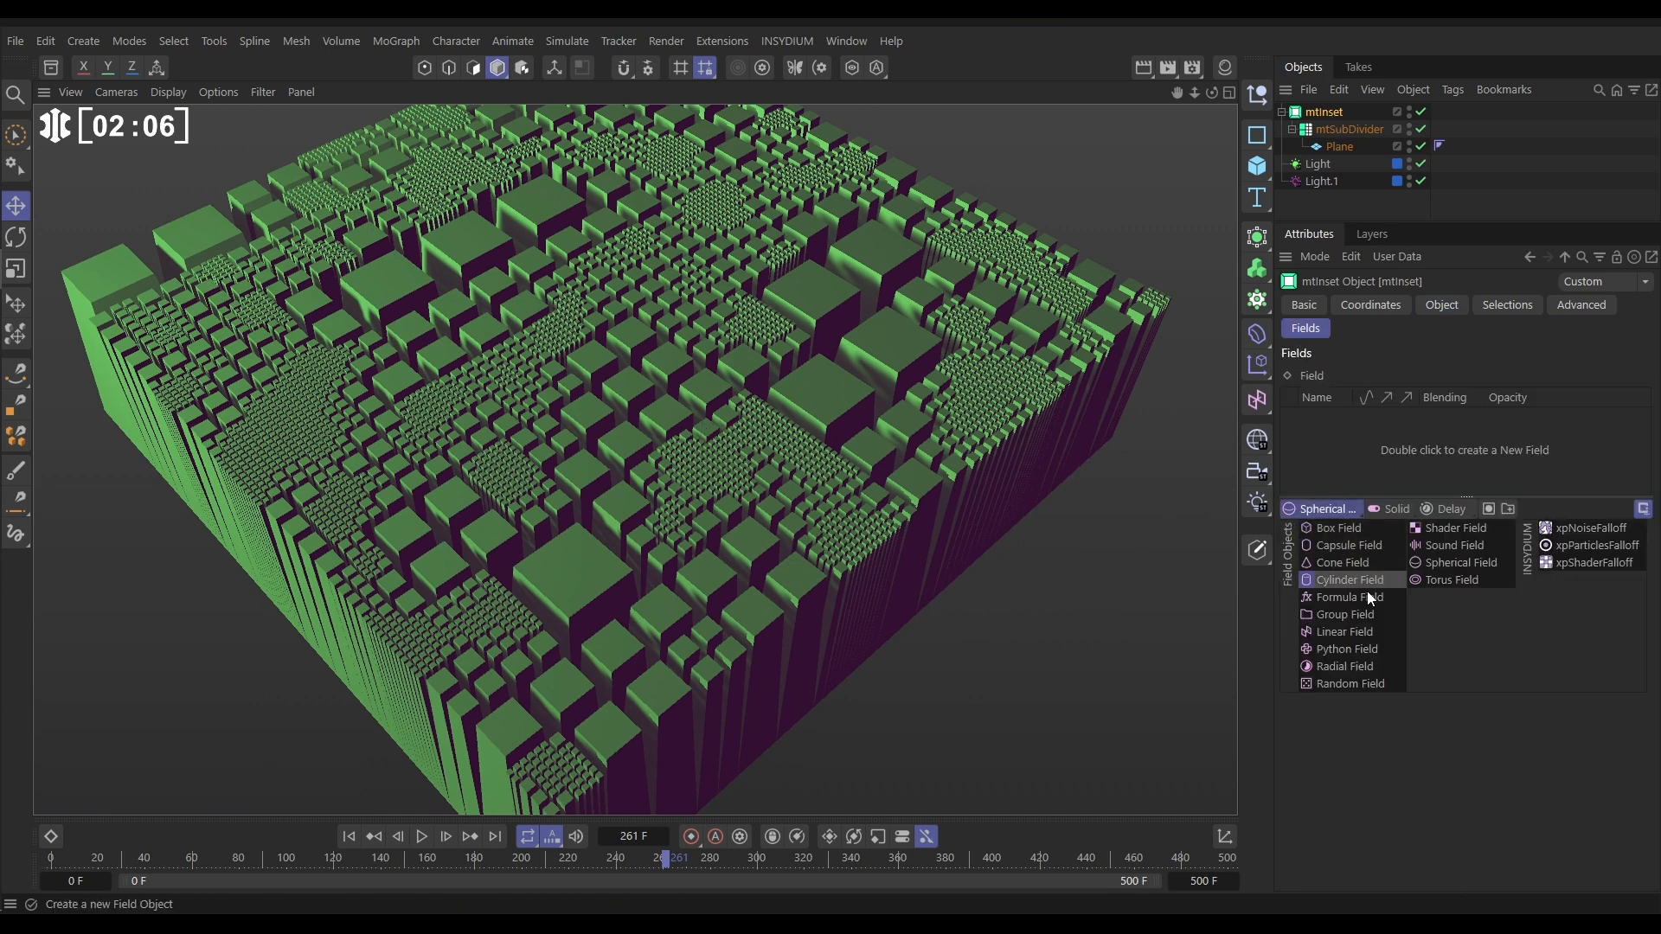
pyautogui.click(1348, 631)
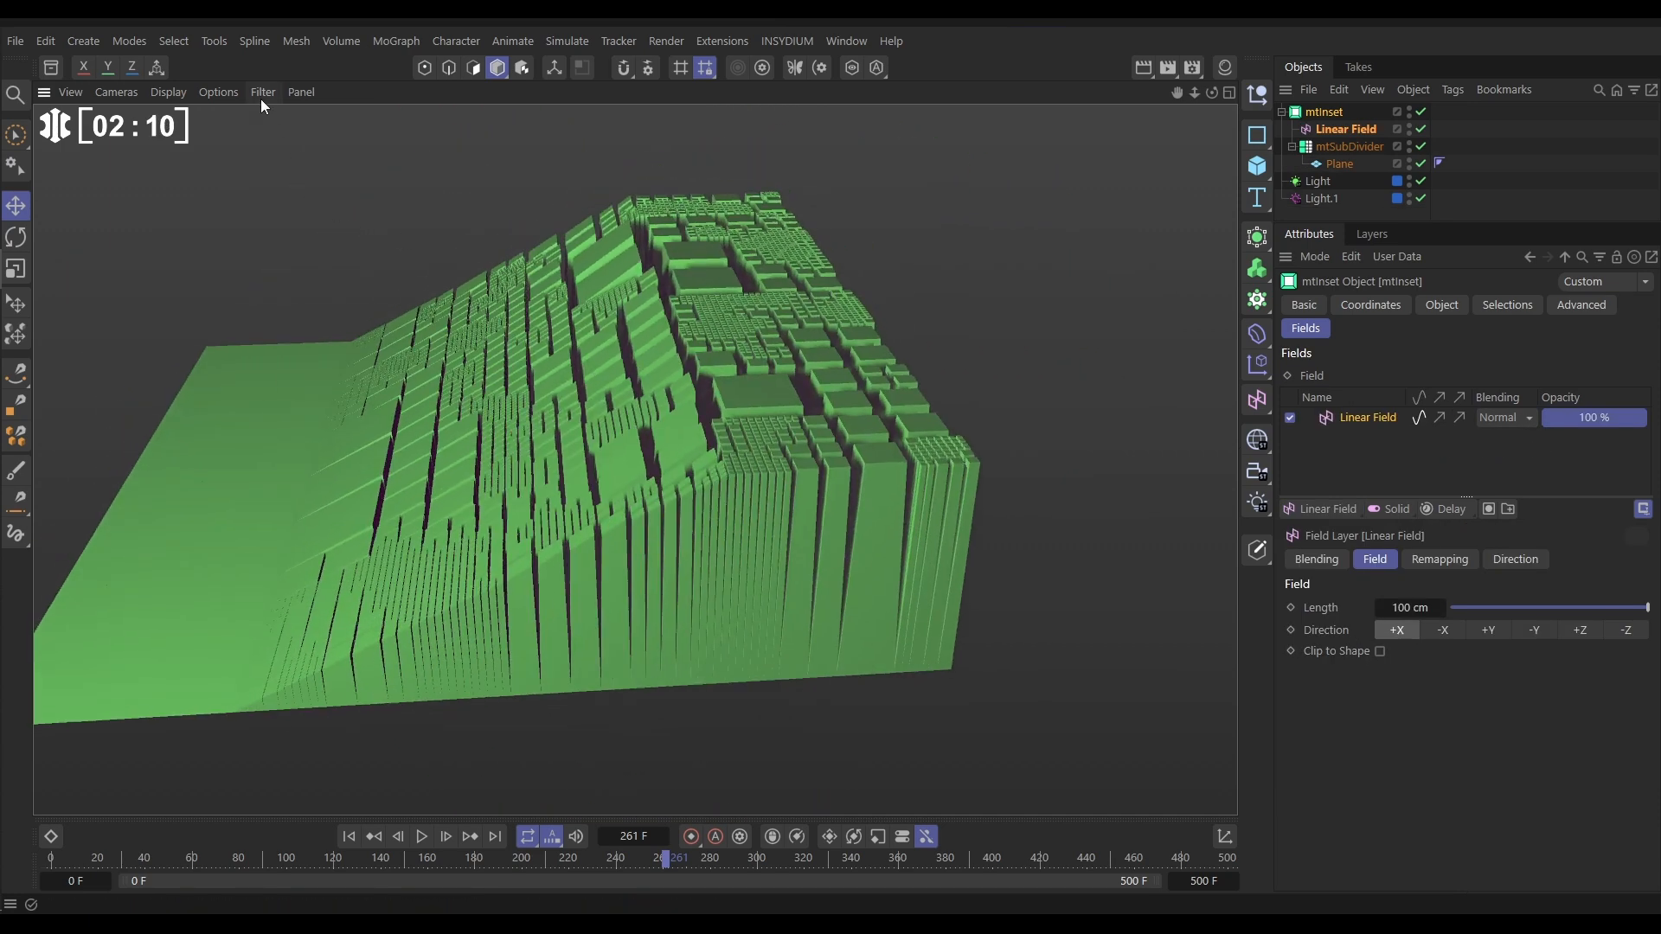
pyautogui.click(261, 93)
pyautogui.write('180')
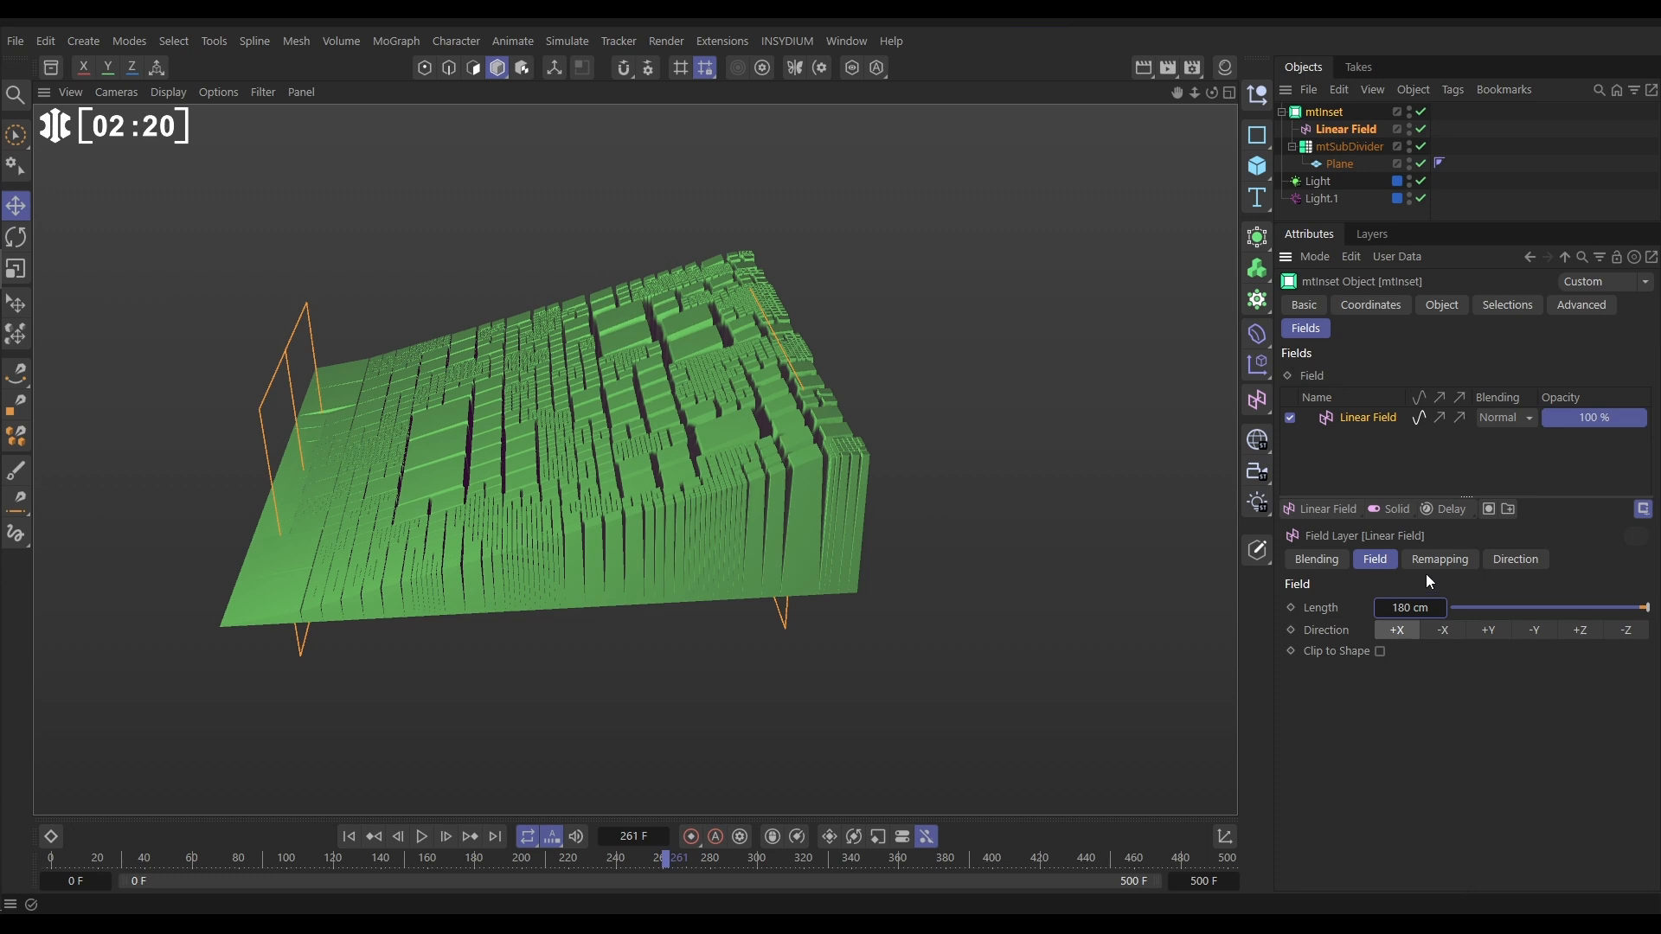
pyautogui.click(1439, 558)
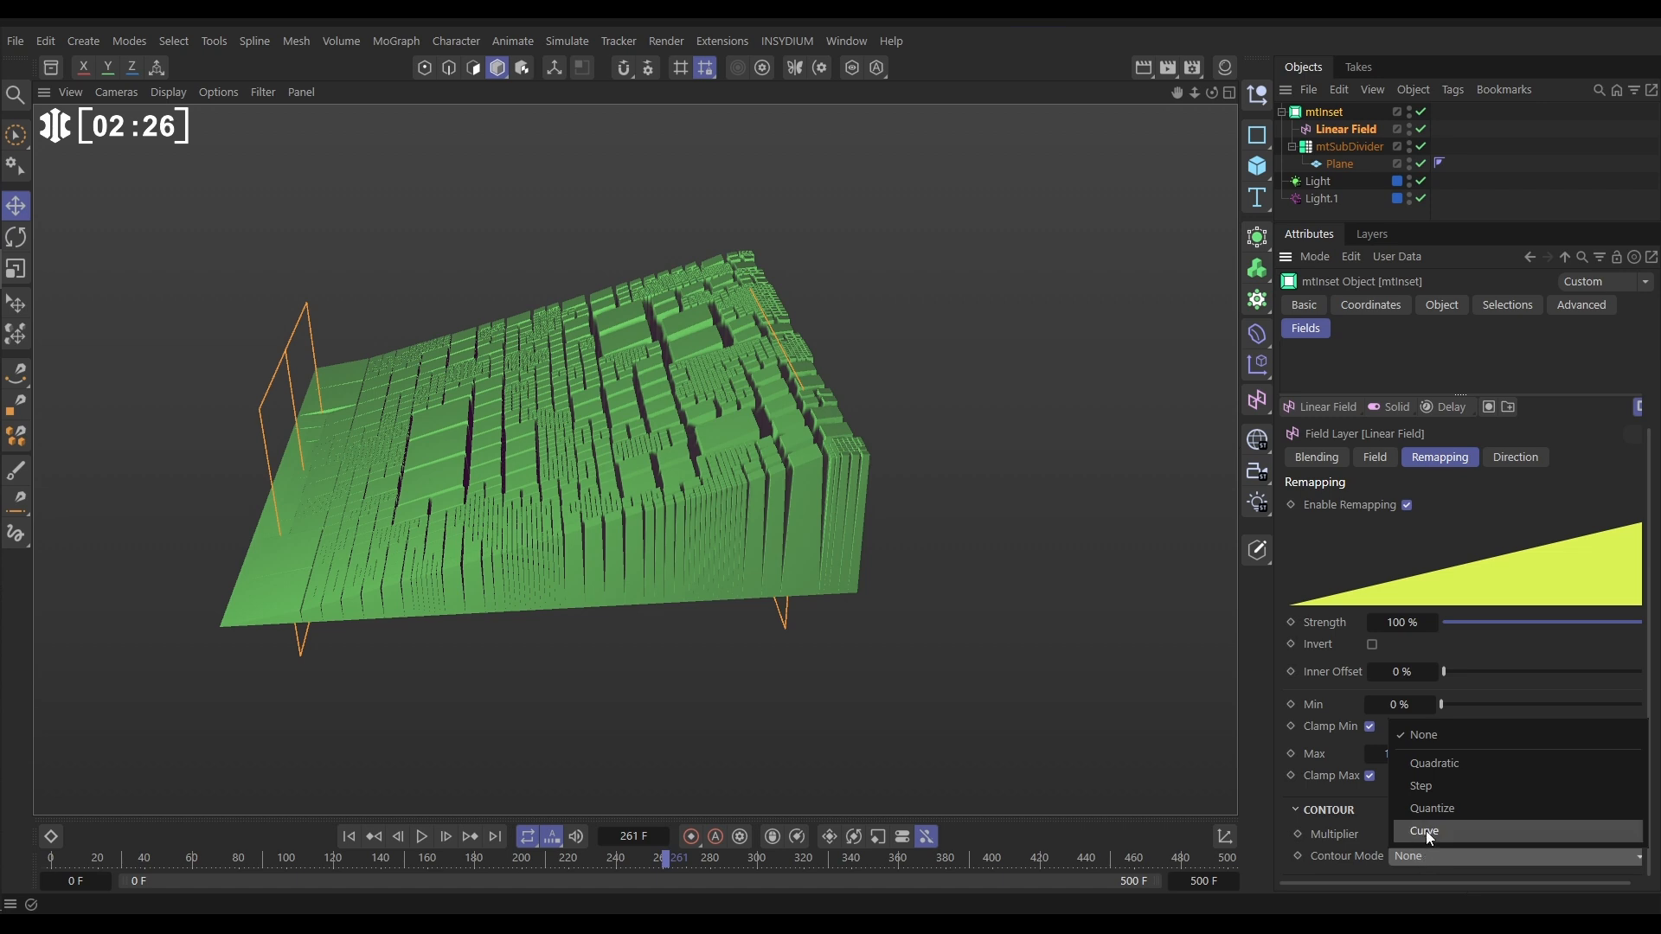
pyautogui.click(1426, 831)
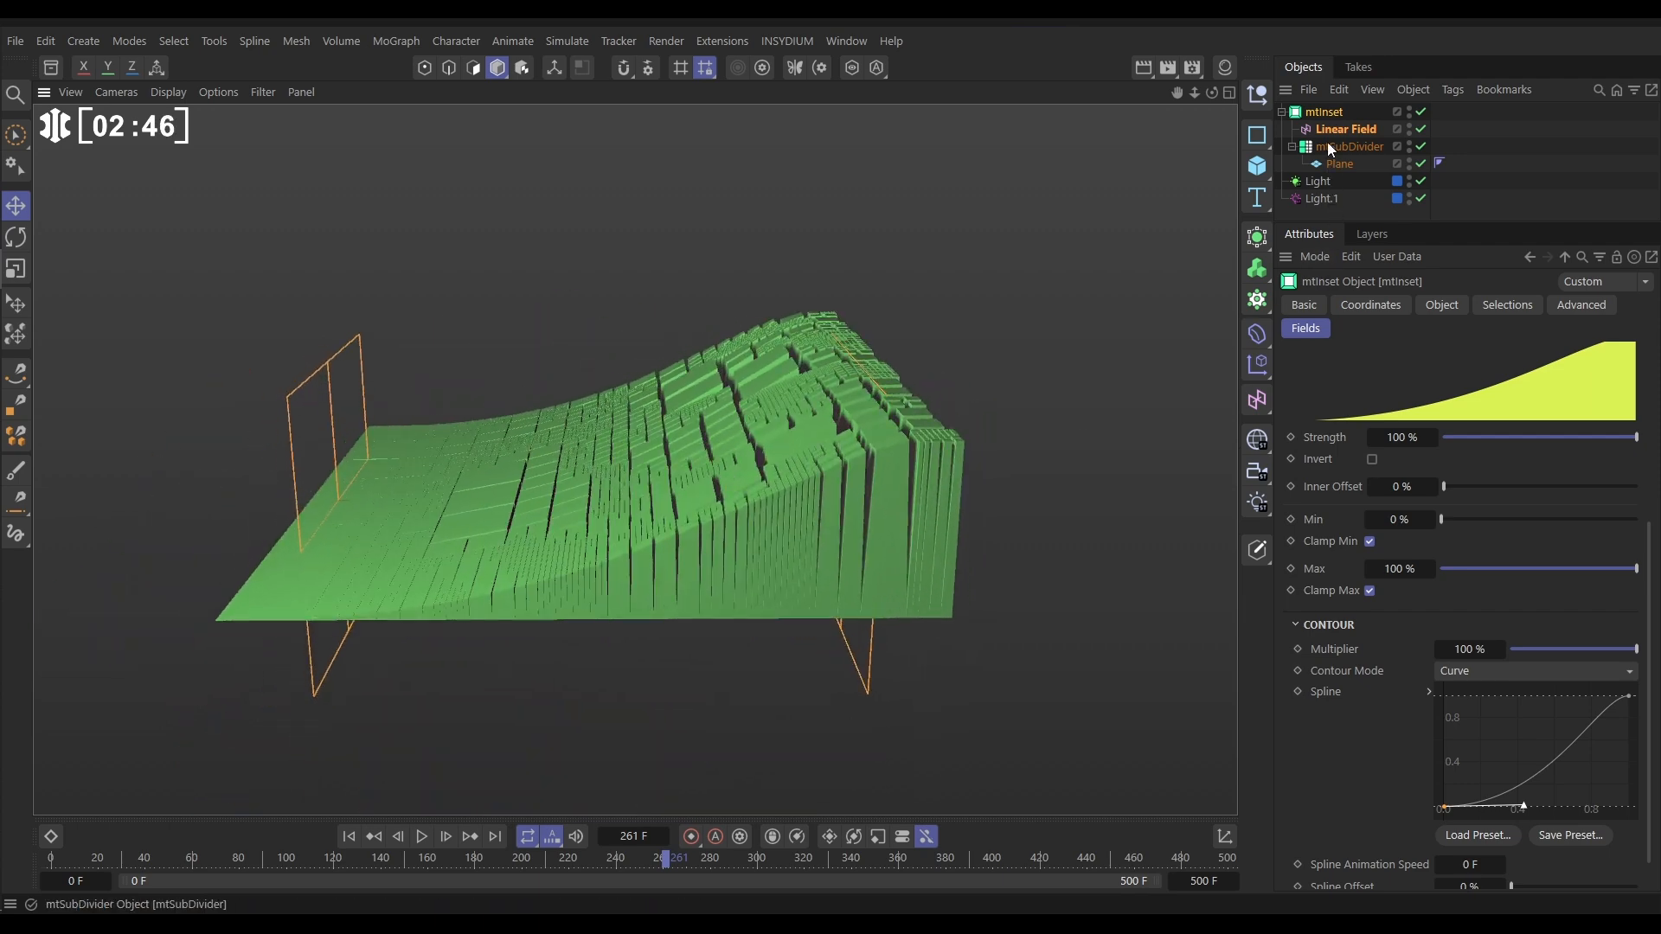
# Change the mtInset sampling mode to Centered
pyautogui.click(1440, 305)
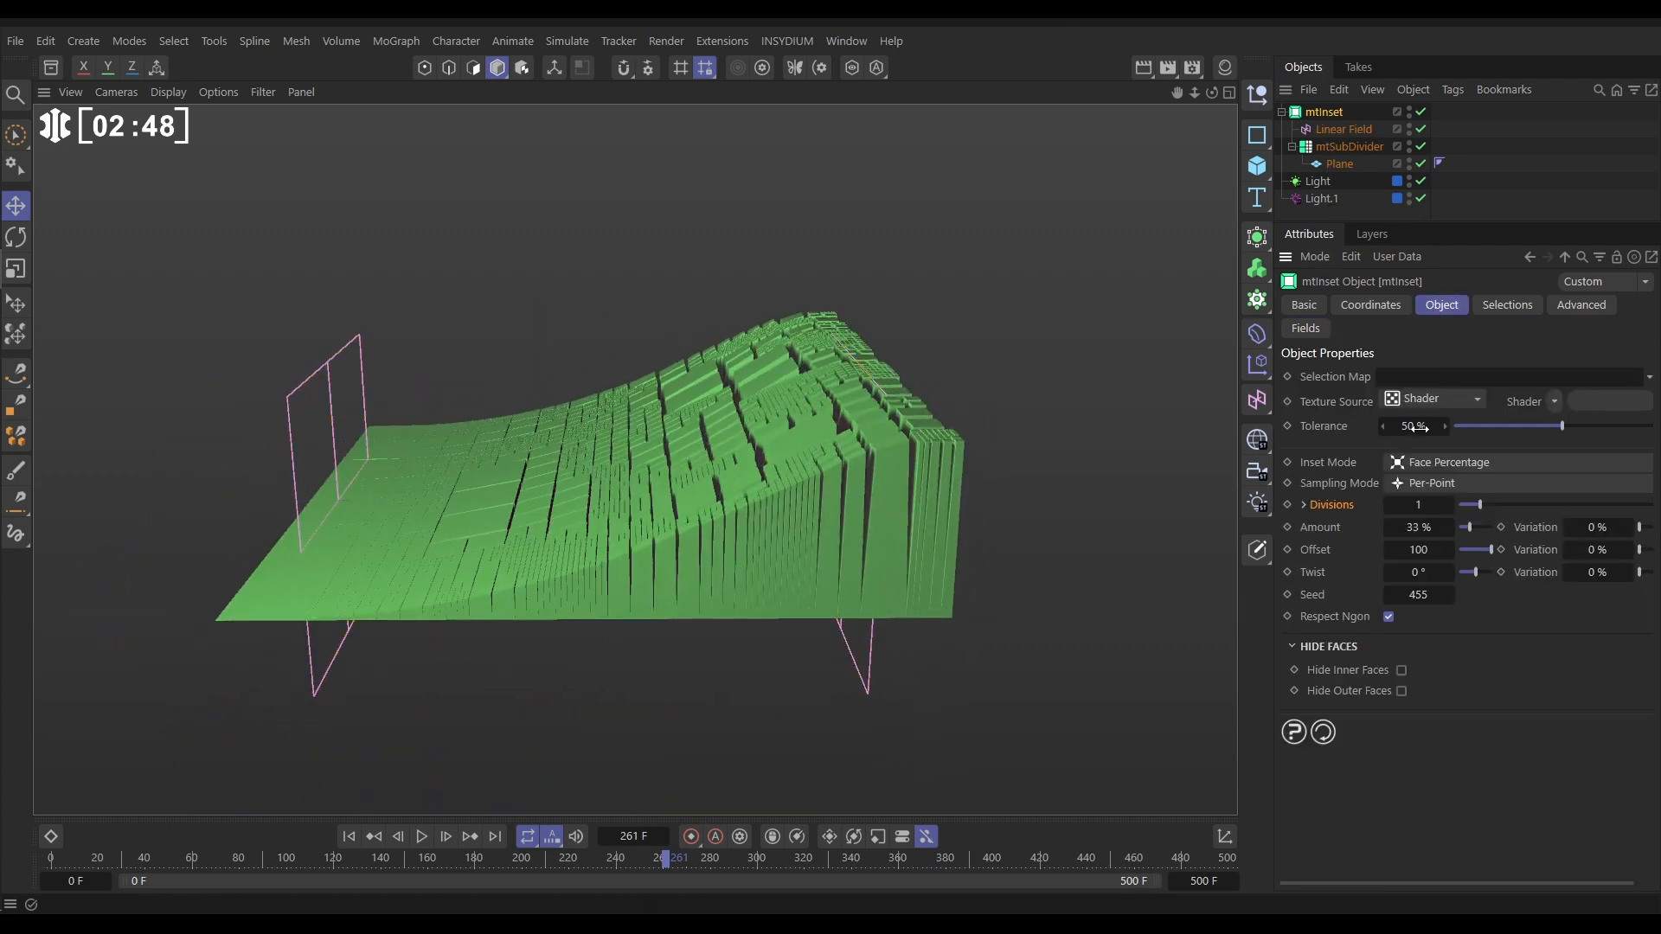
pyautogui.click(1430, 483)
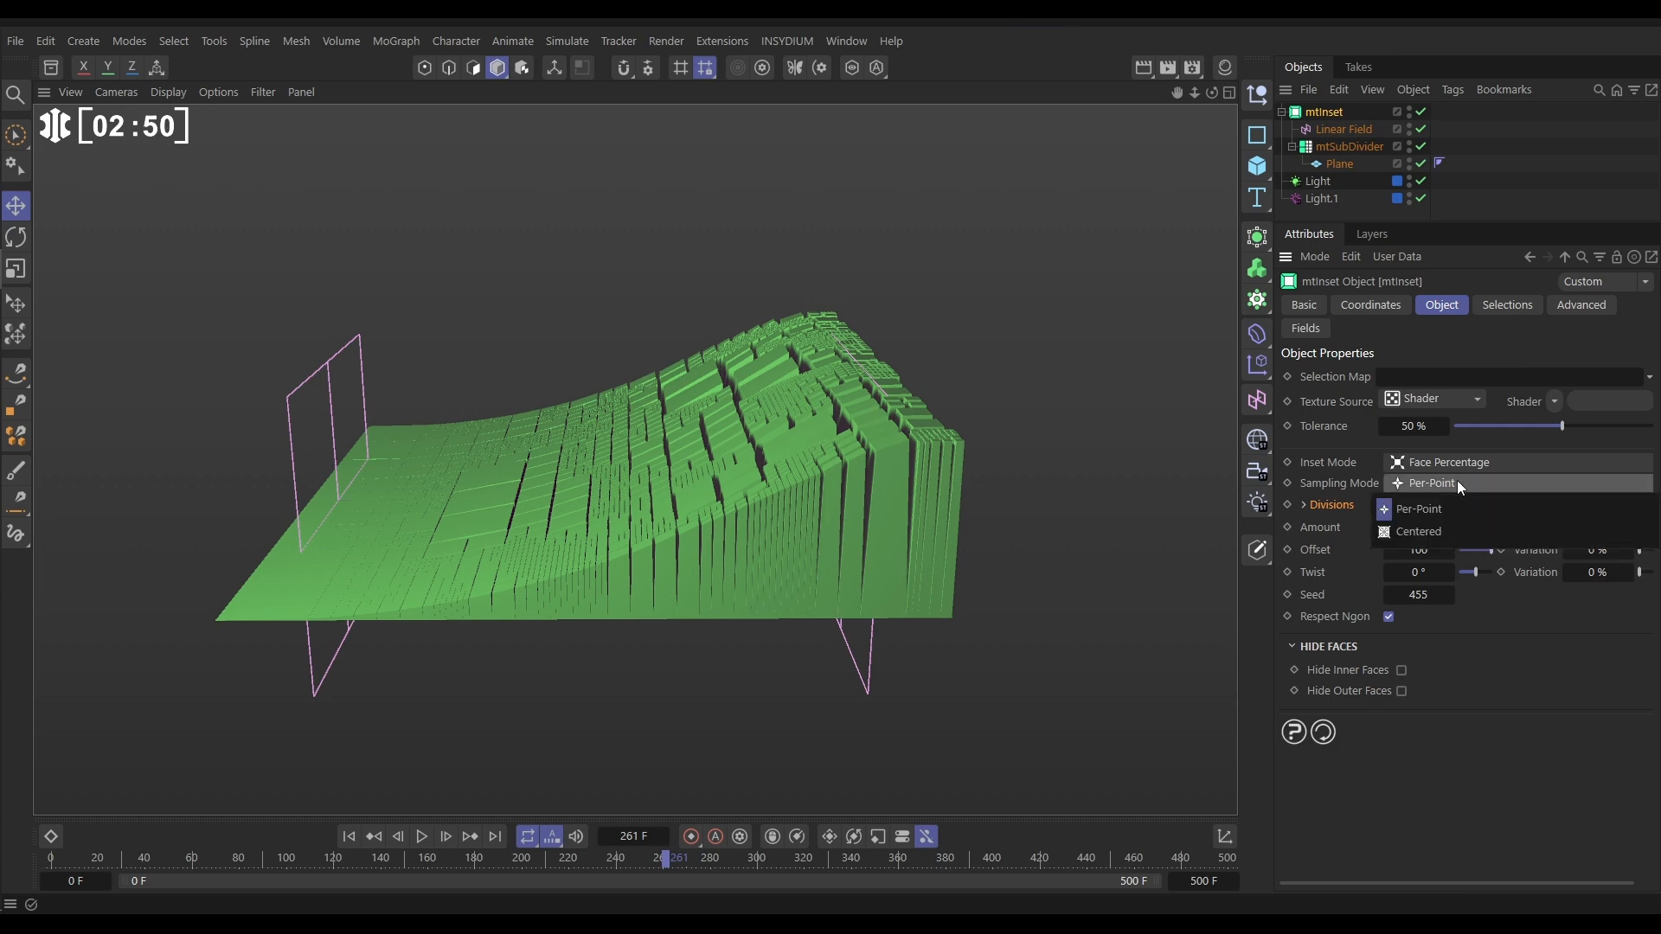
pyautogui.click(1430, 531)
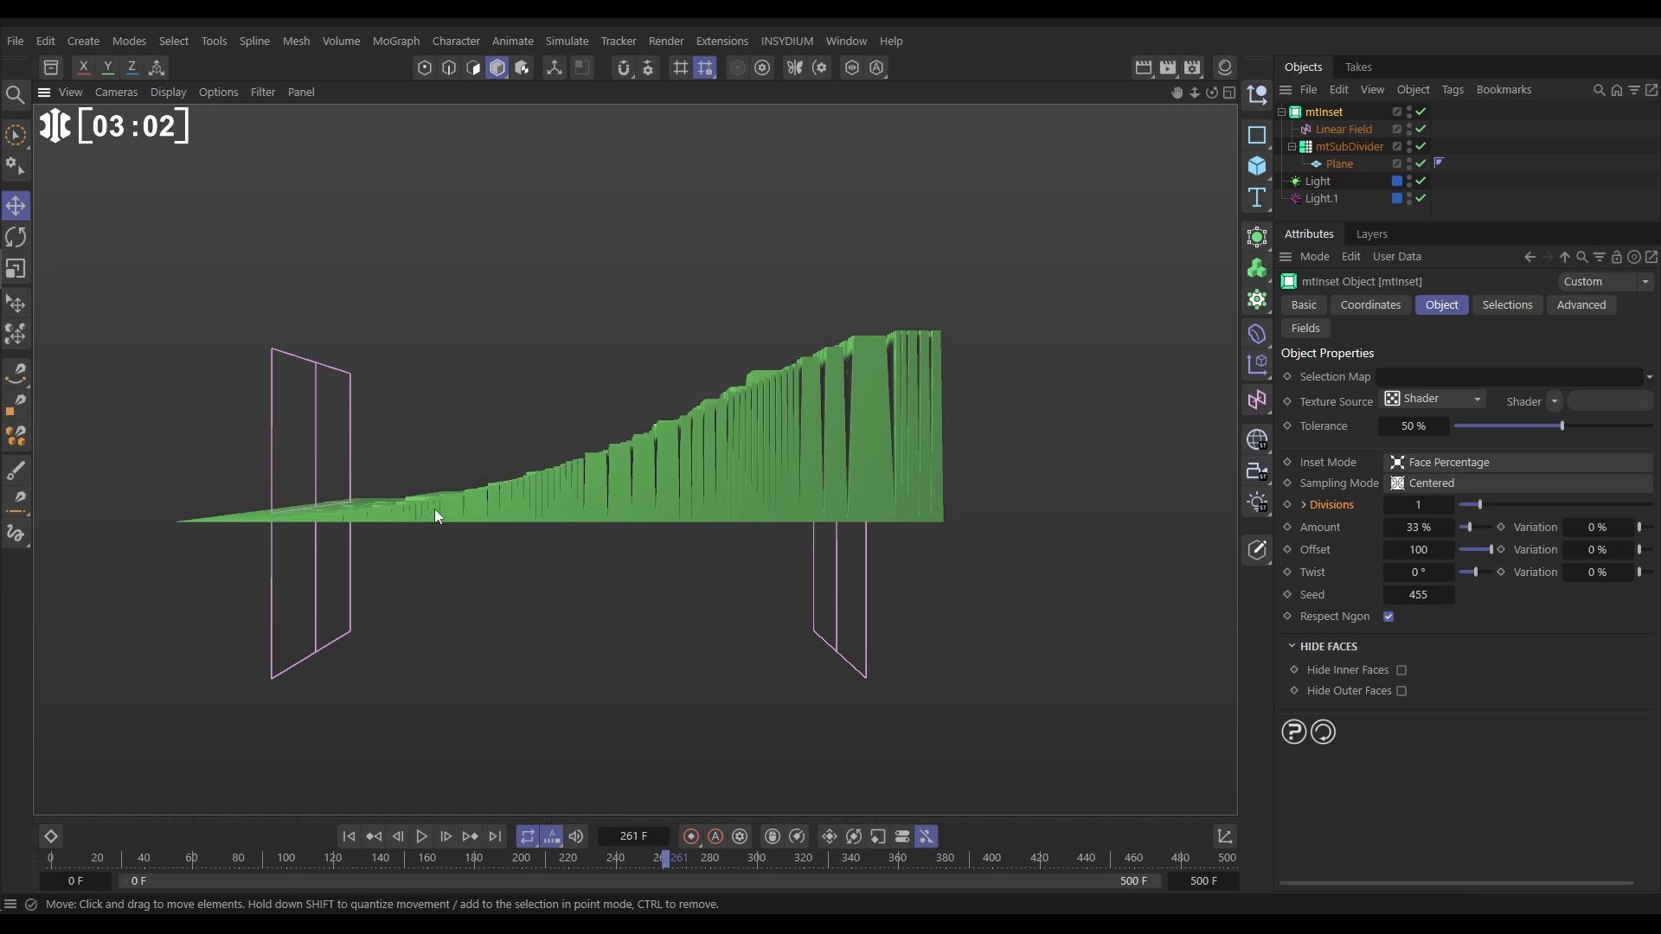
pyautogui.moveTo(1052, 316)
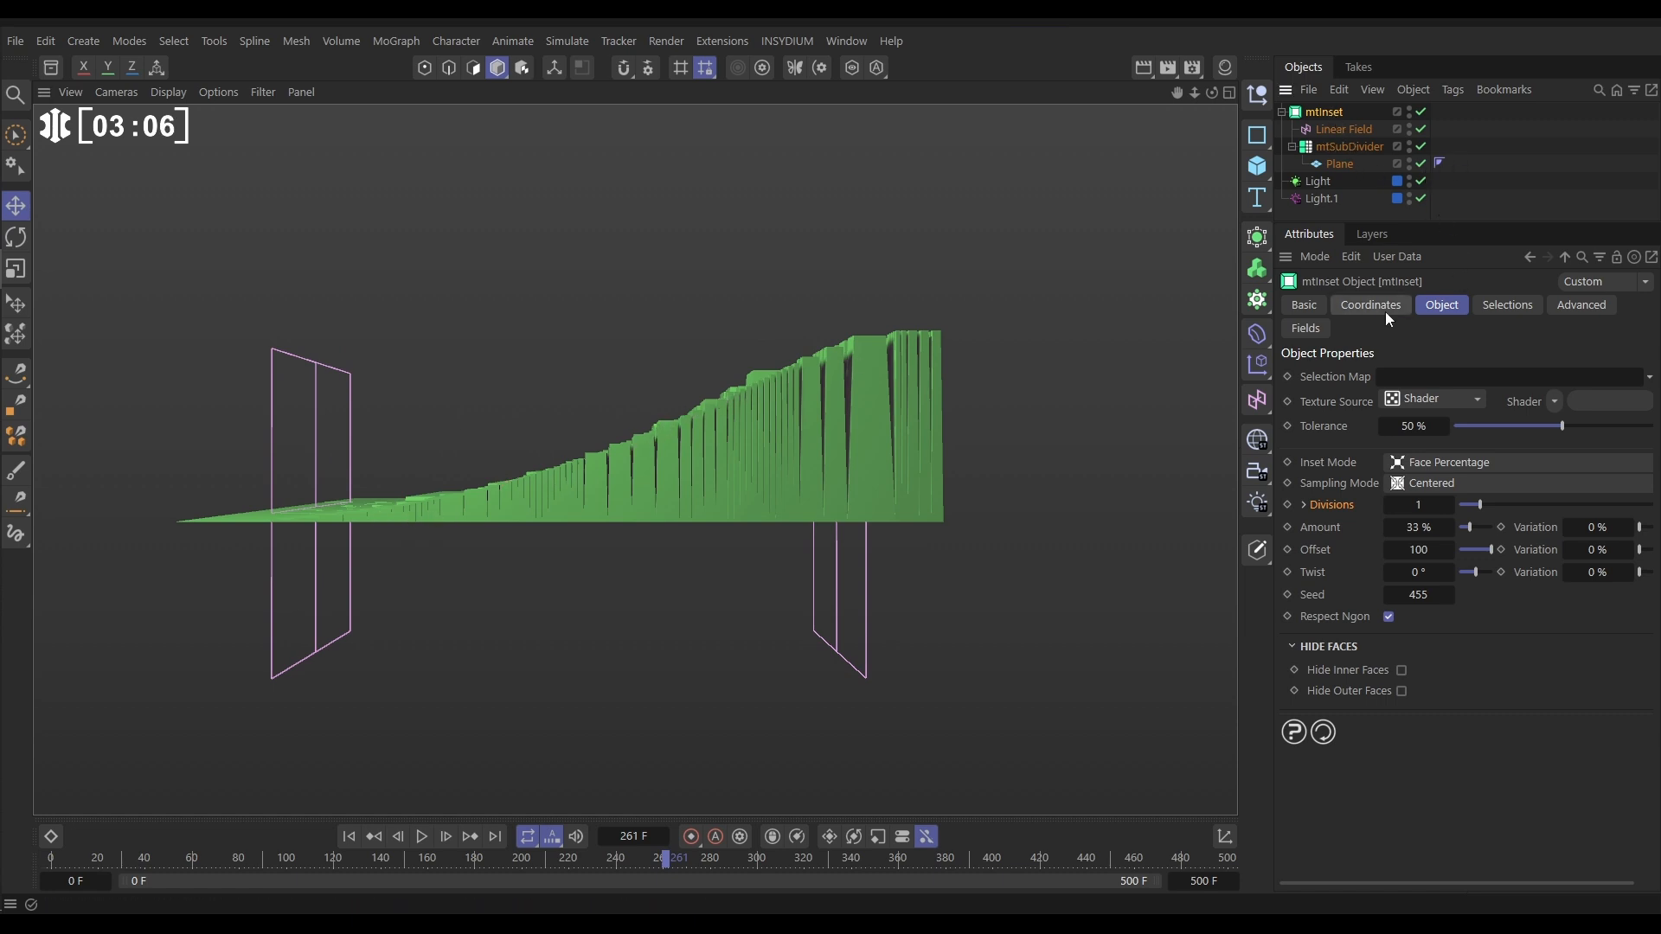
# Add a Random Field with Overlay blending to the mtInset fields, then select the Linear Field
pyautogui.click(1304, 328)
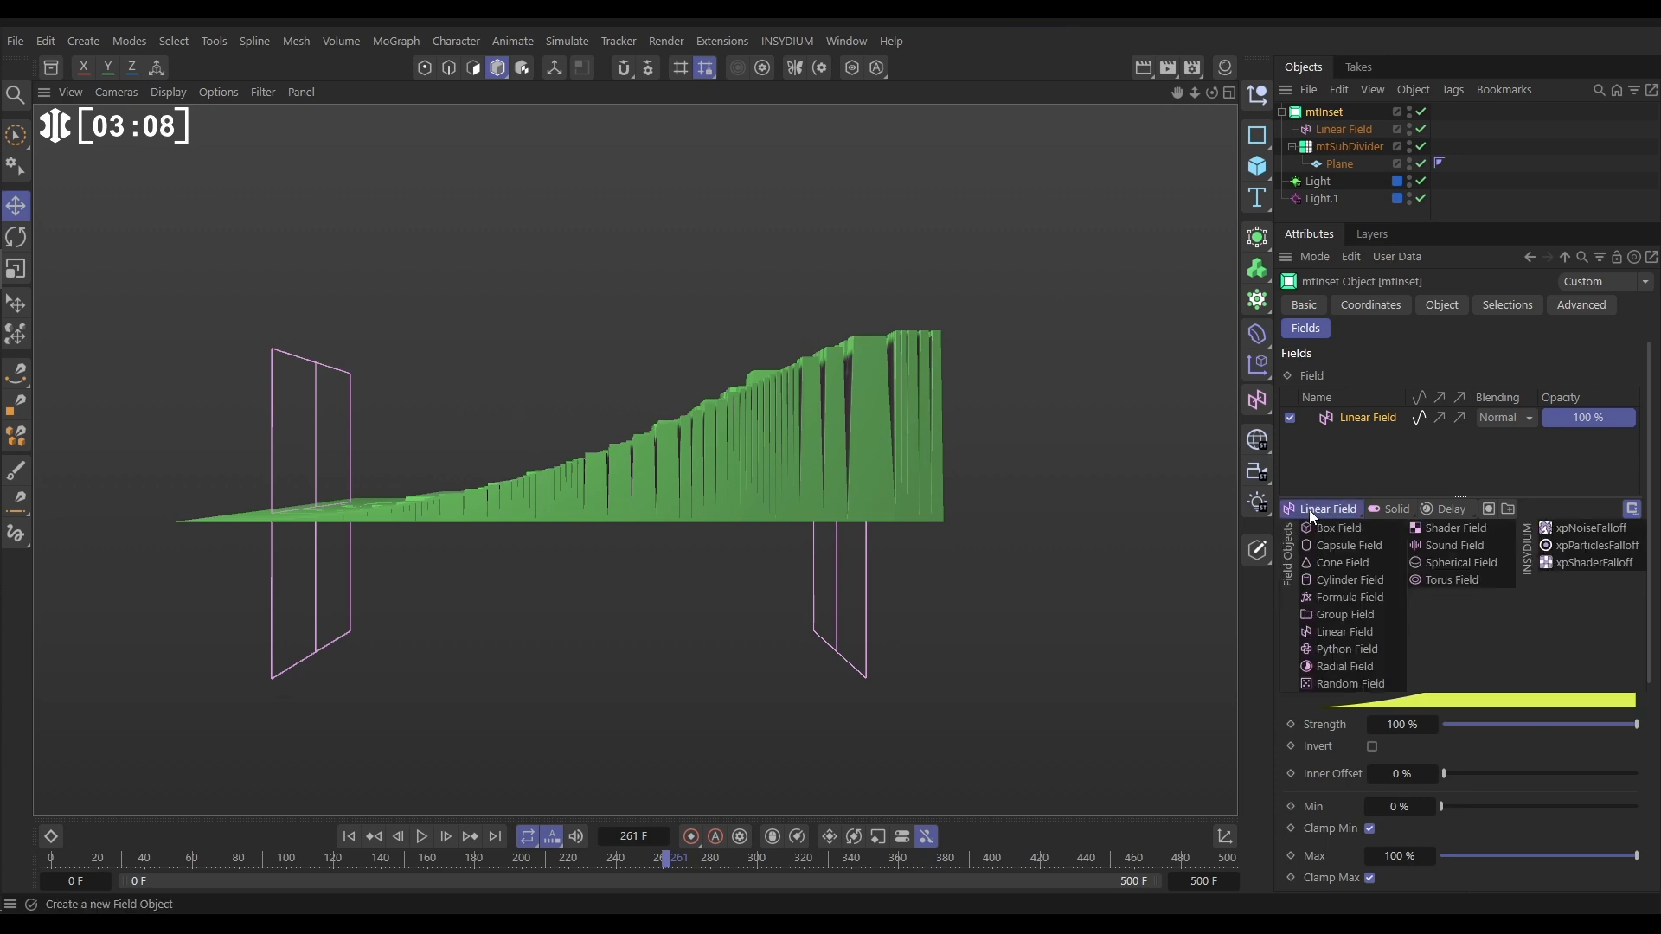
pyautogui.click(1350, 684)
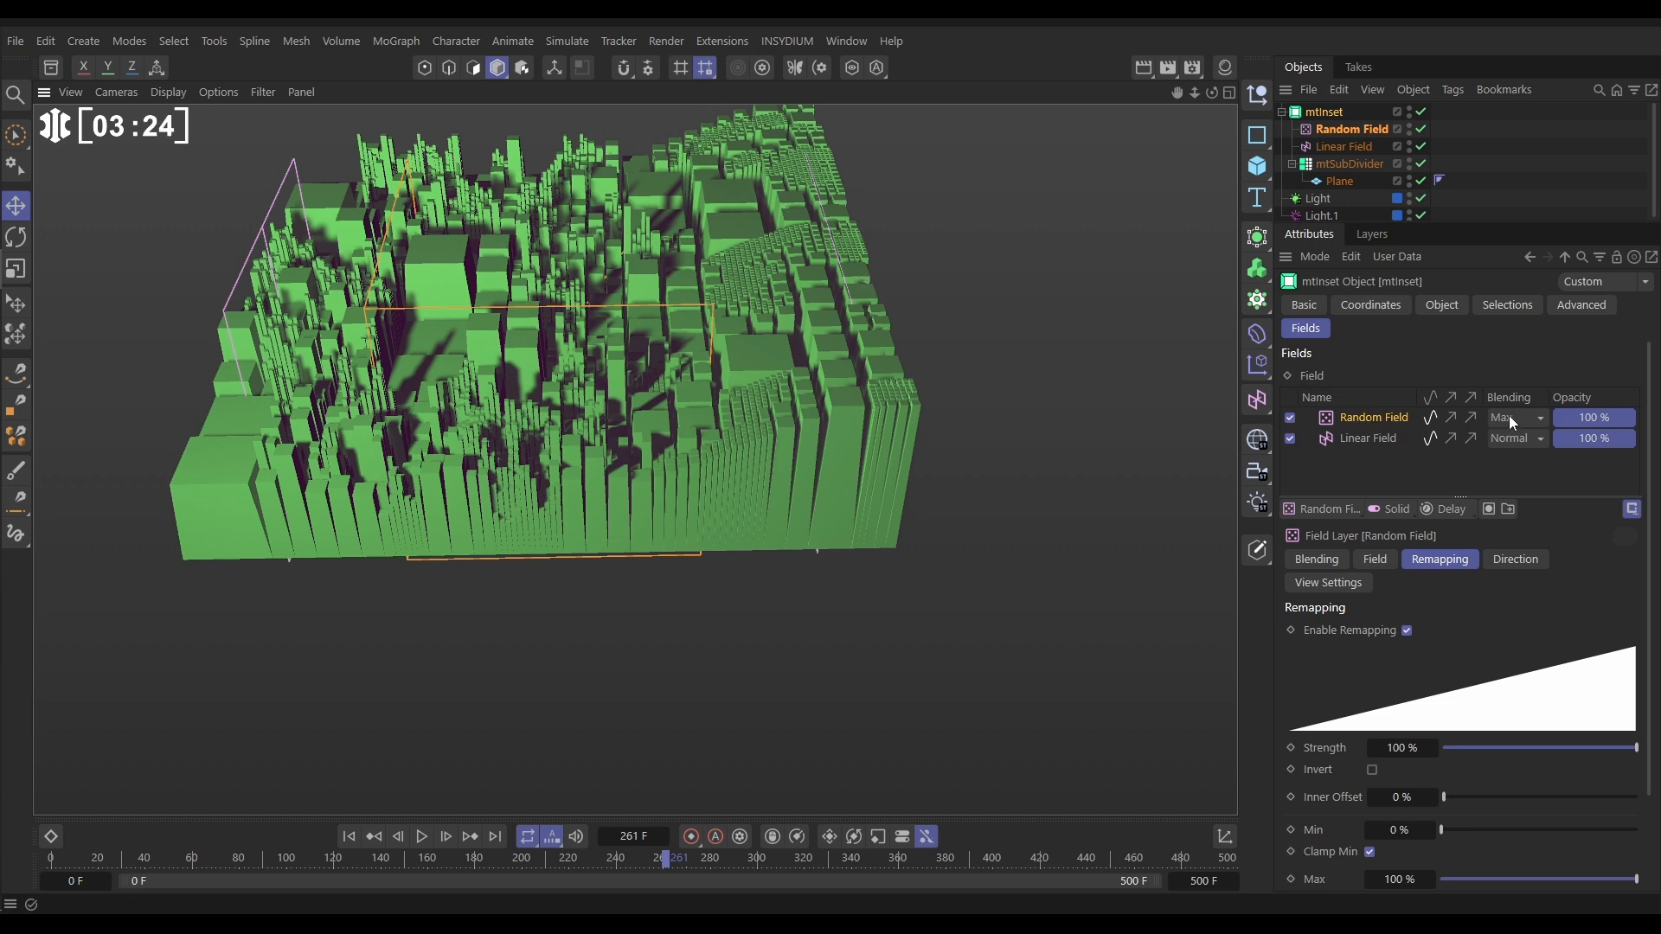
pyautogui.click(1512, 417)
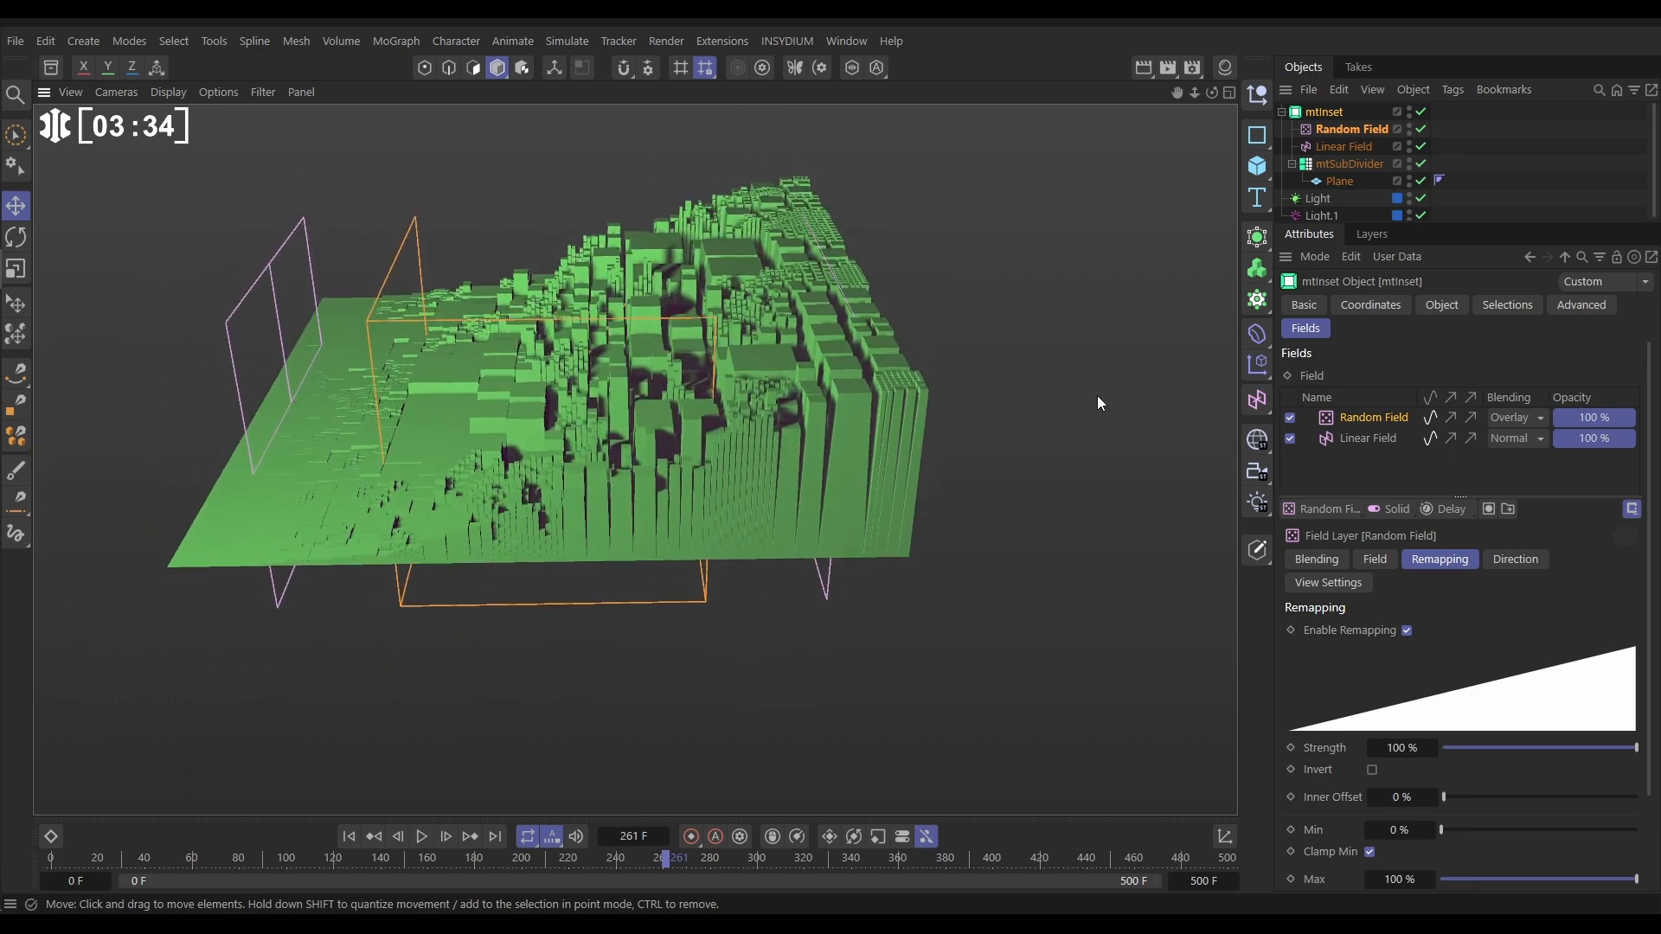
pyautogui.click(1345, 146)
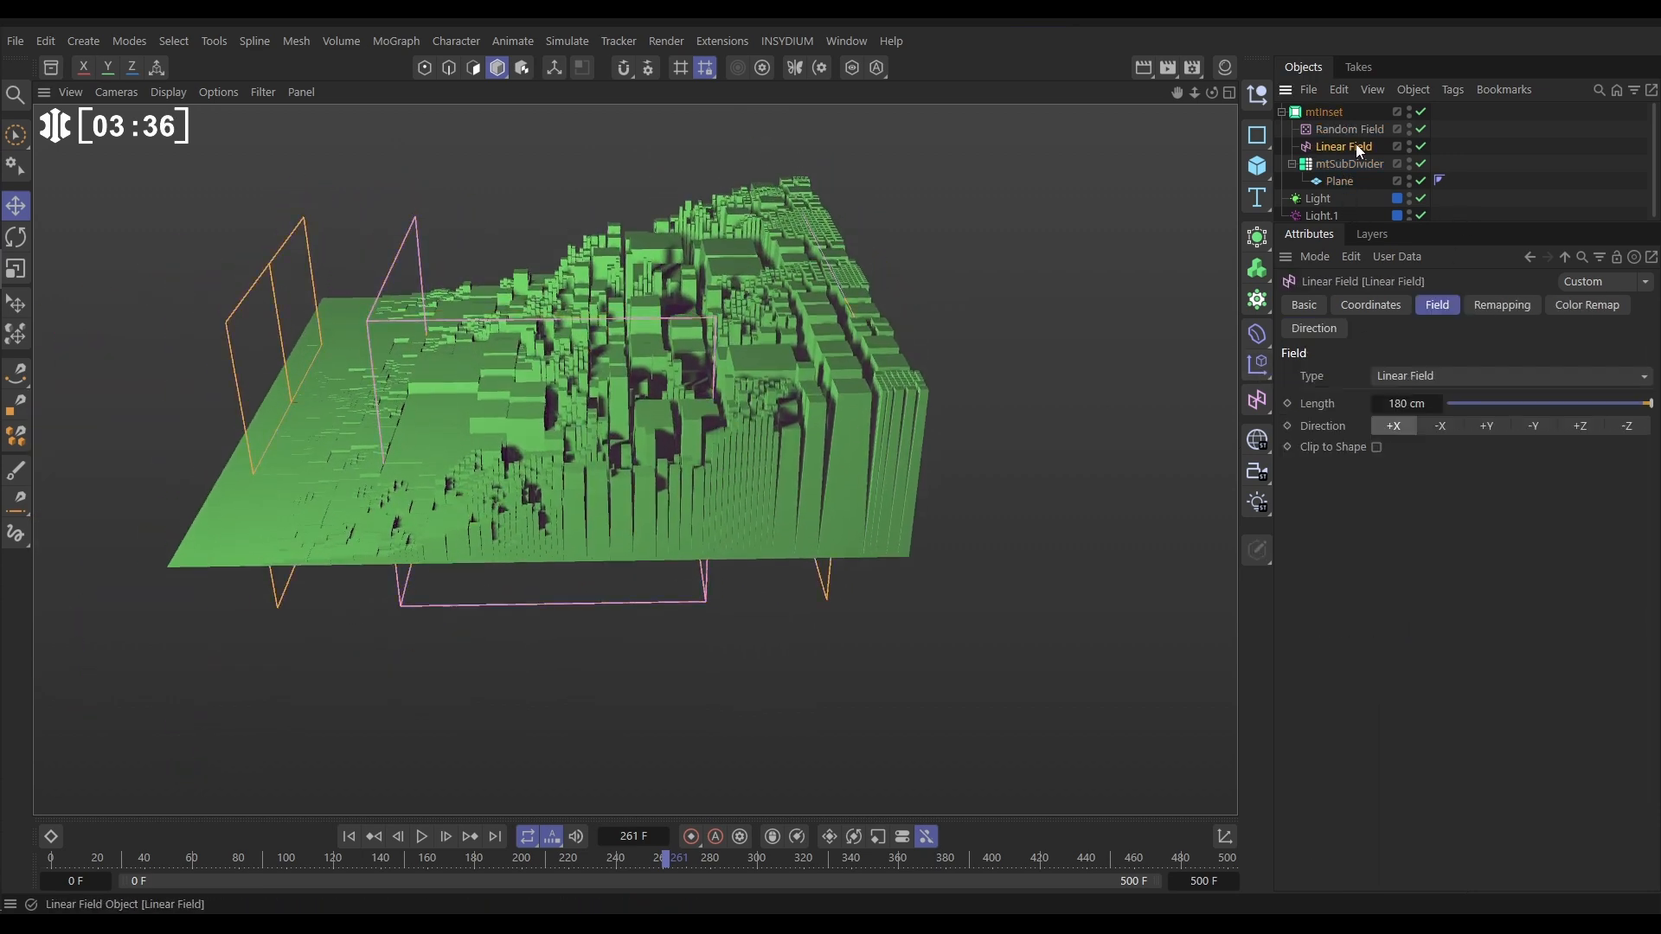
# Give the Linear Field a Vibrate tag: rotation 1000°/100°/100°, frequency 0.2, then preview playback
pyautogui.click(1453, 89)
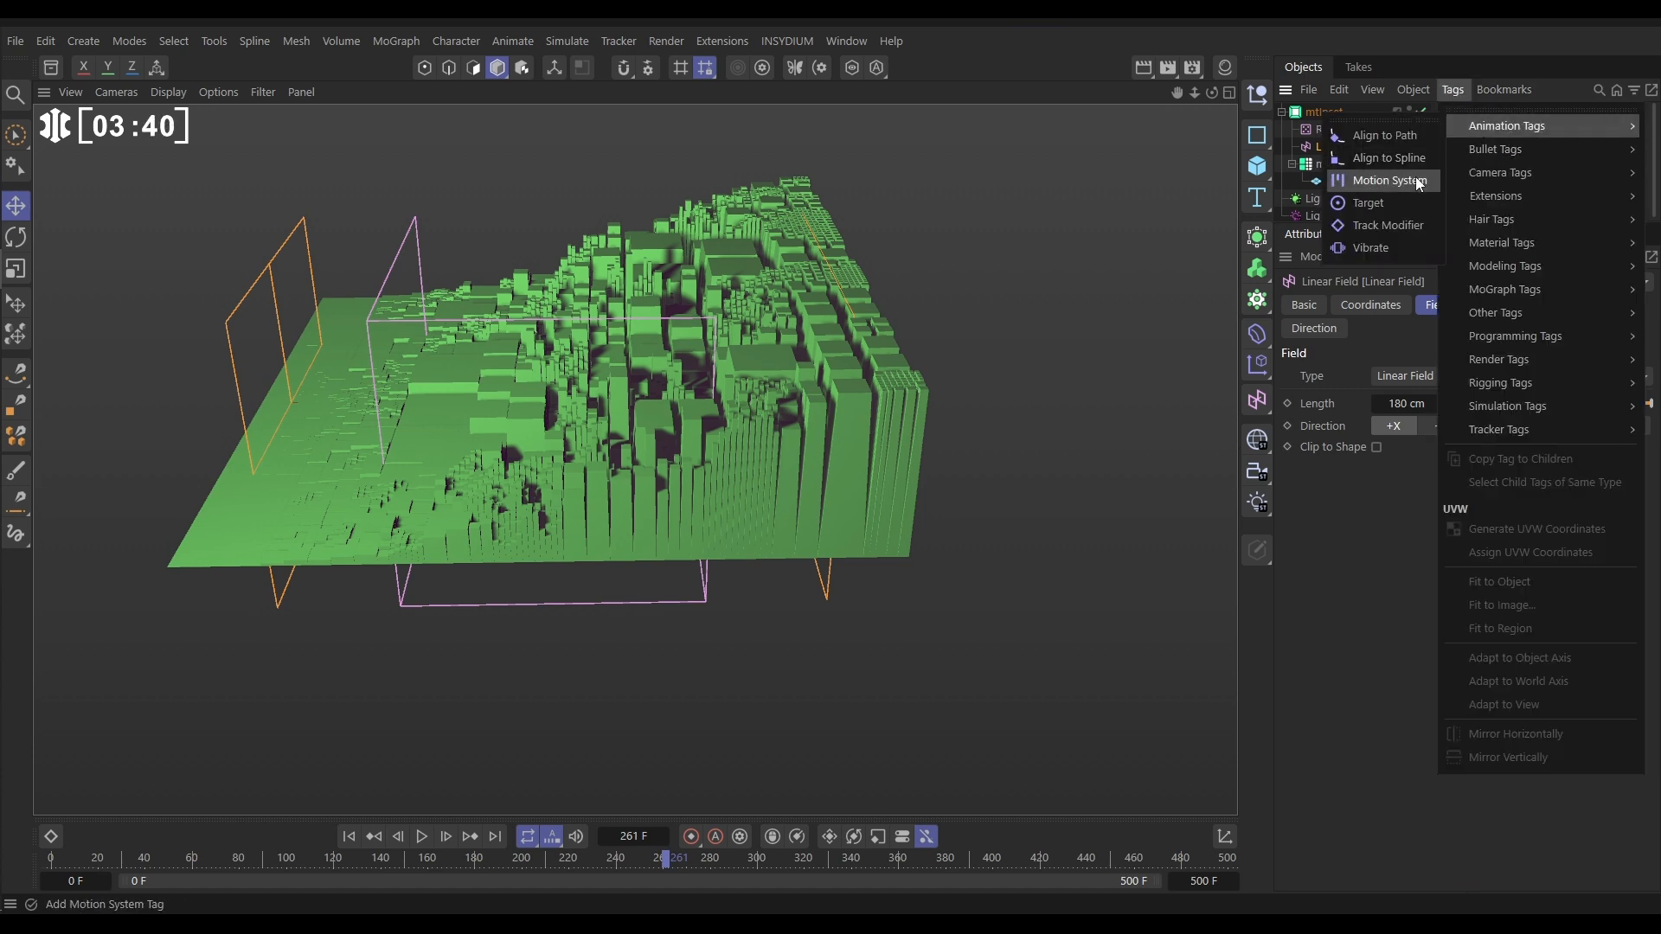
pyautogui.click(1371, 248)
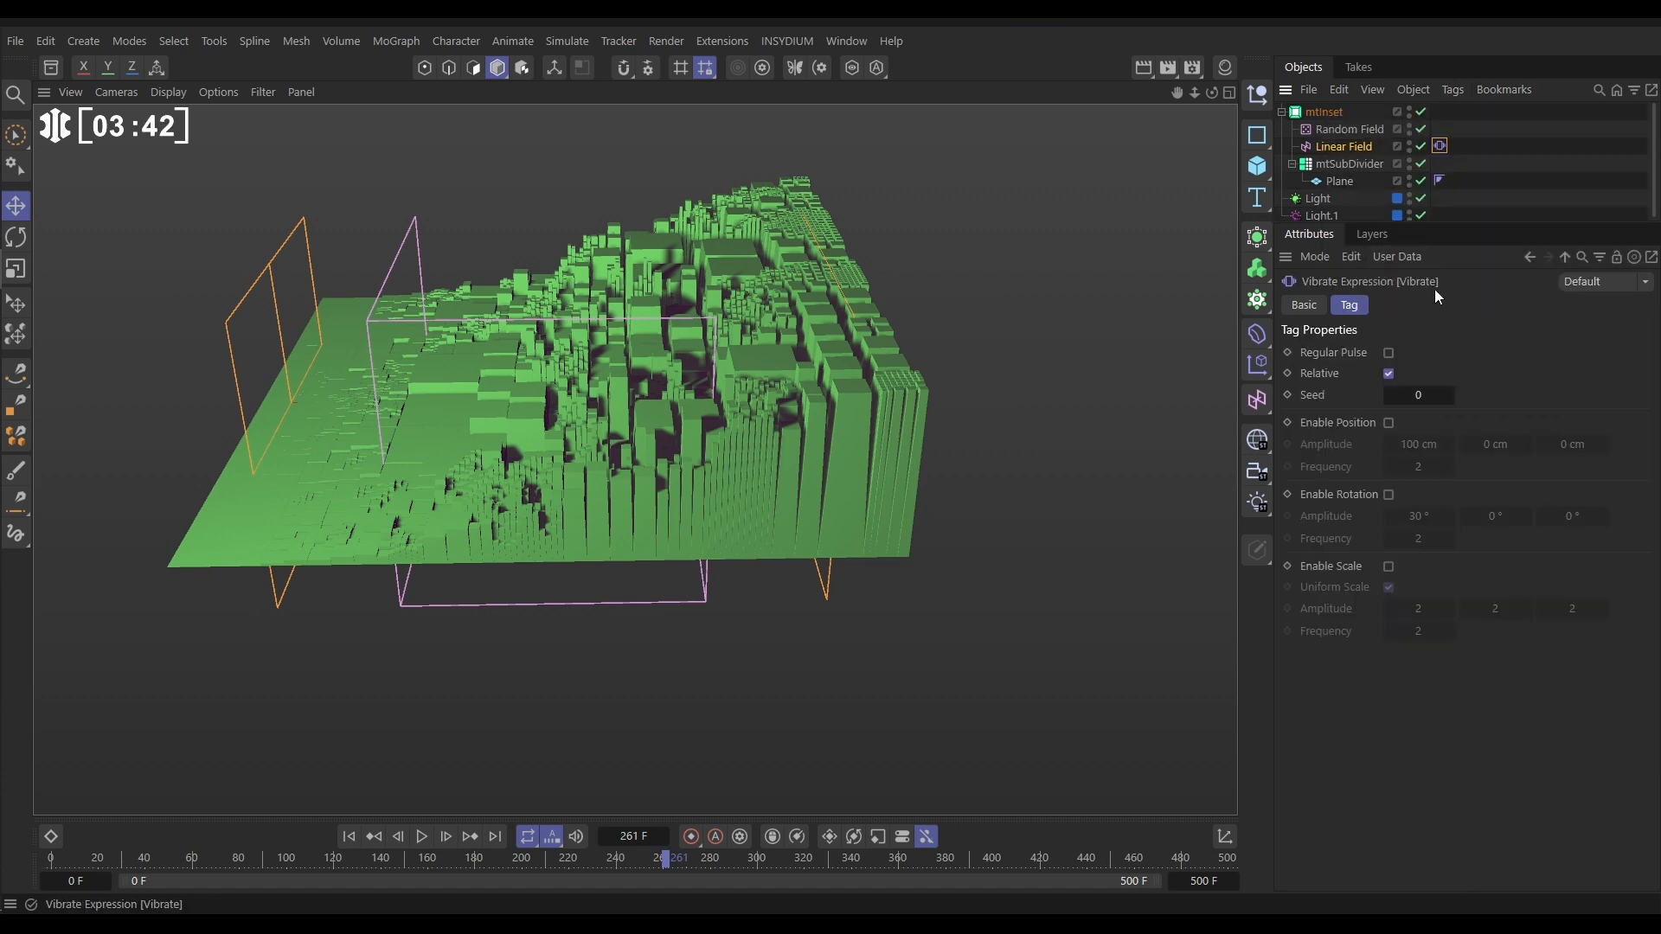
pyautogui.click(1387, 494)
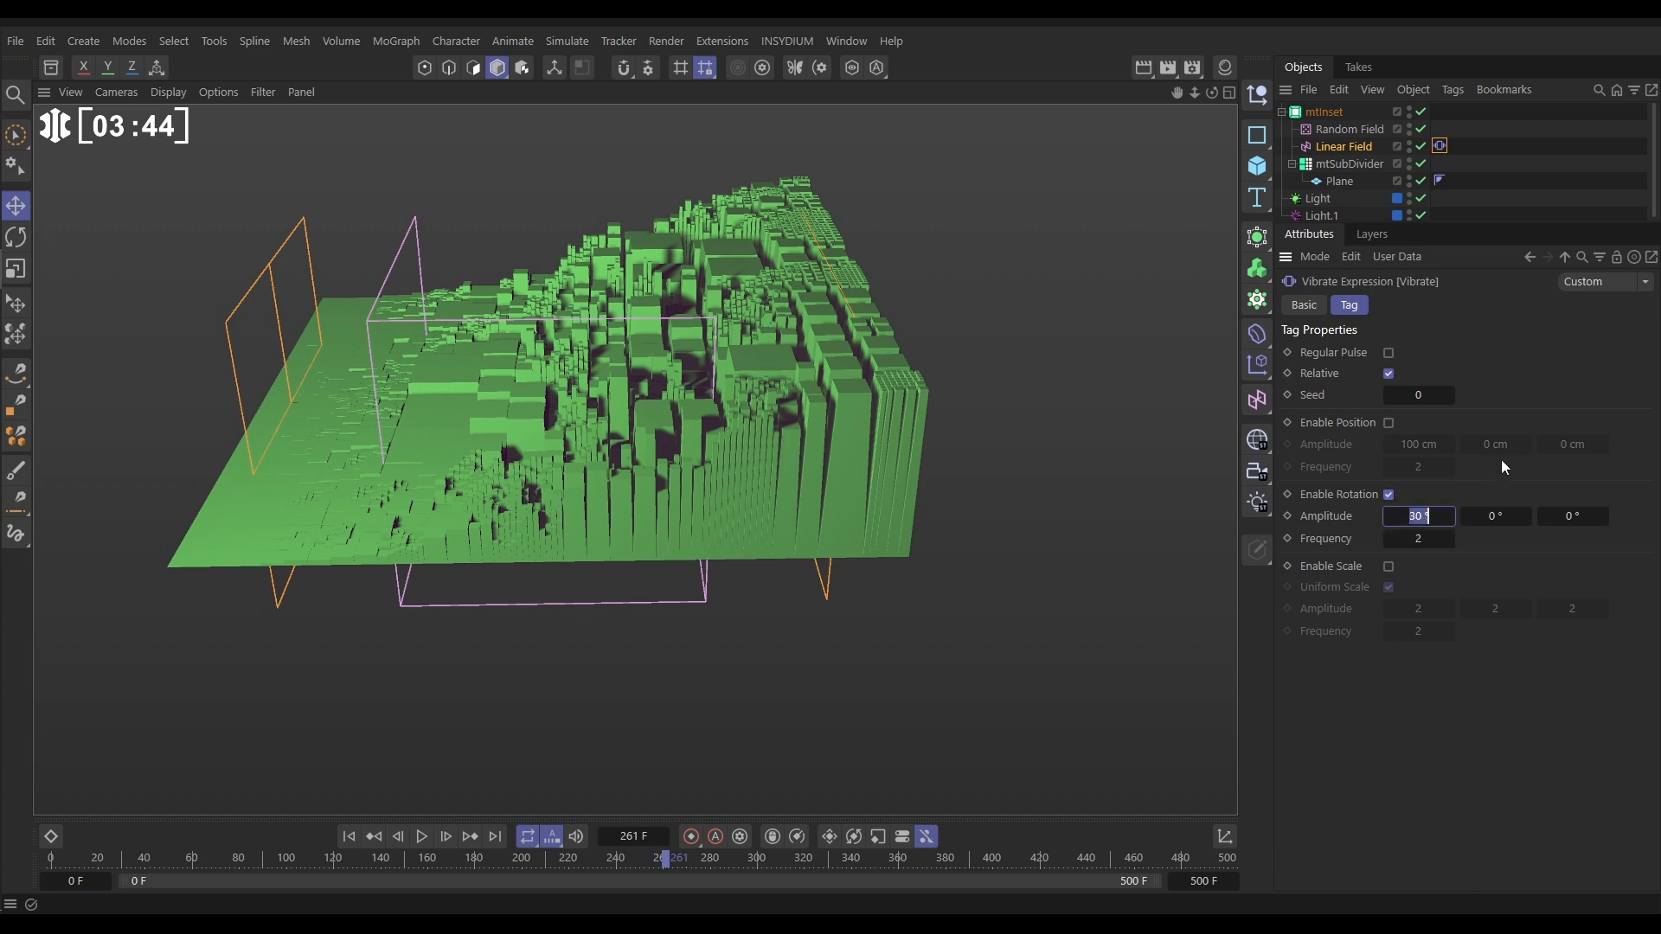
pyautogui.write('1000')
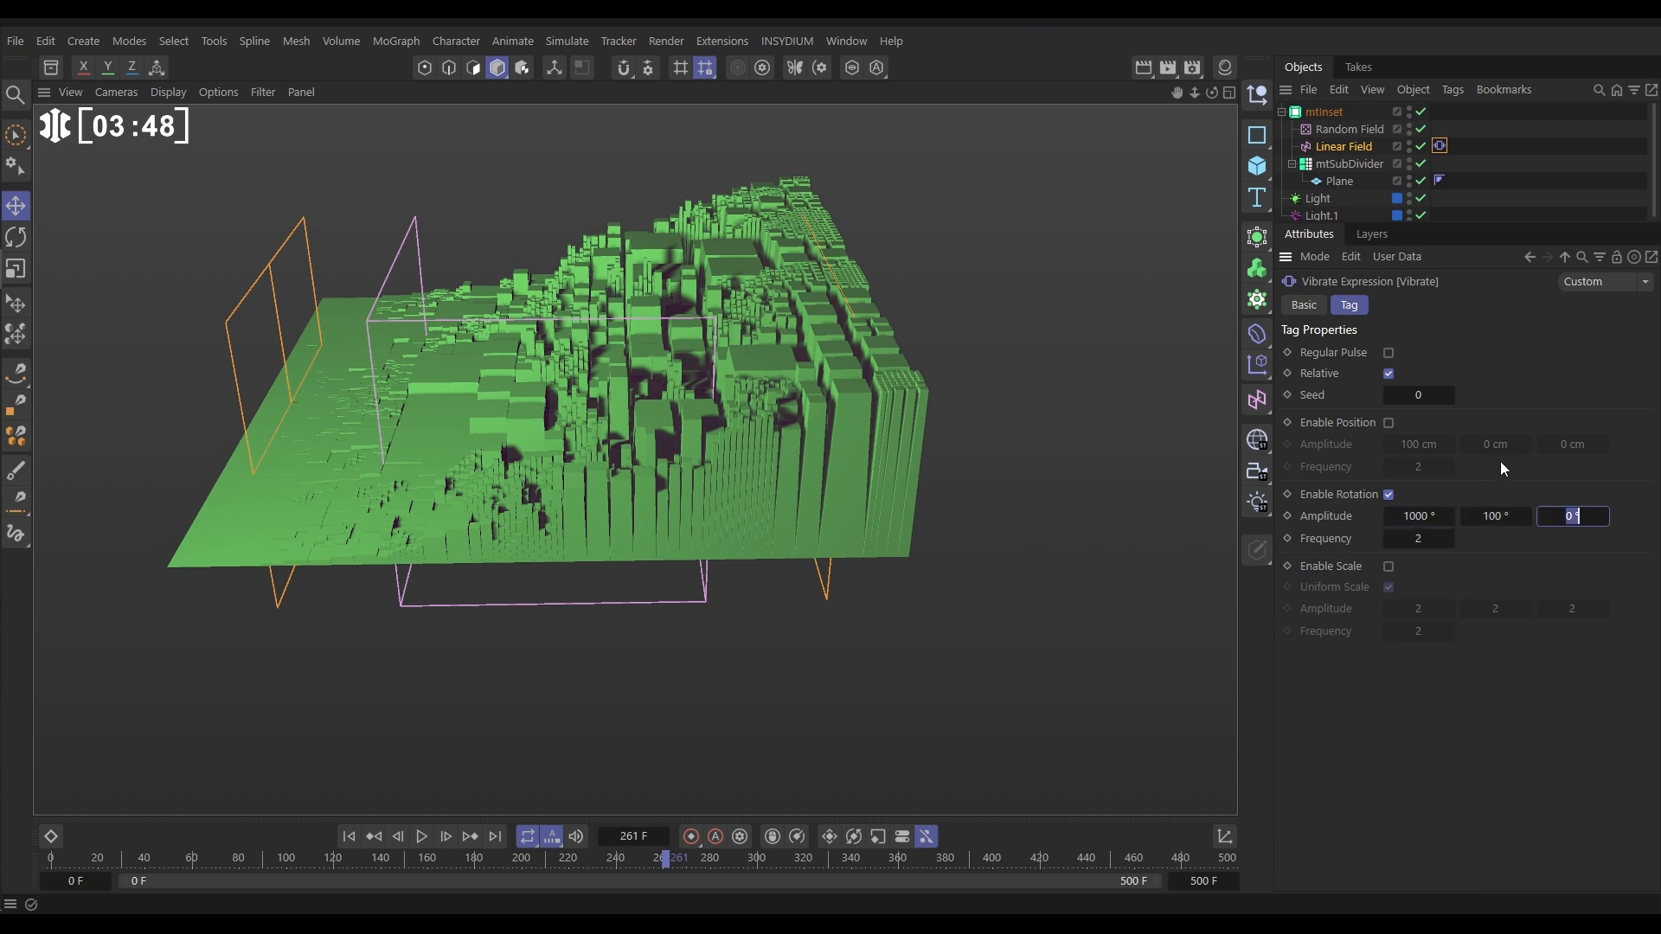
pyautogui.write('100')
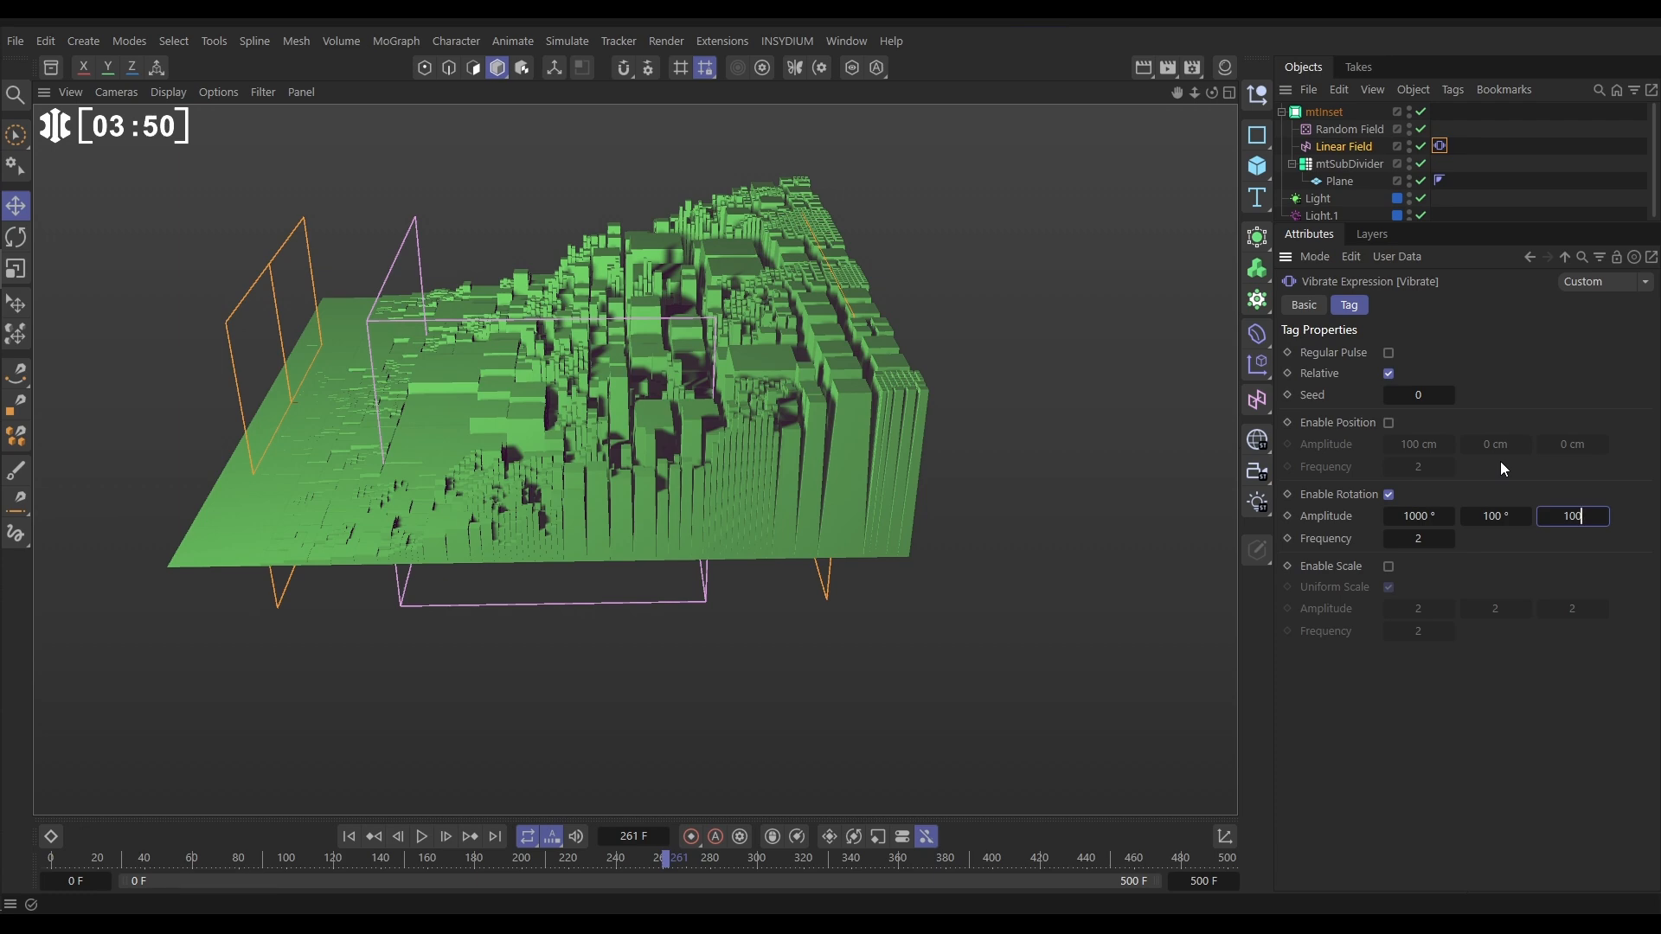
pyautogui.click(1417, 539)
pyautogui.write('0.2')
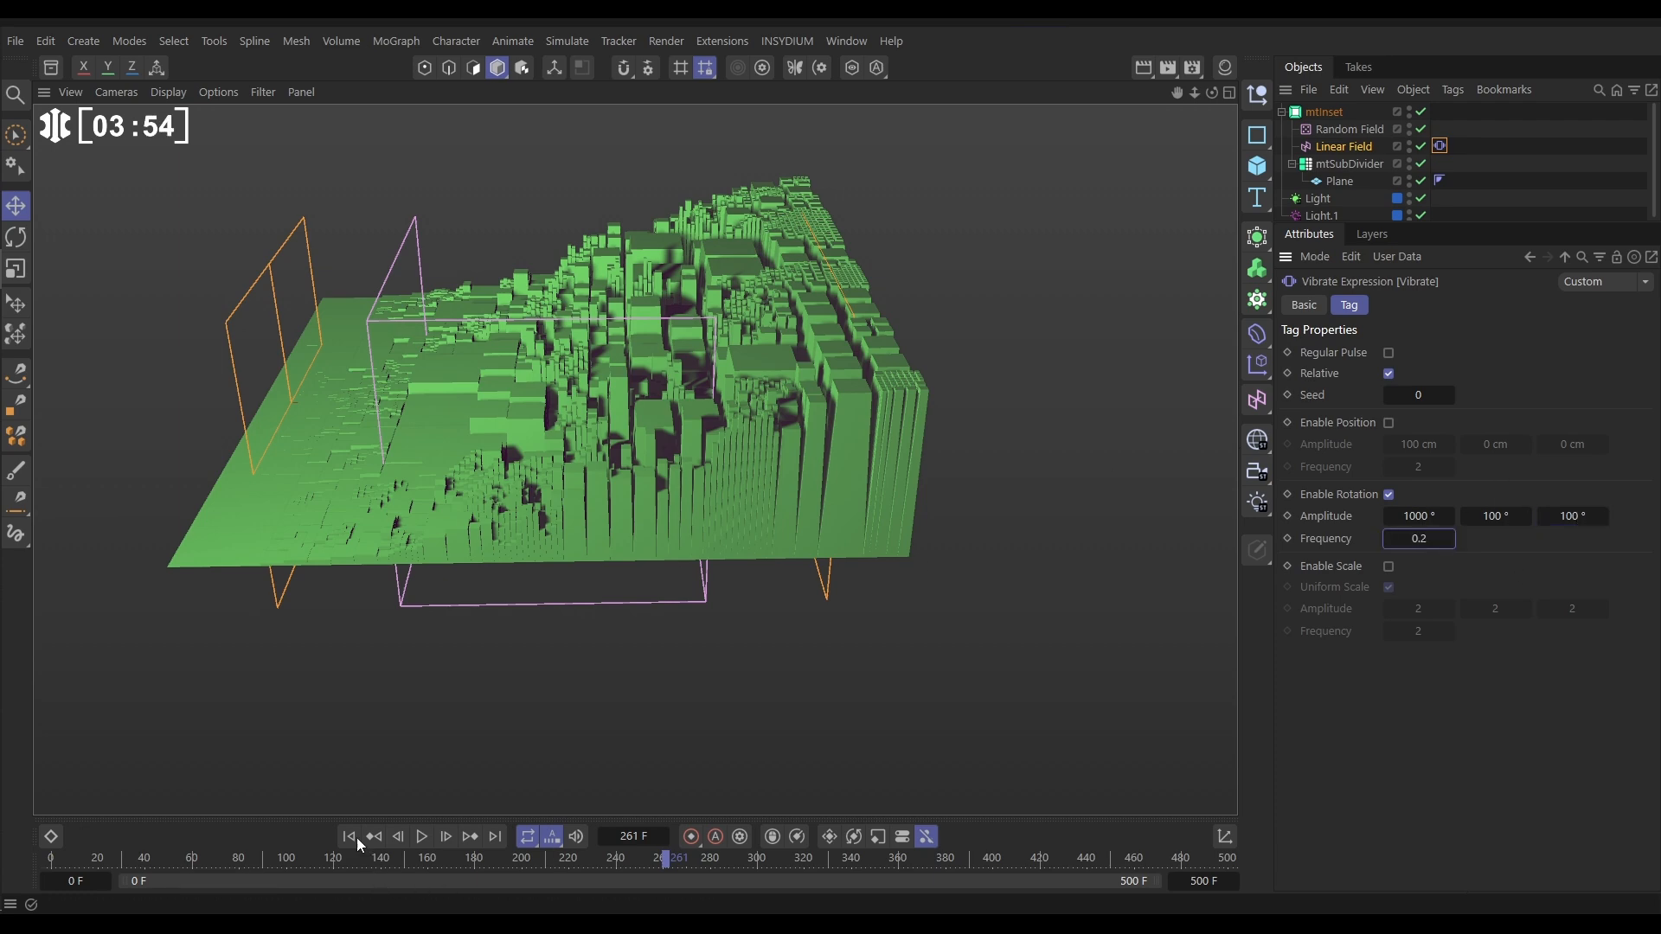
pyautogui.click(421, 836)
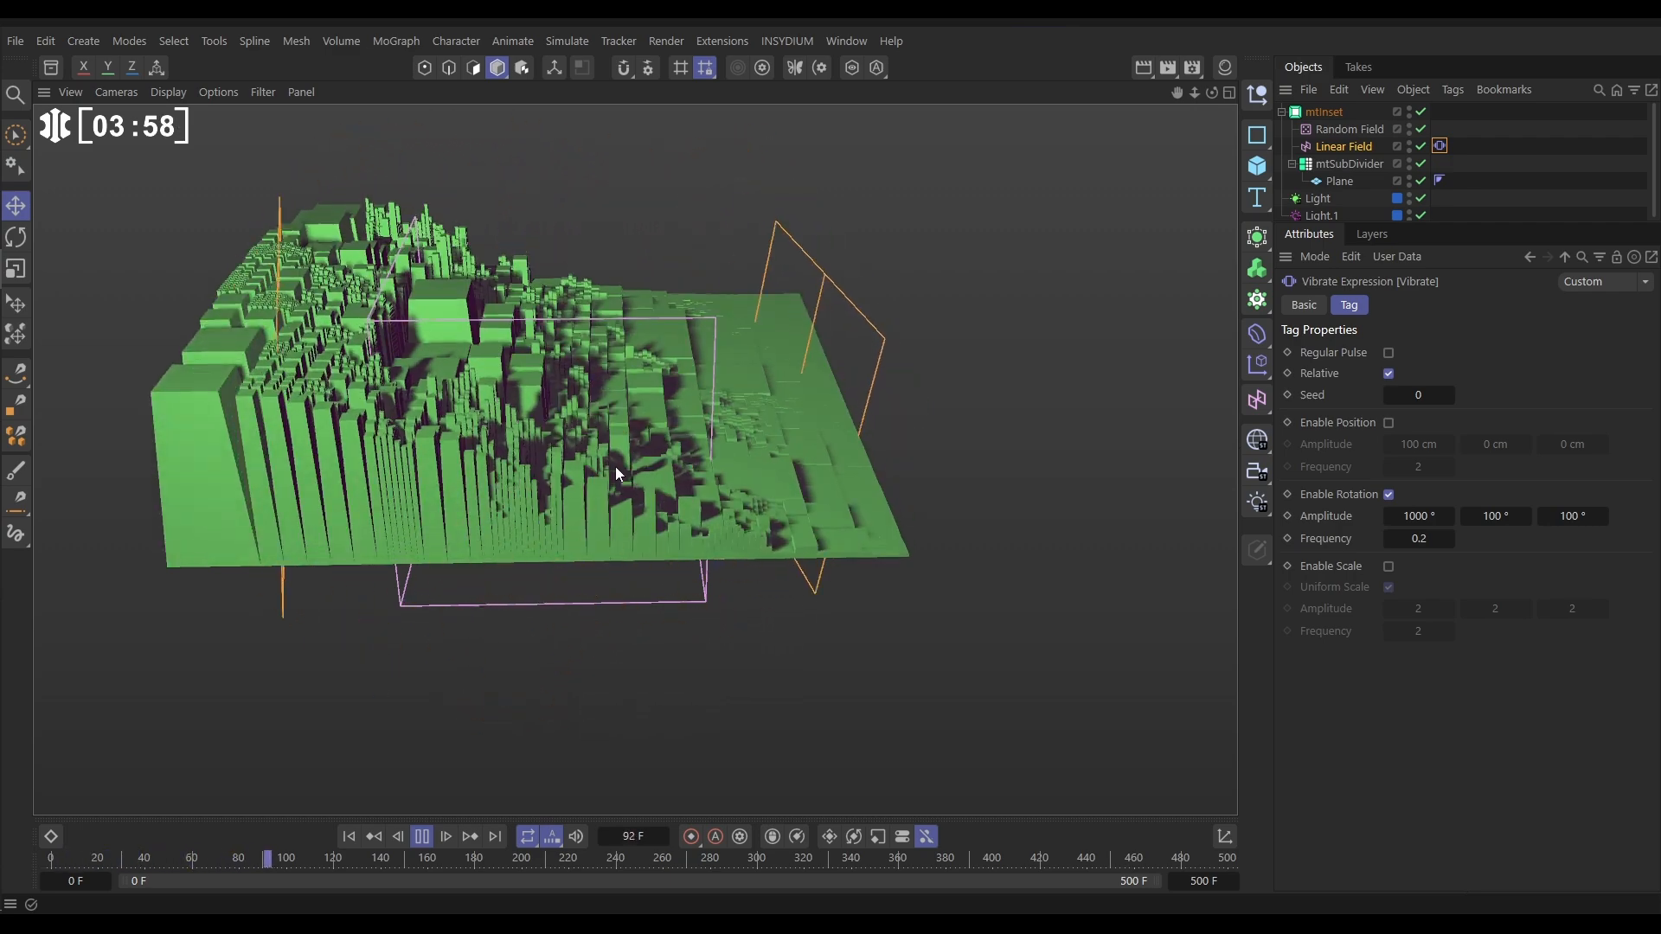
pyautogui.click(422, 836)
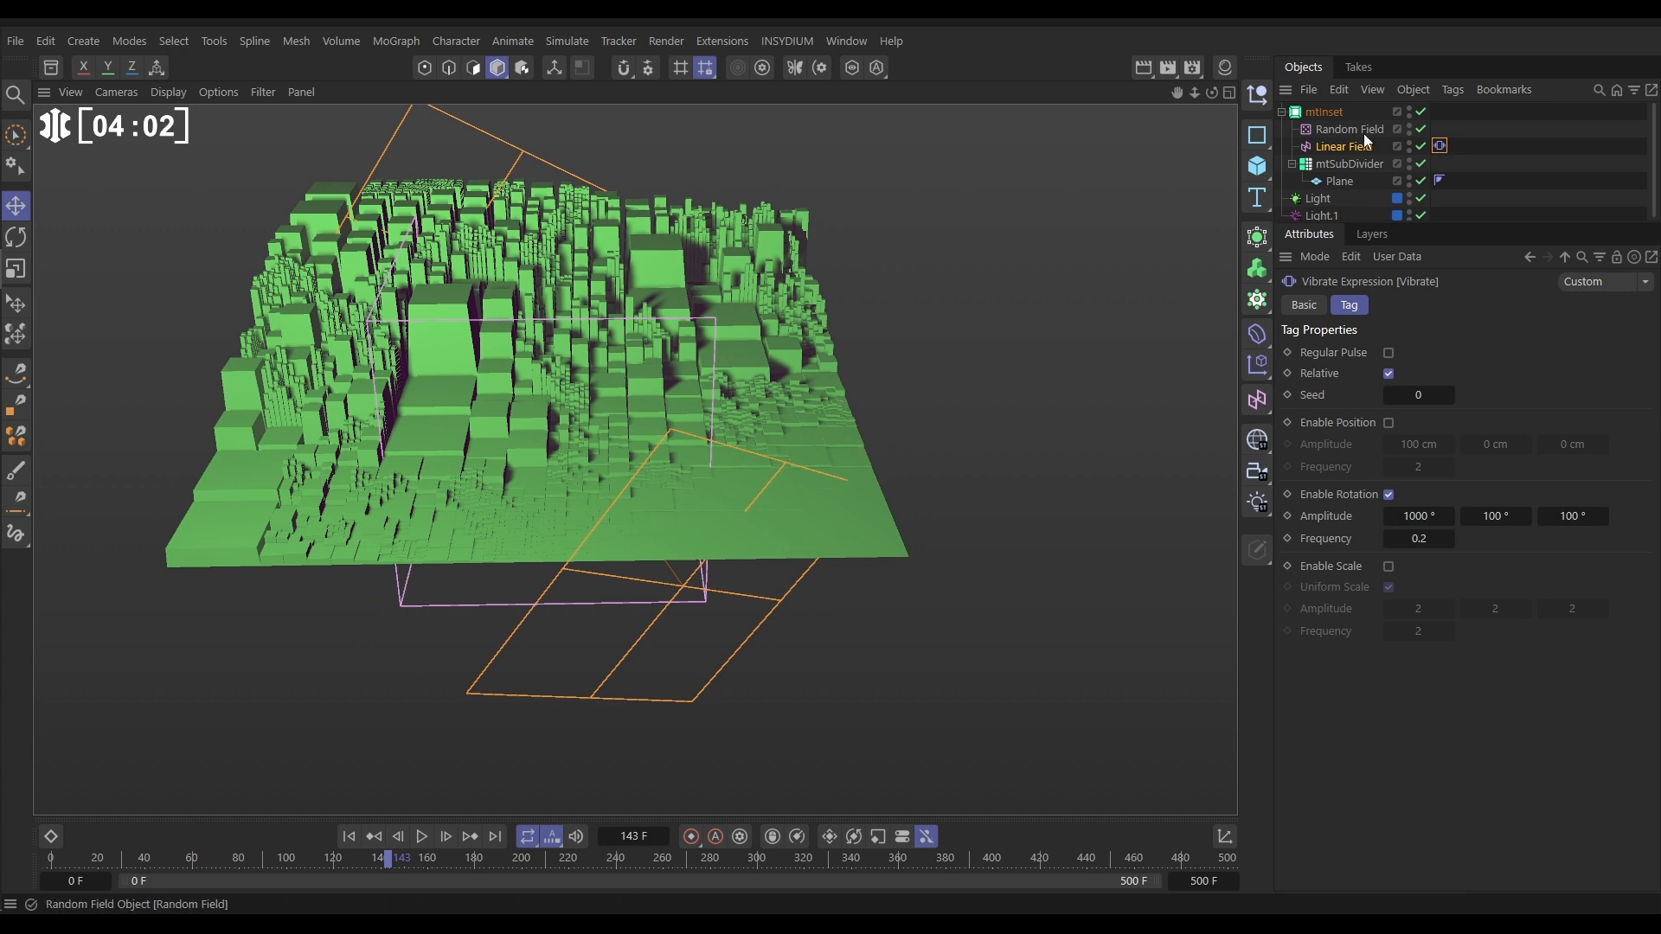
# Set the mtInset Delay layer to Spring at 29% strength and preview the animation from the start
pyautogui.click(1323, 112)
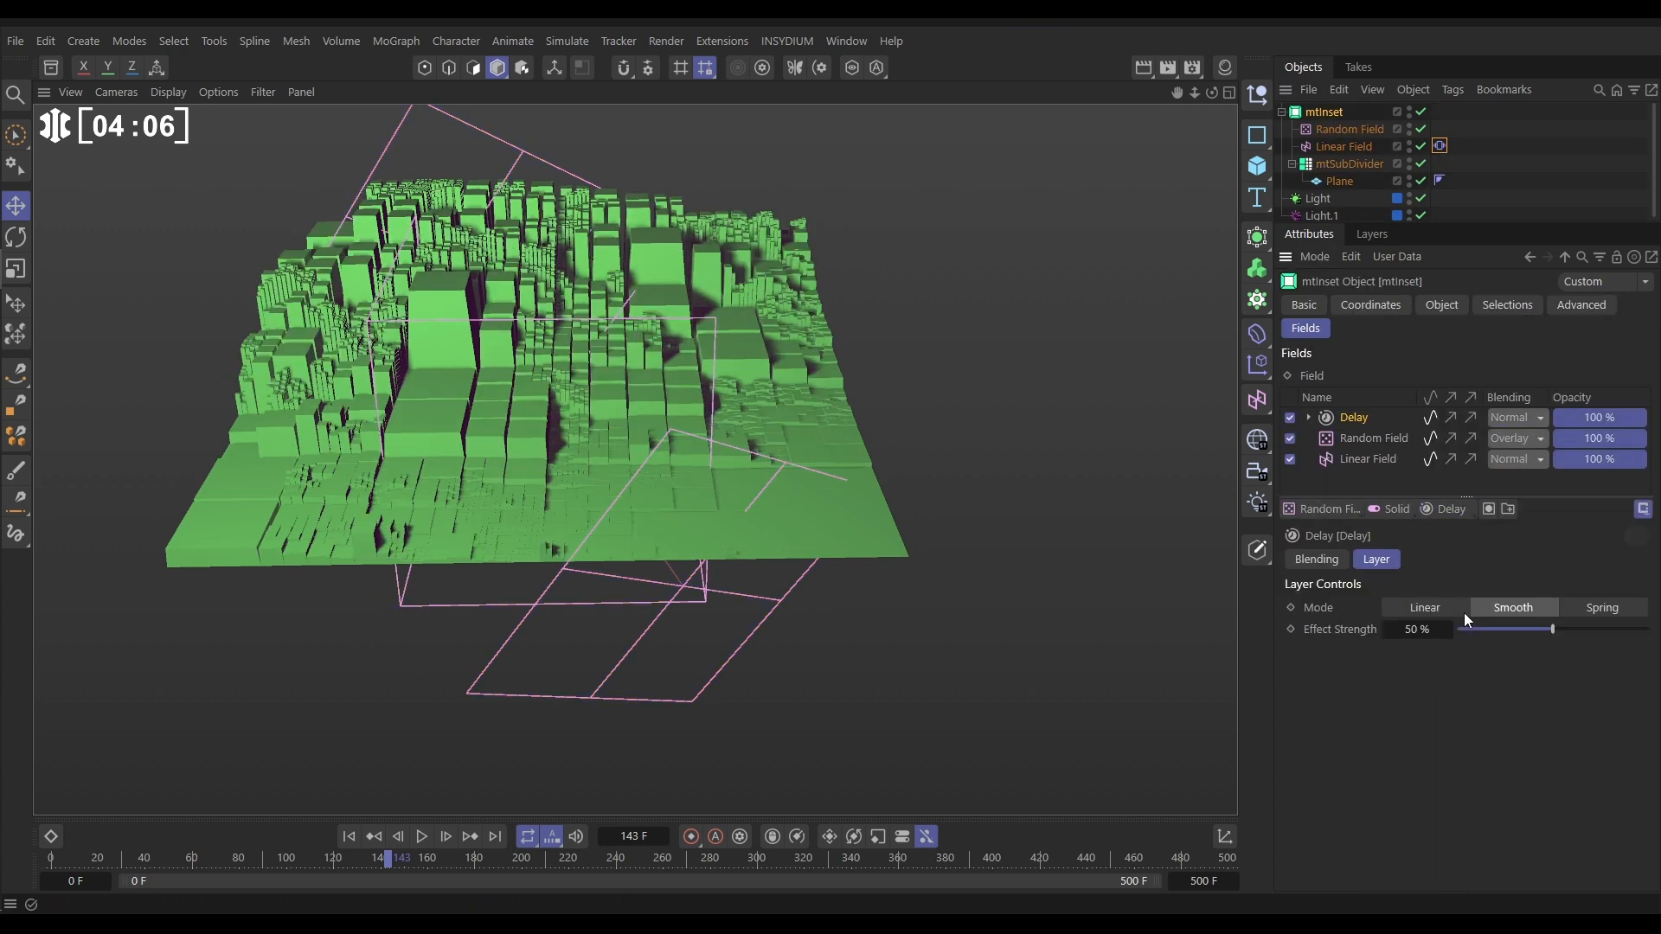
pyautogui.click(1601, 608)
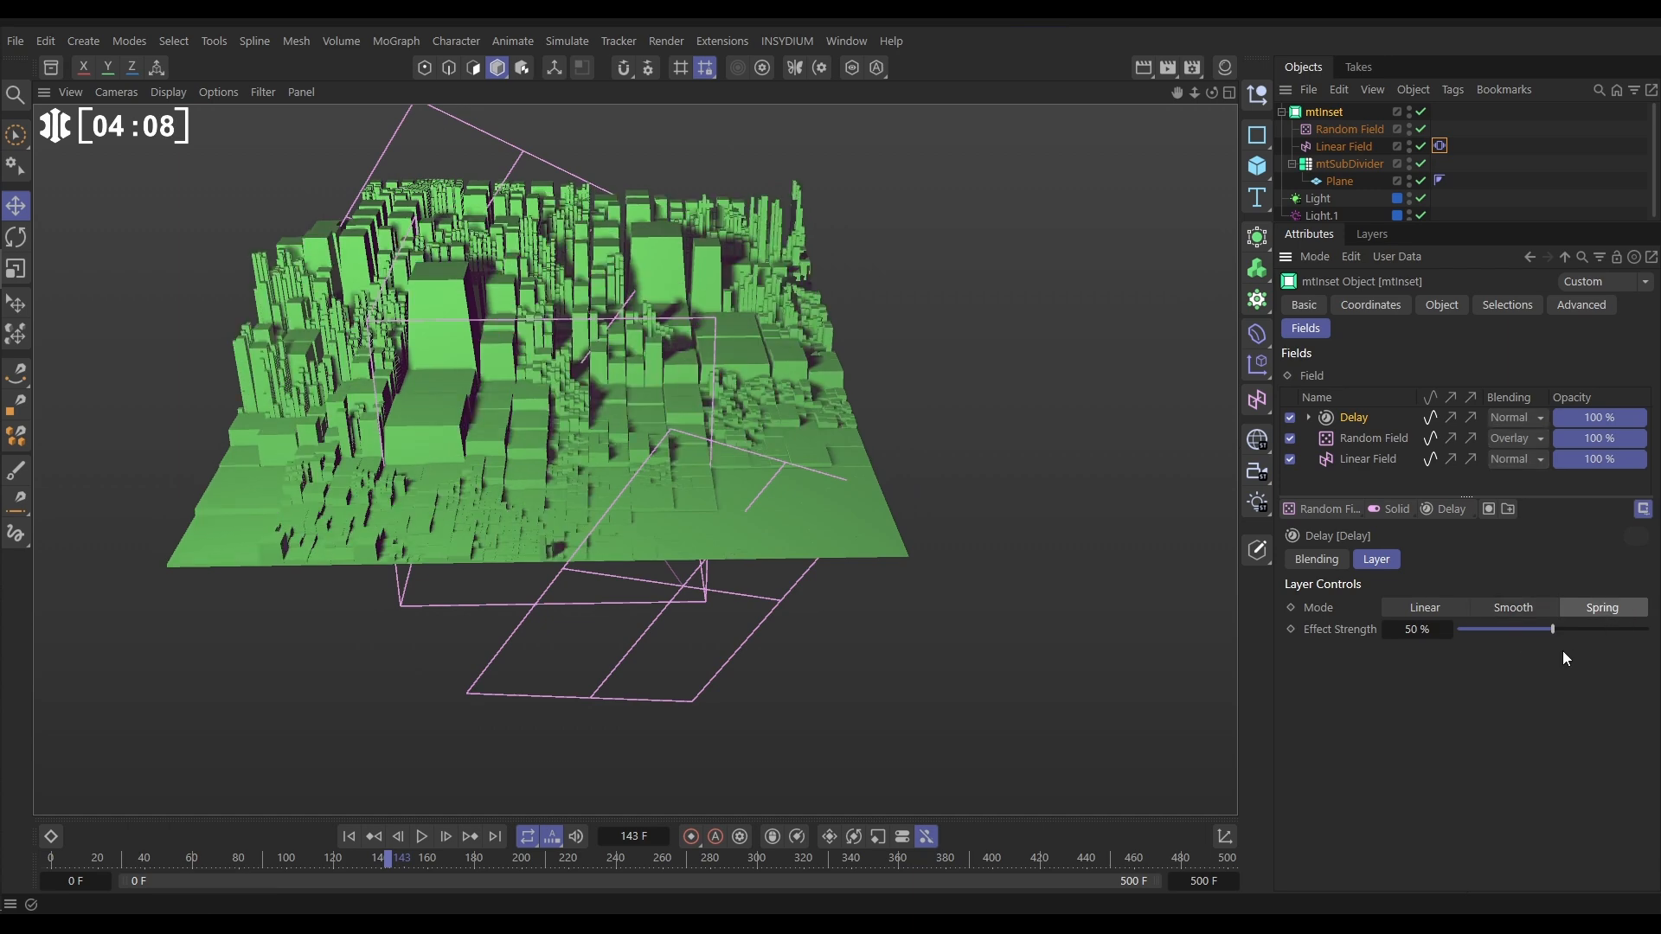
pyautogui.moveTo(1554, 628); pyautogui.dragTo(1513, 628)
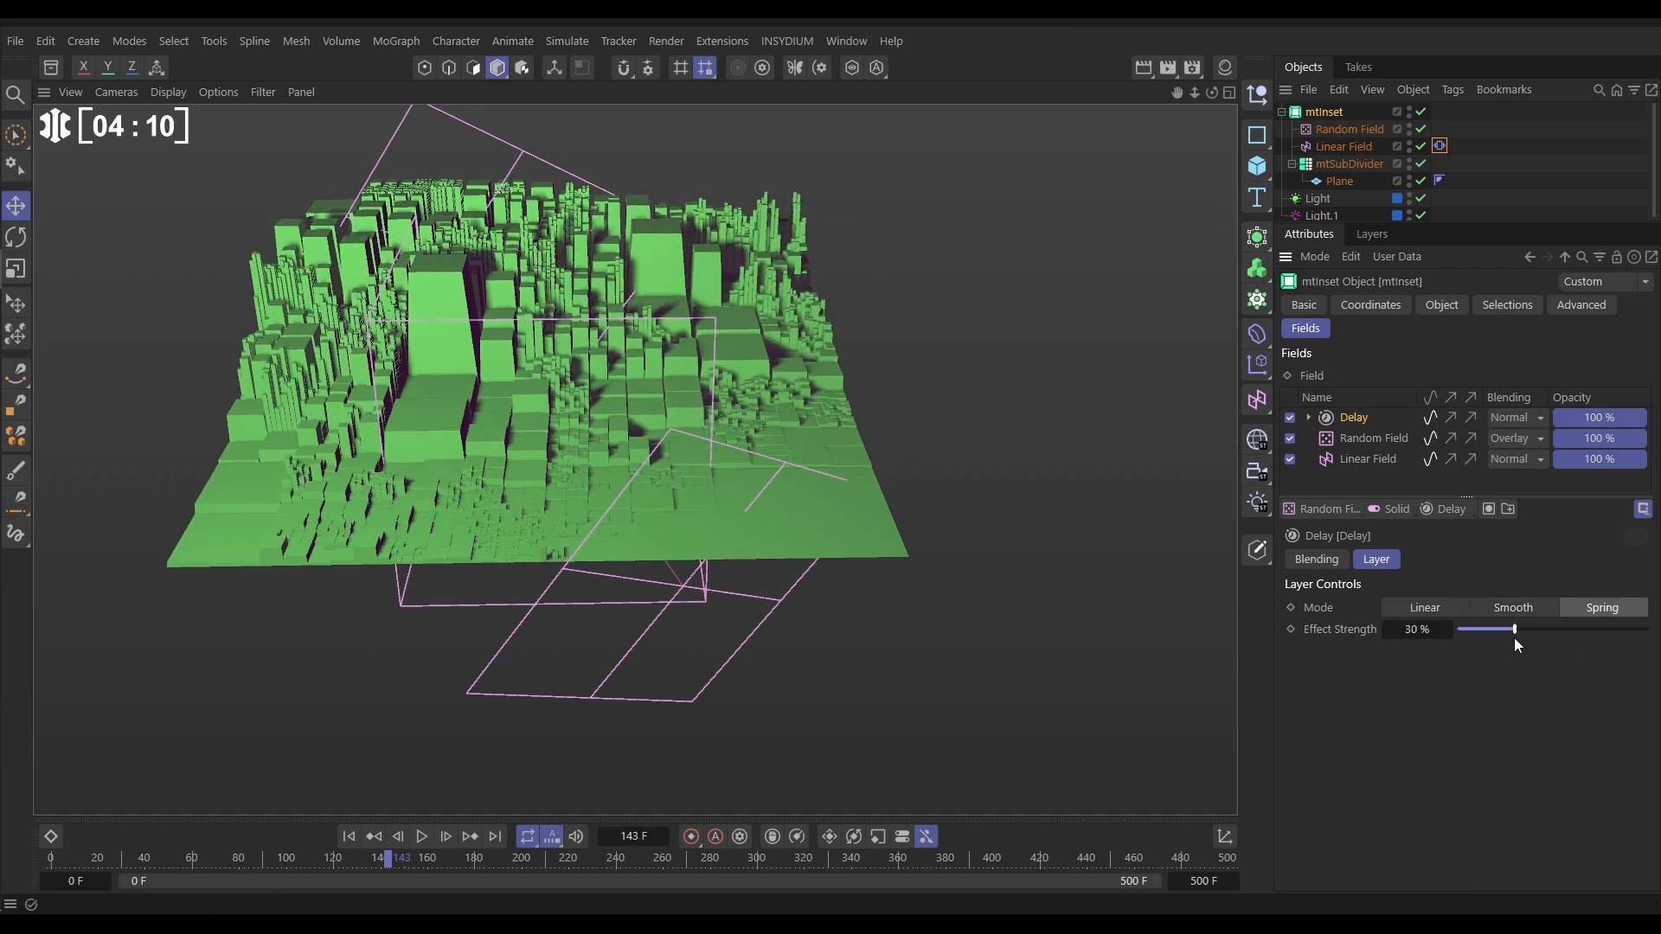
pyautogui.click(422, 836)
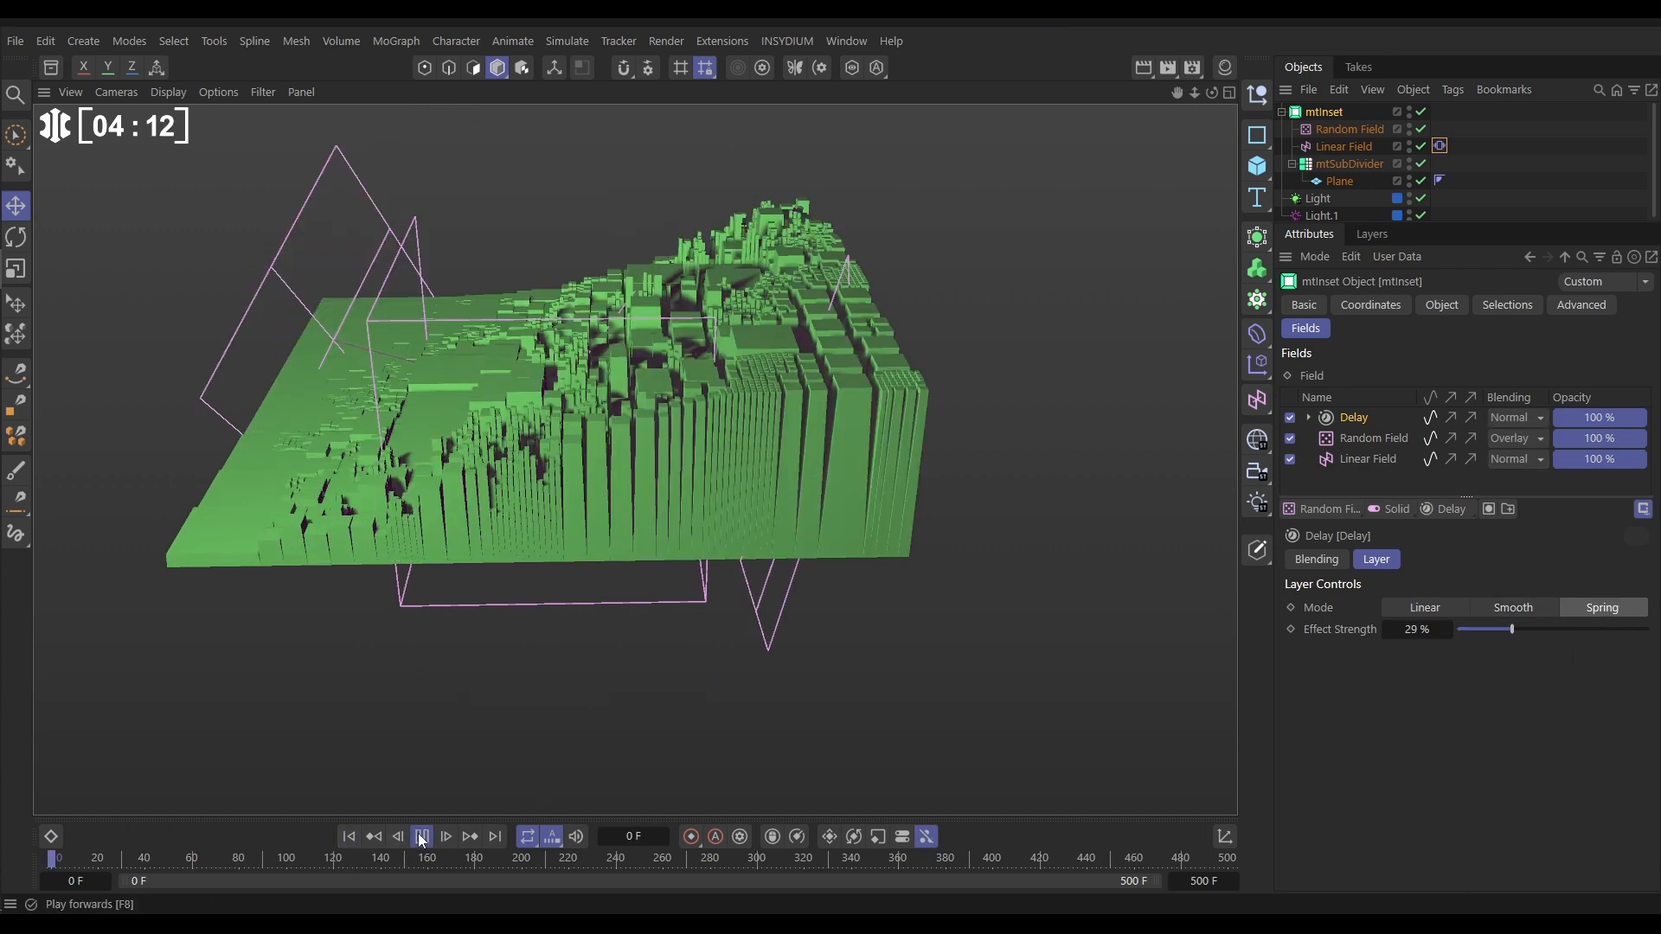
pyautogui.click(421, 837)
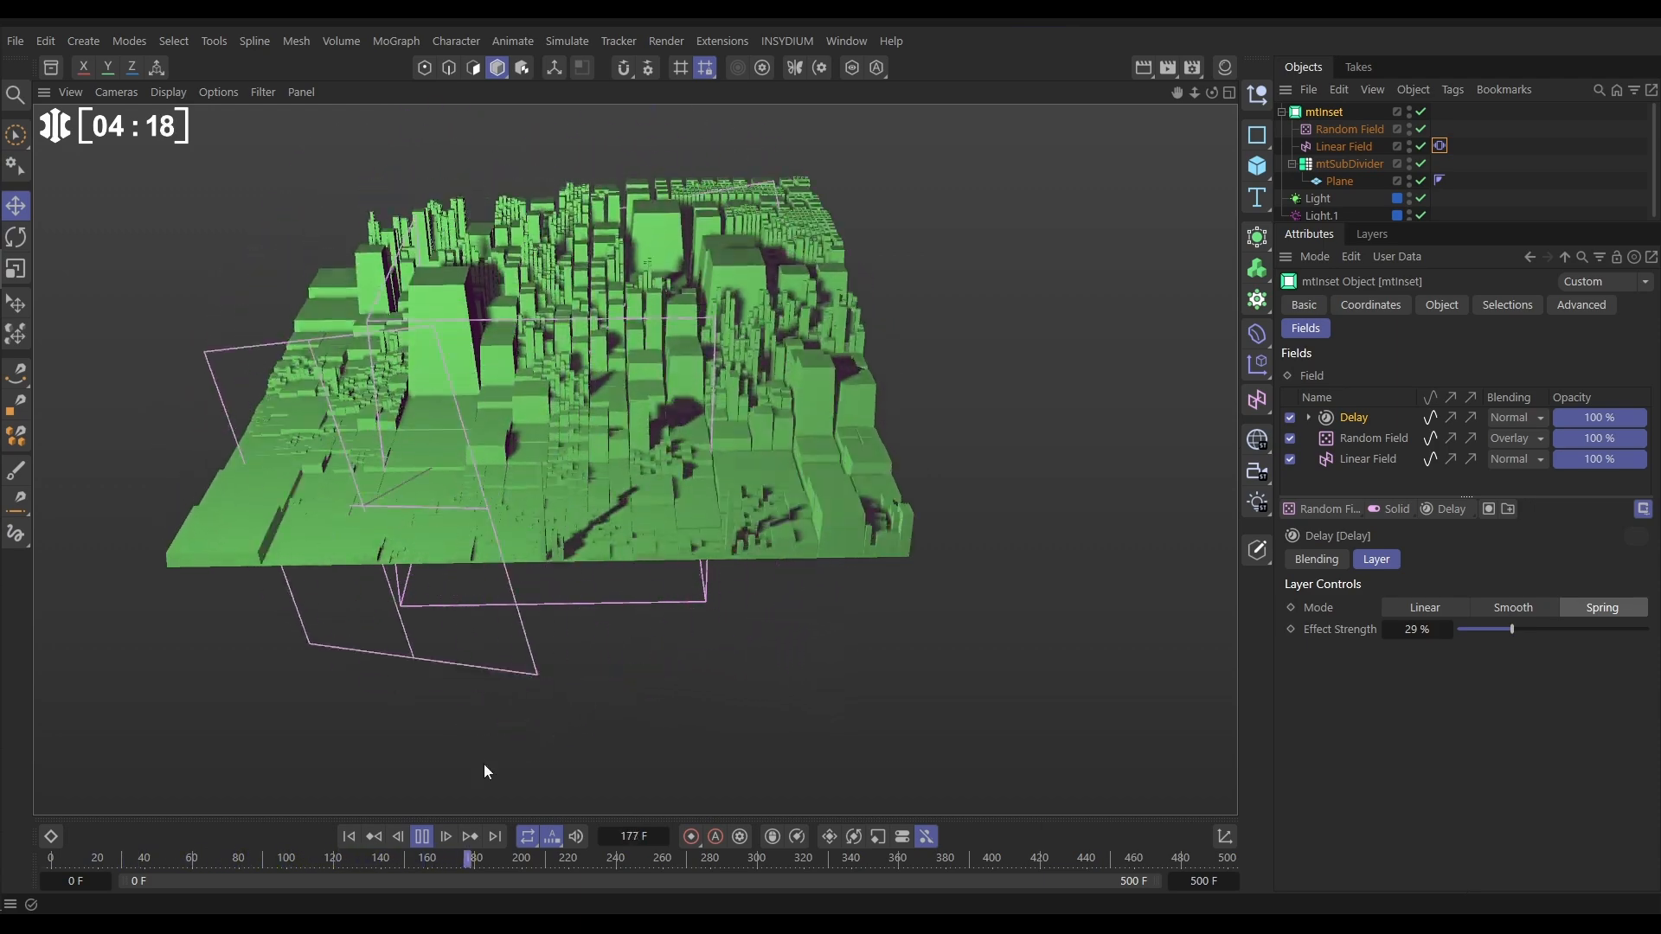
pyautogui.click(421, 836)
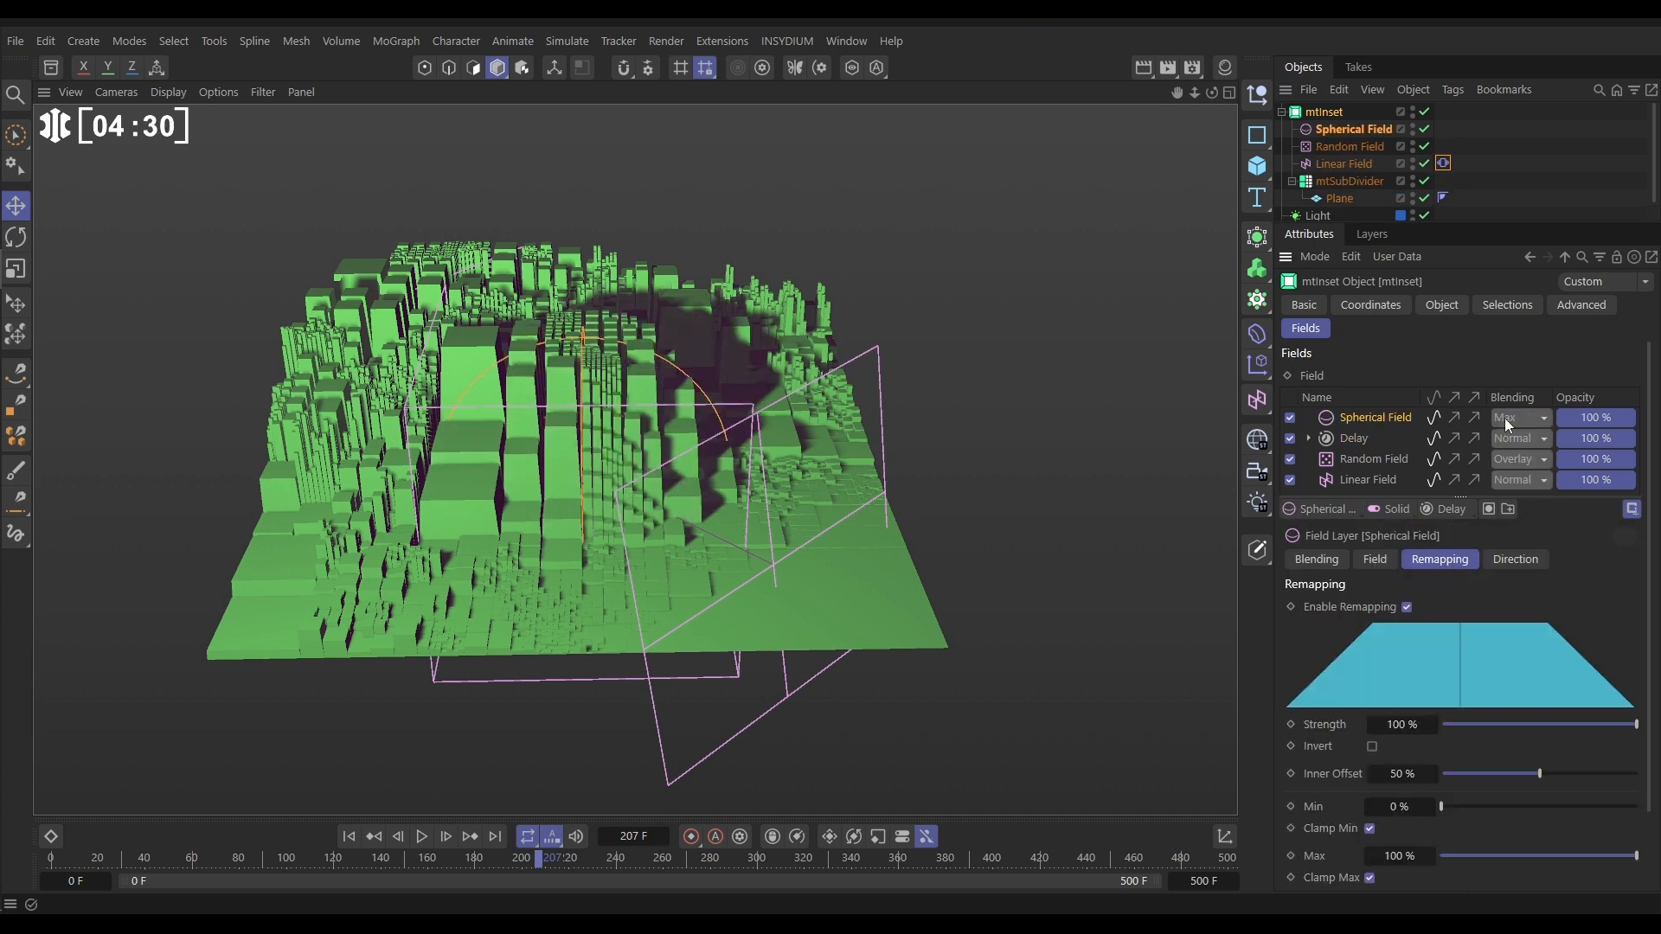
# Change the Spherical Field's blending from Max to Multiply and select the Spherical Field
pyautogui.click(1515, 417)
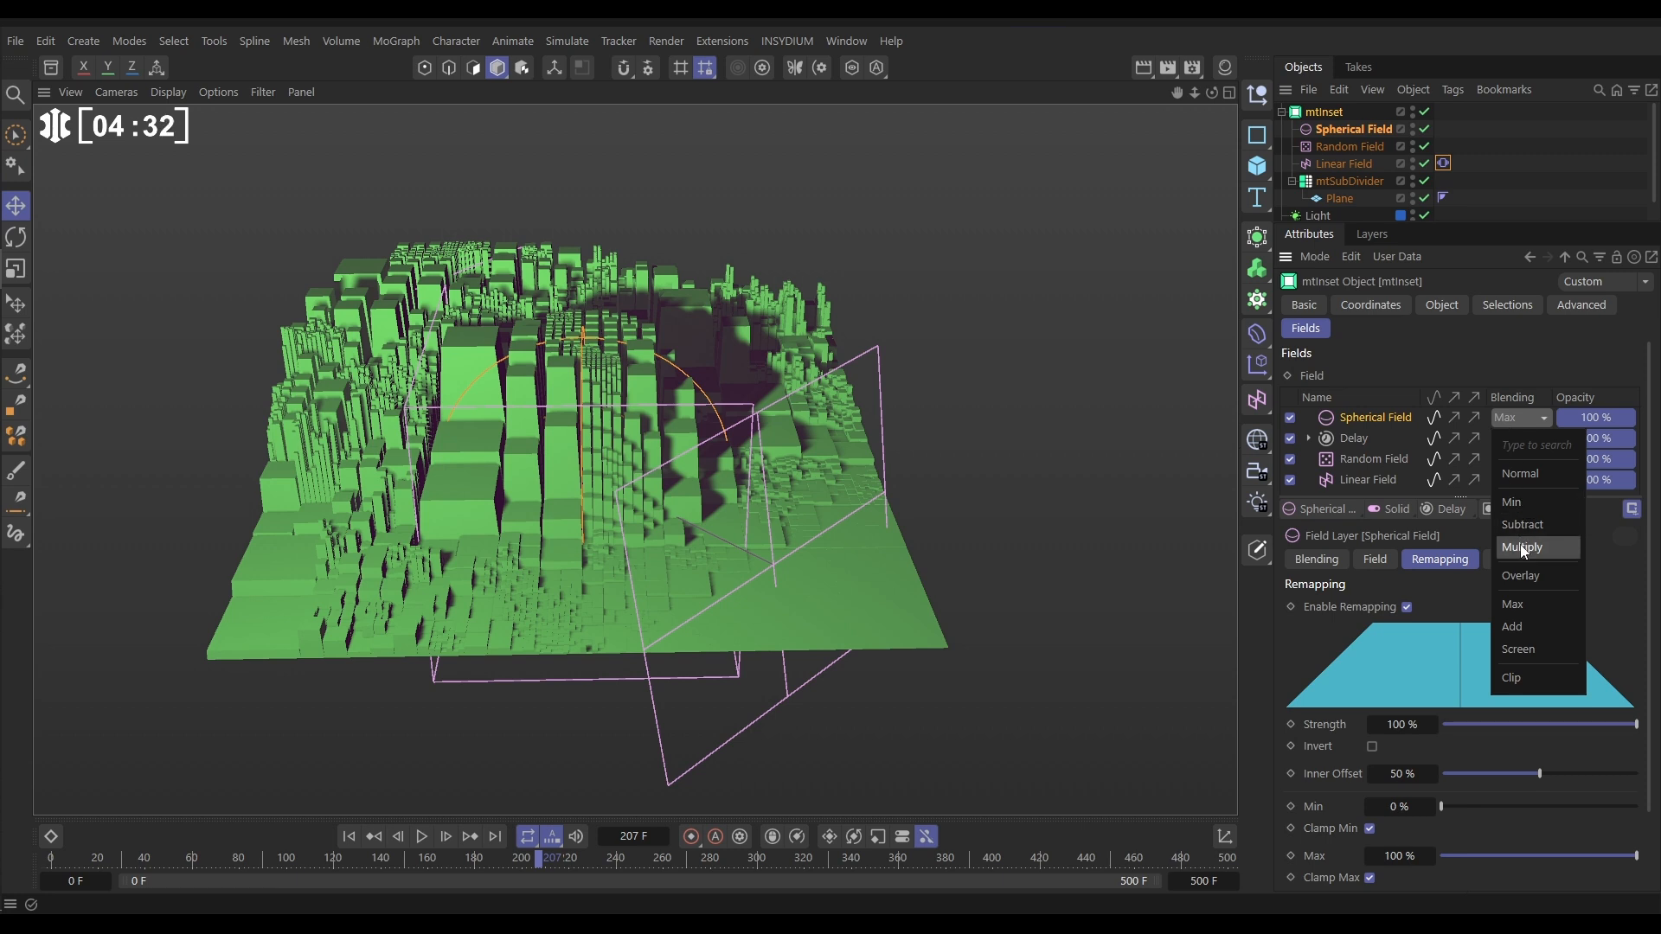
pyautogui.click(1524, 547)
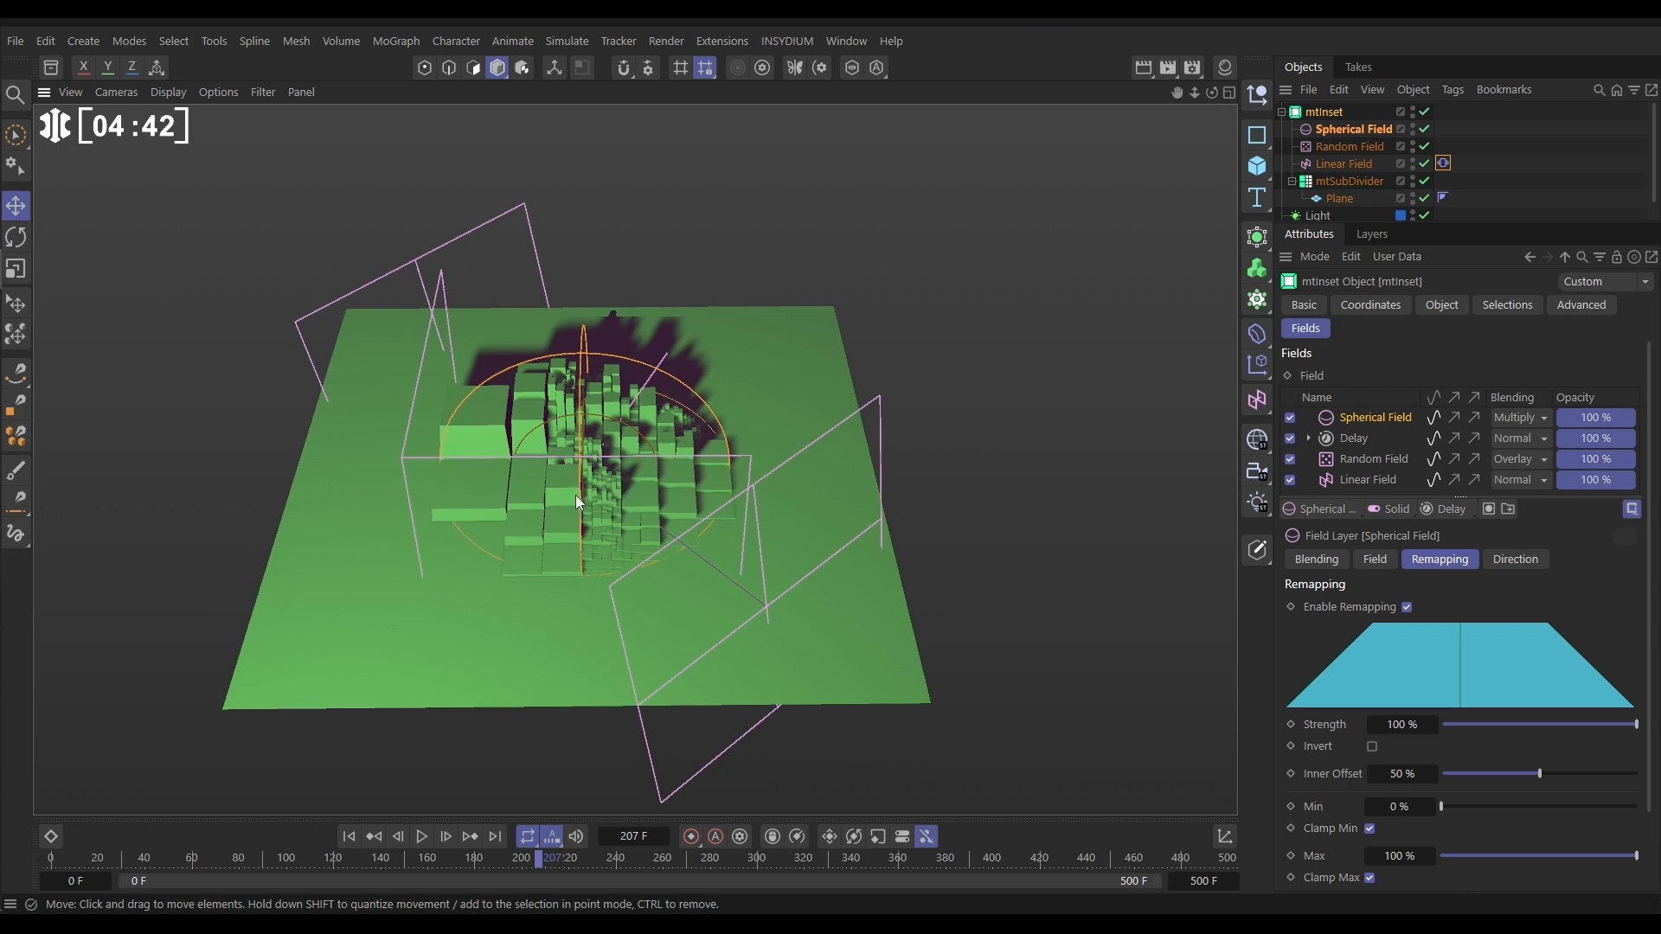
pyautogui.click(1349, 128)
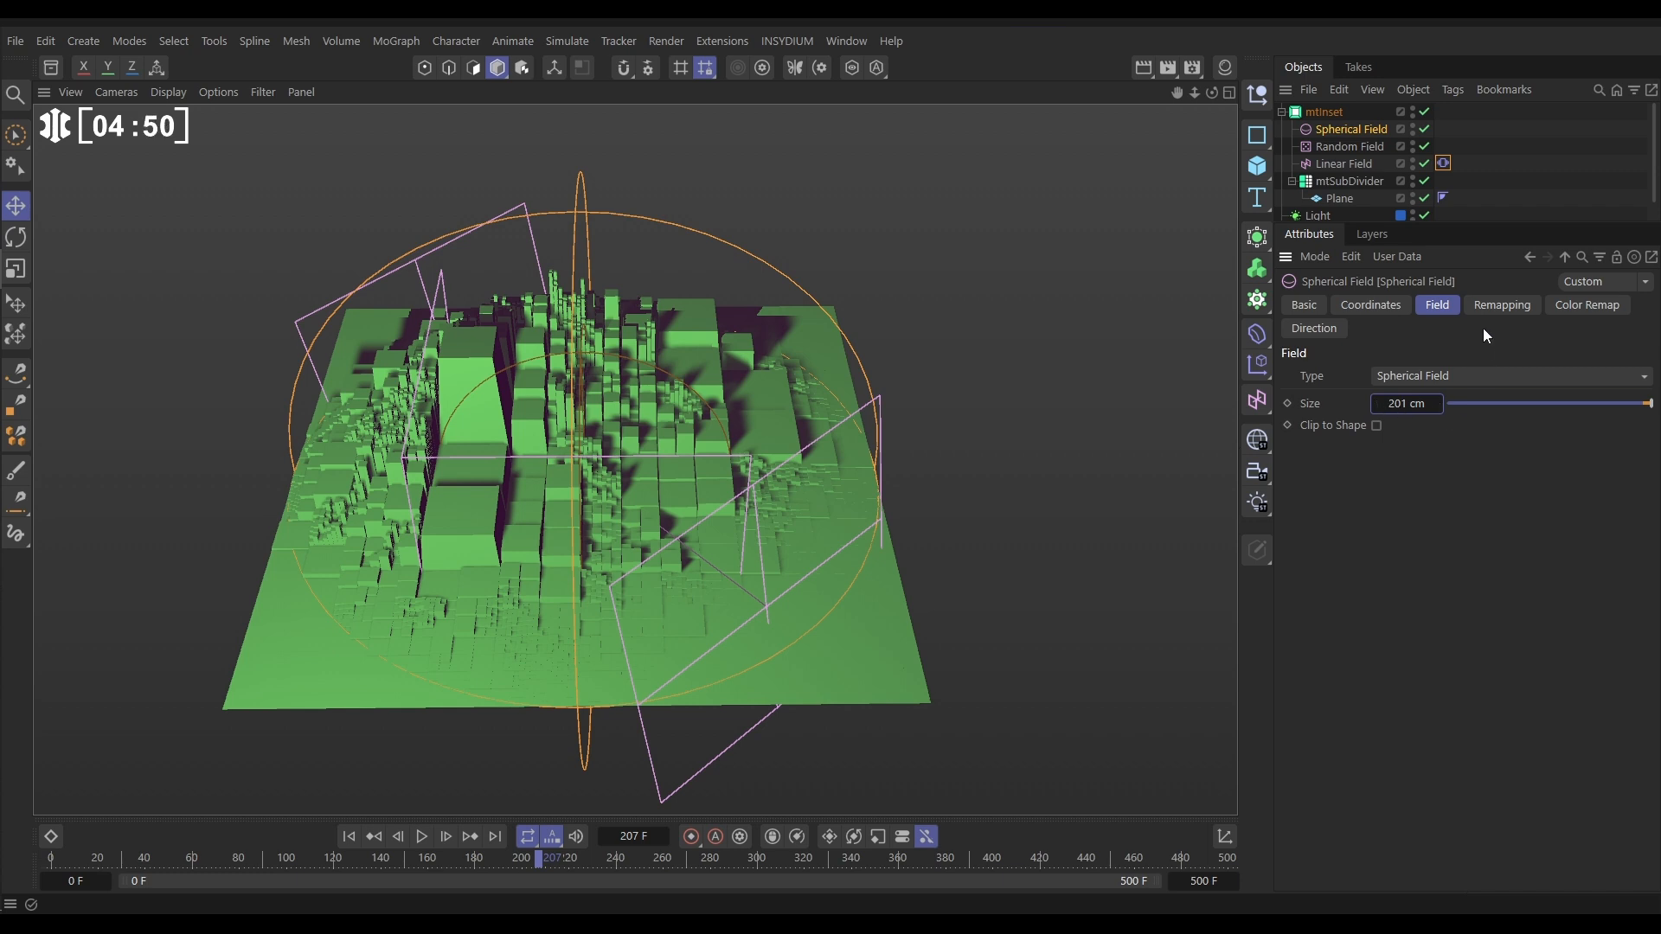
# Remap the Spherical Field with 50% inner offset and a Curve contour, then select mtSubDivider
pyautogui.click(1500, 306)
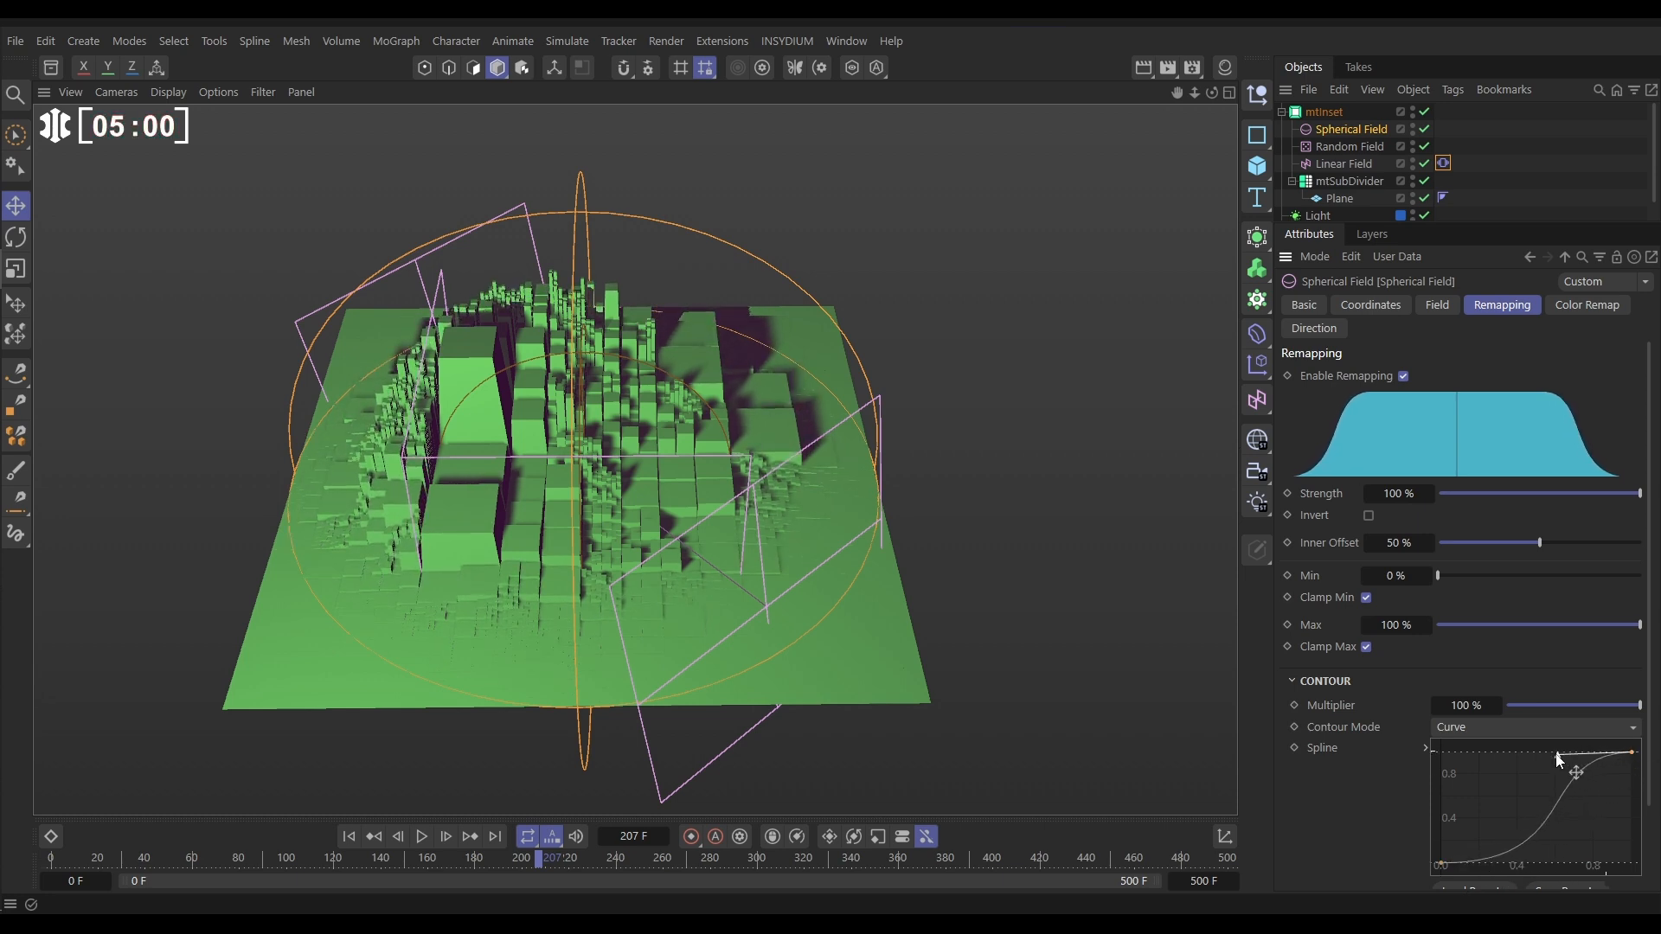
pyautogui.click(217, 92)
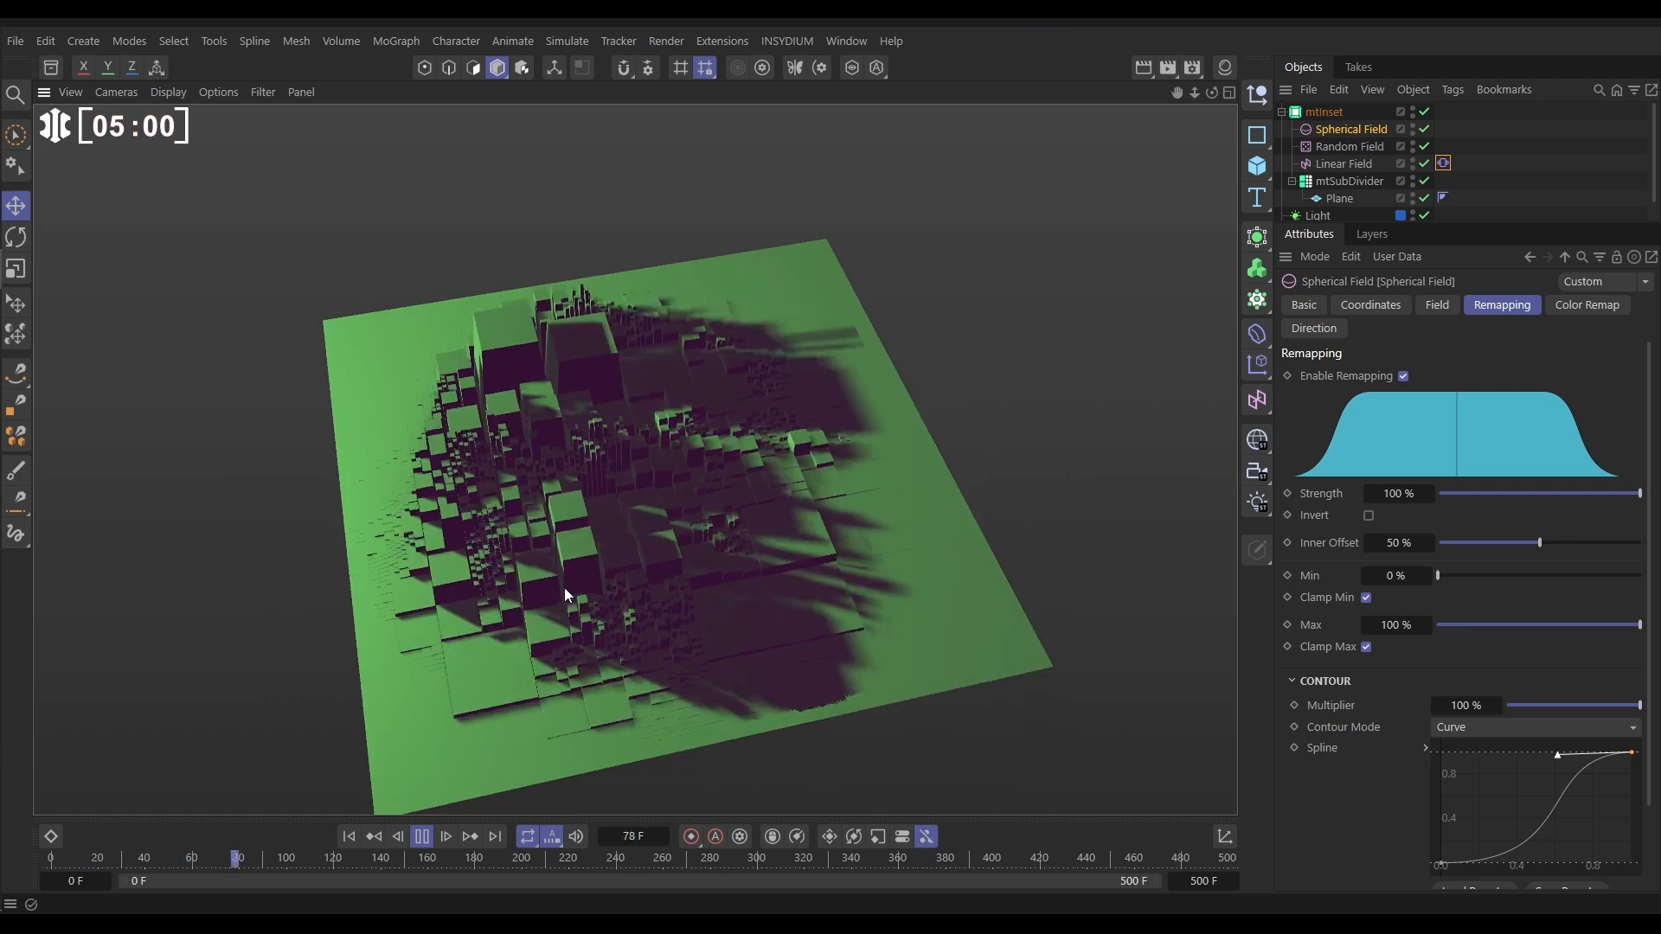
pyautogui.click(446, 841)
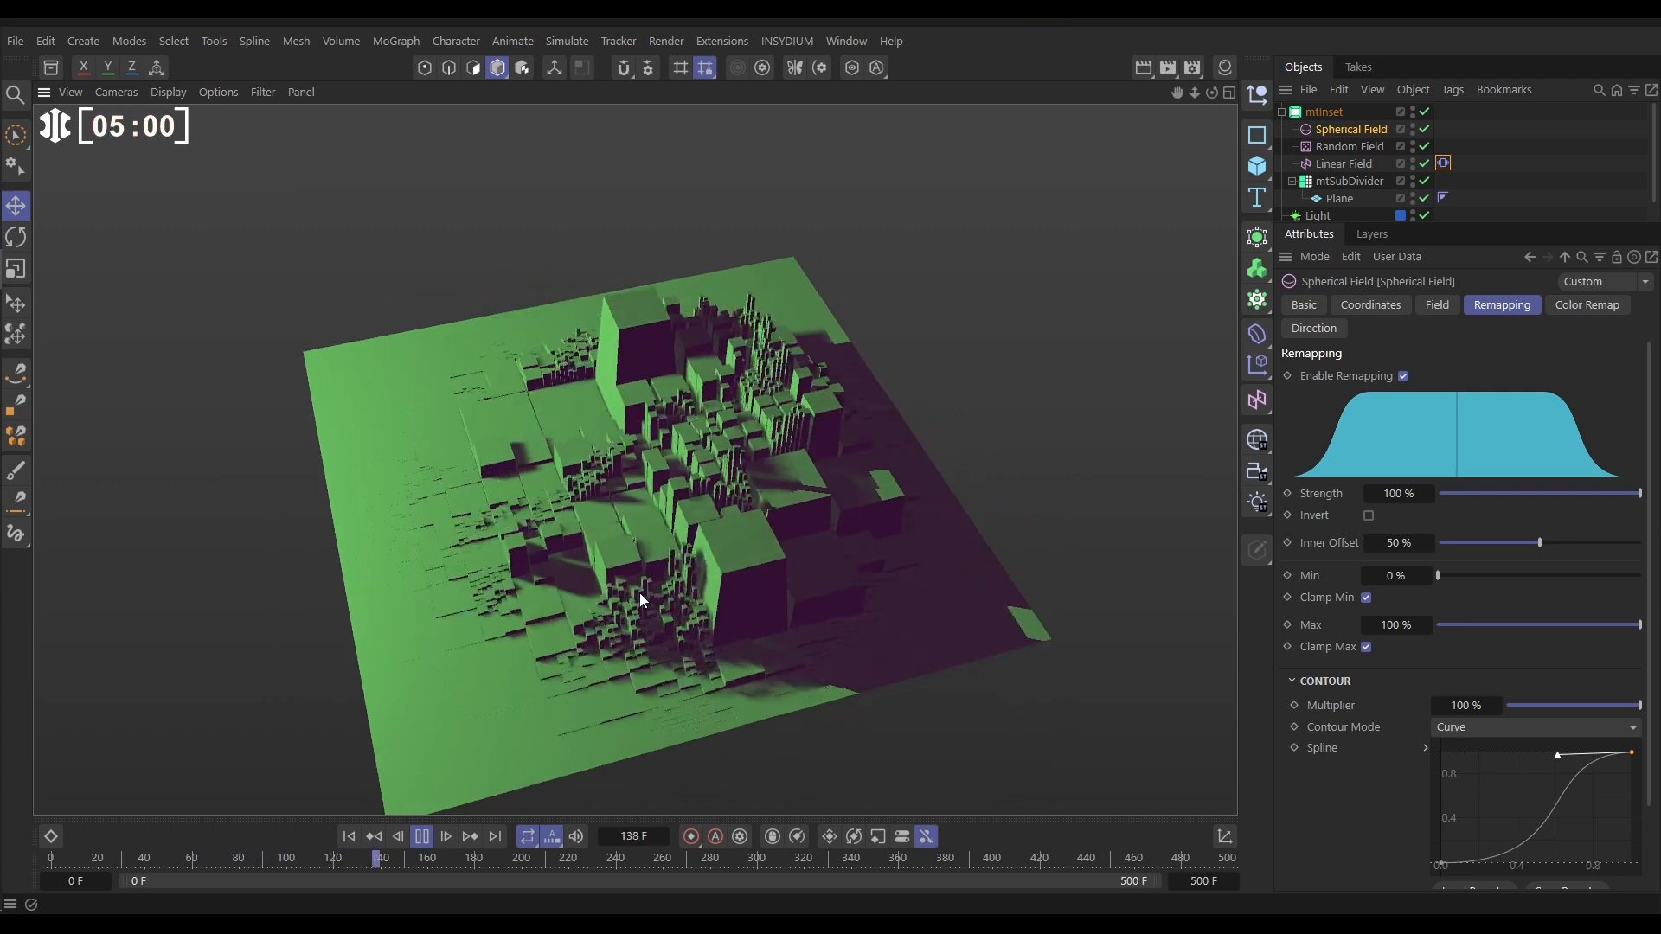
pyautogui.click(1346, 181)
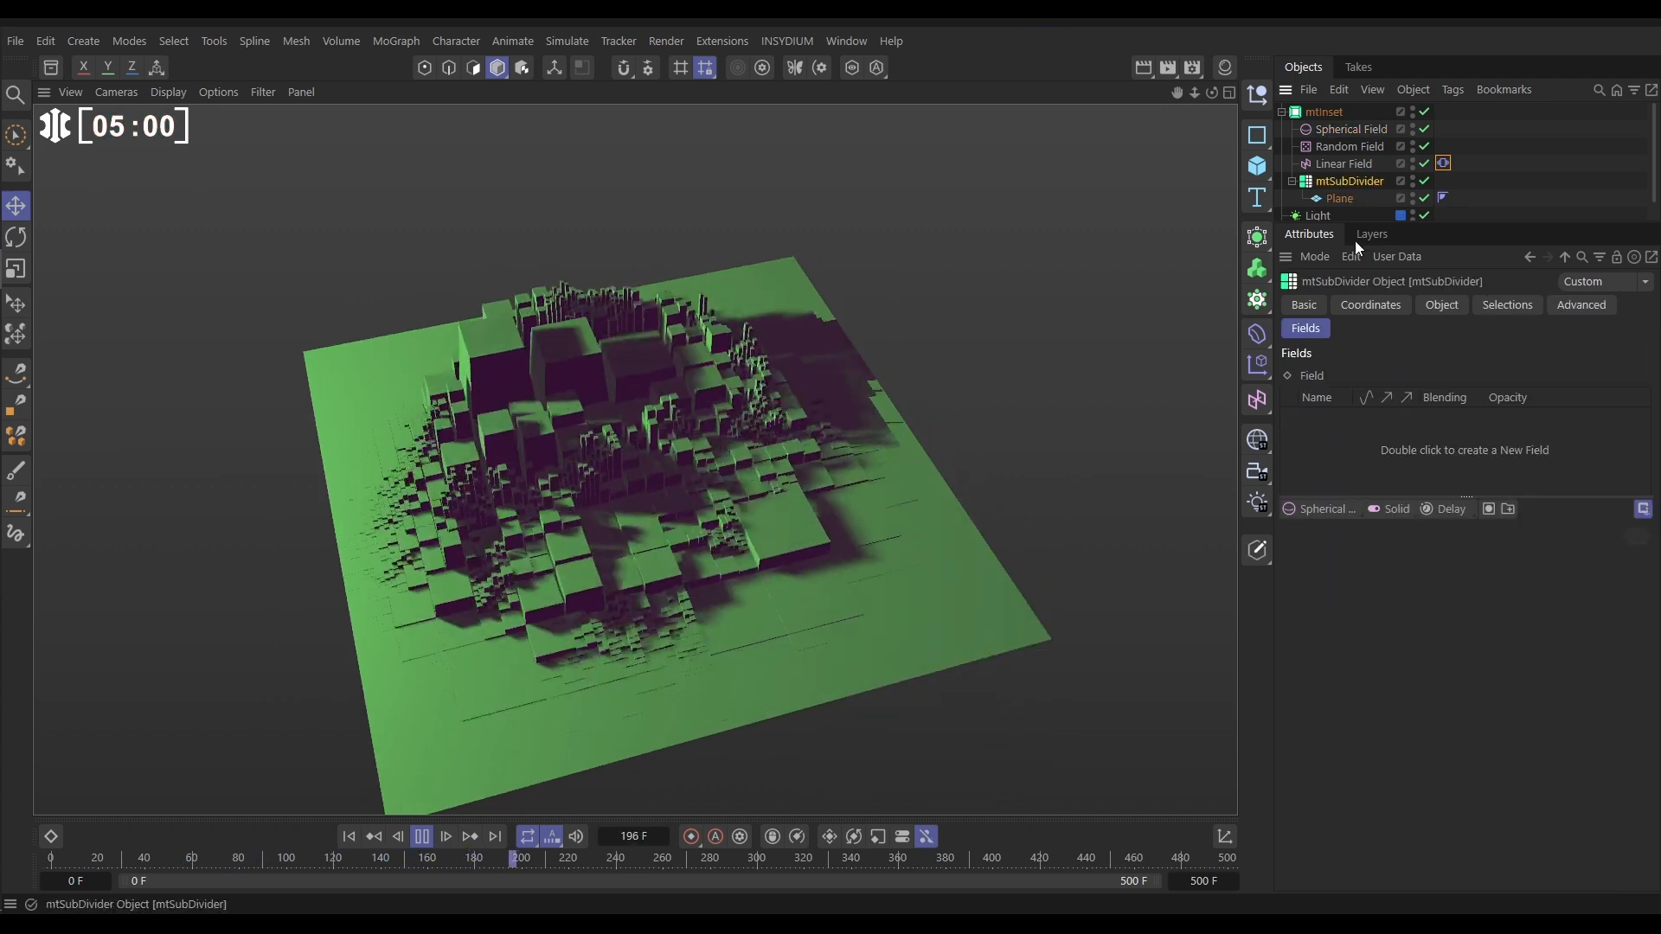
# Set mtSubDivider to Bilinear Offset mode at 56.1% strength and replay the animation
pyautogui.click(1440, 305)
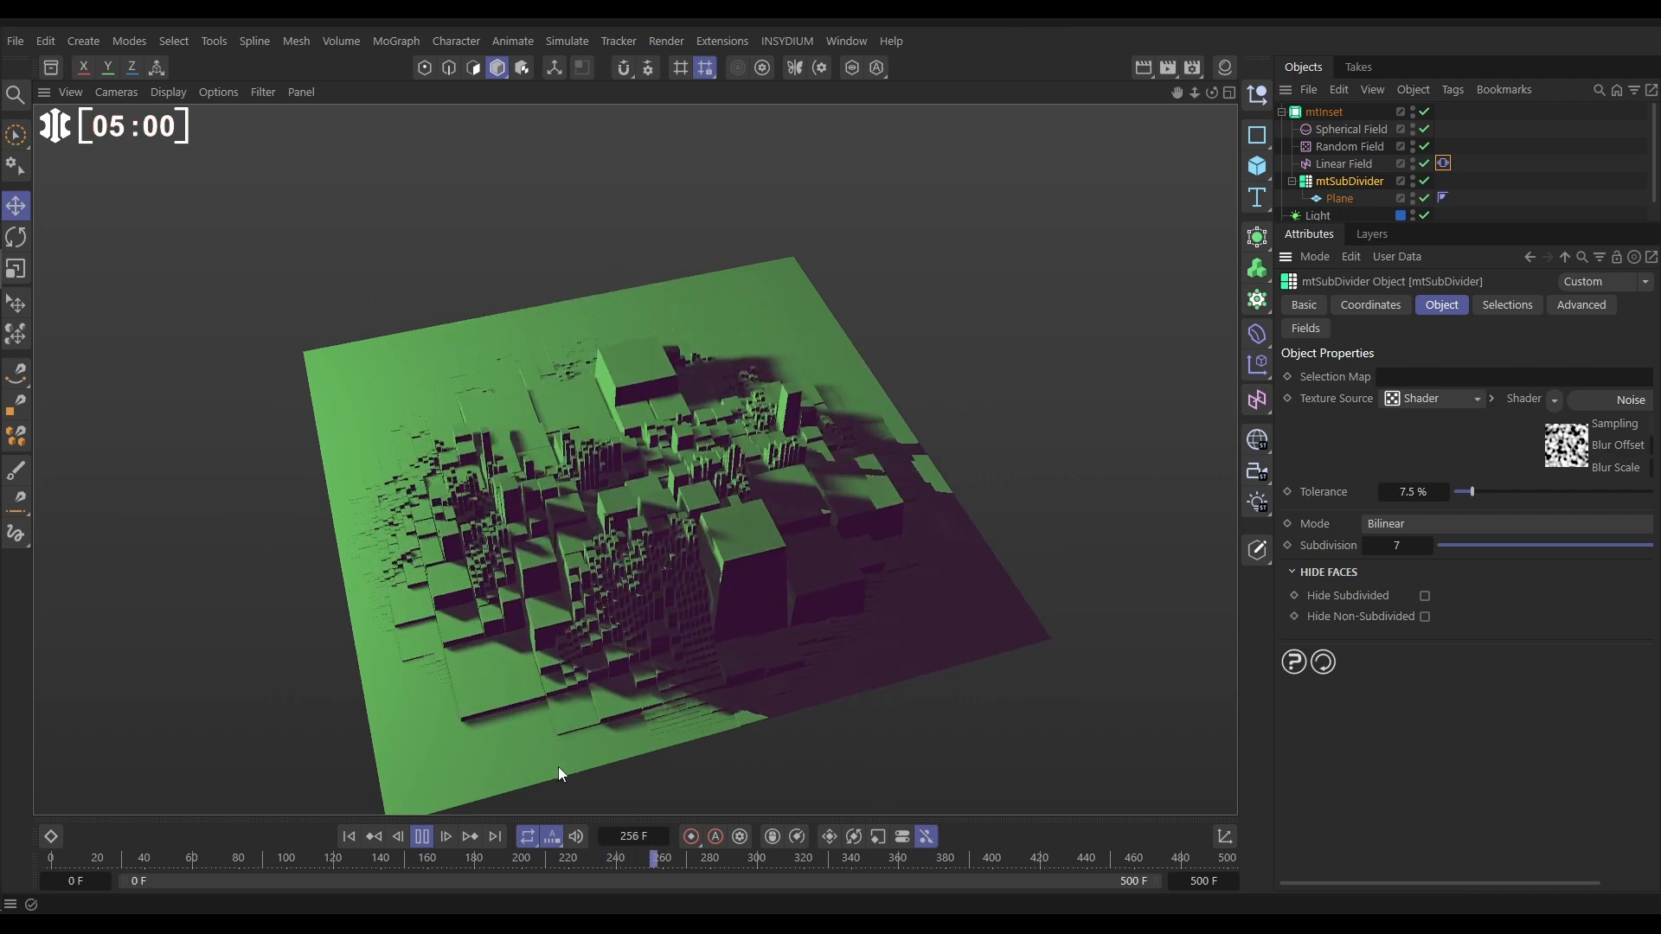
pyautogui.click(419, 836)
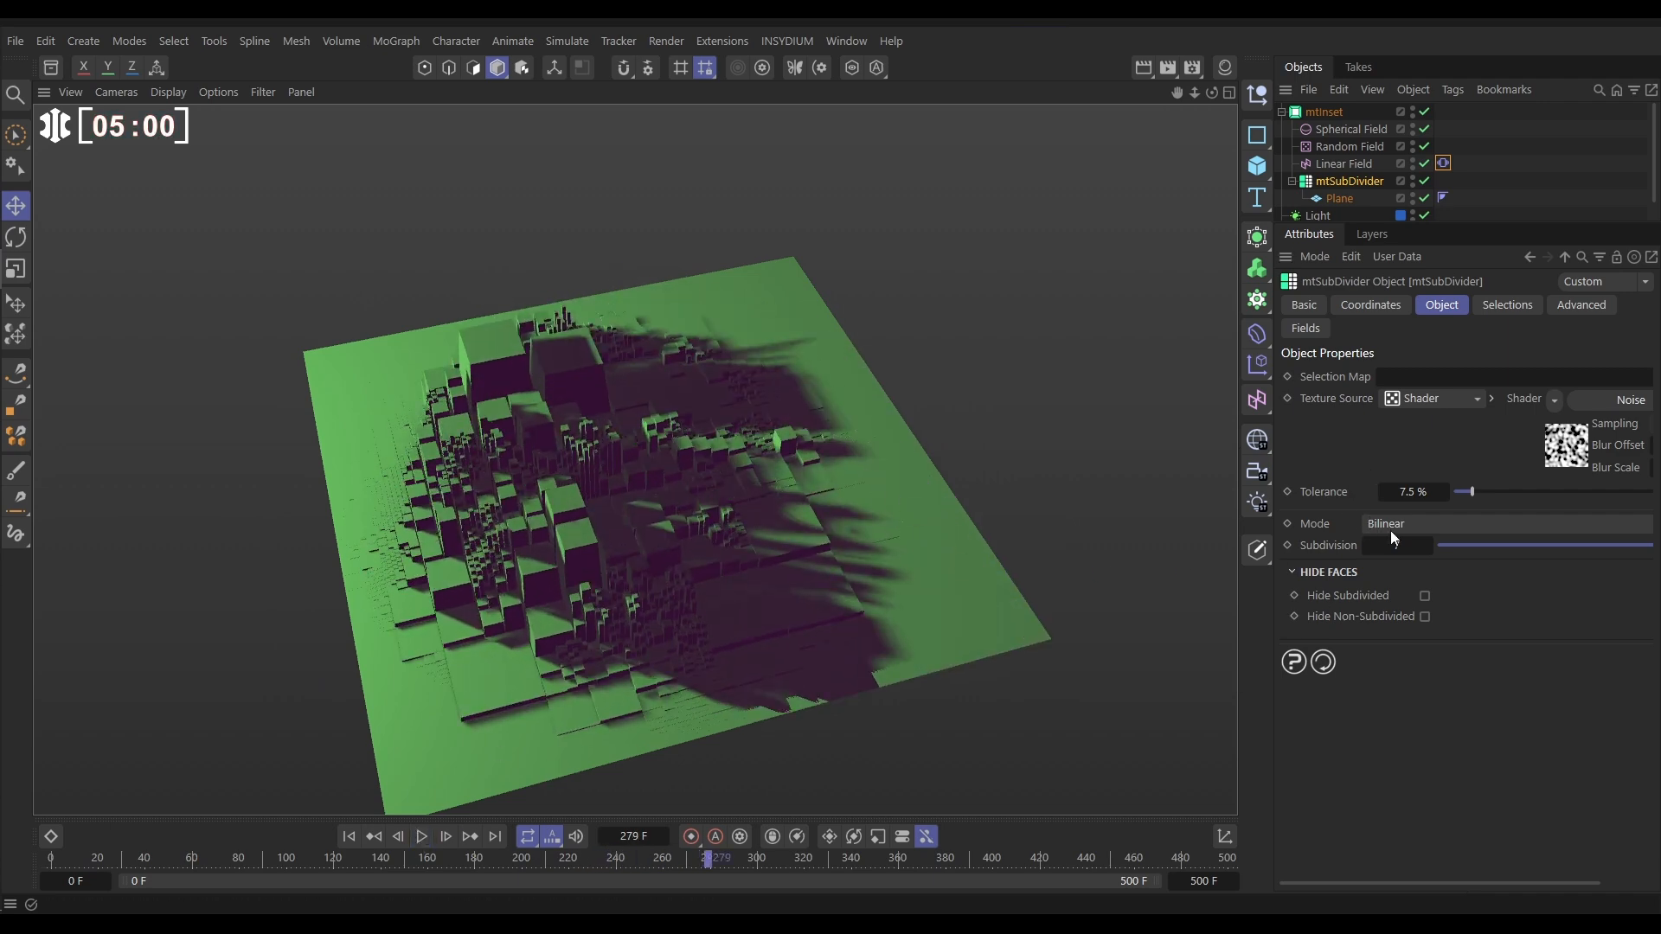
pyautogui.click(1505, 522)
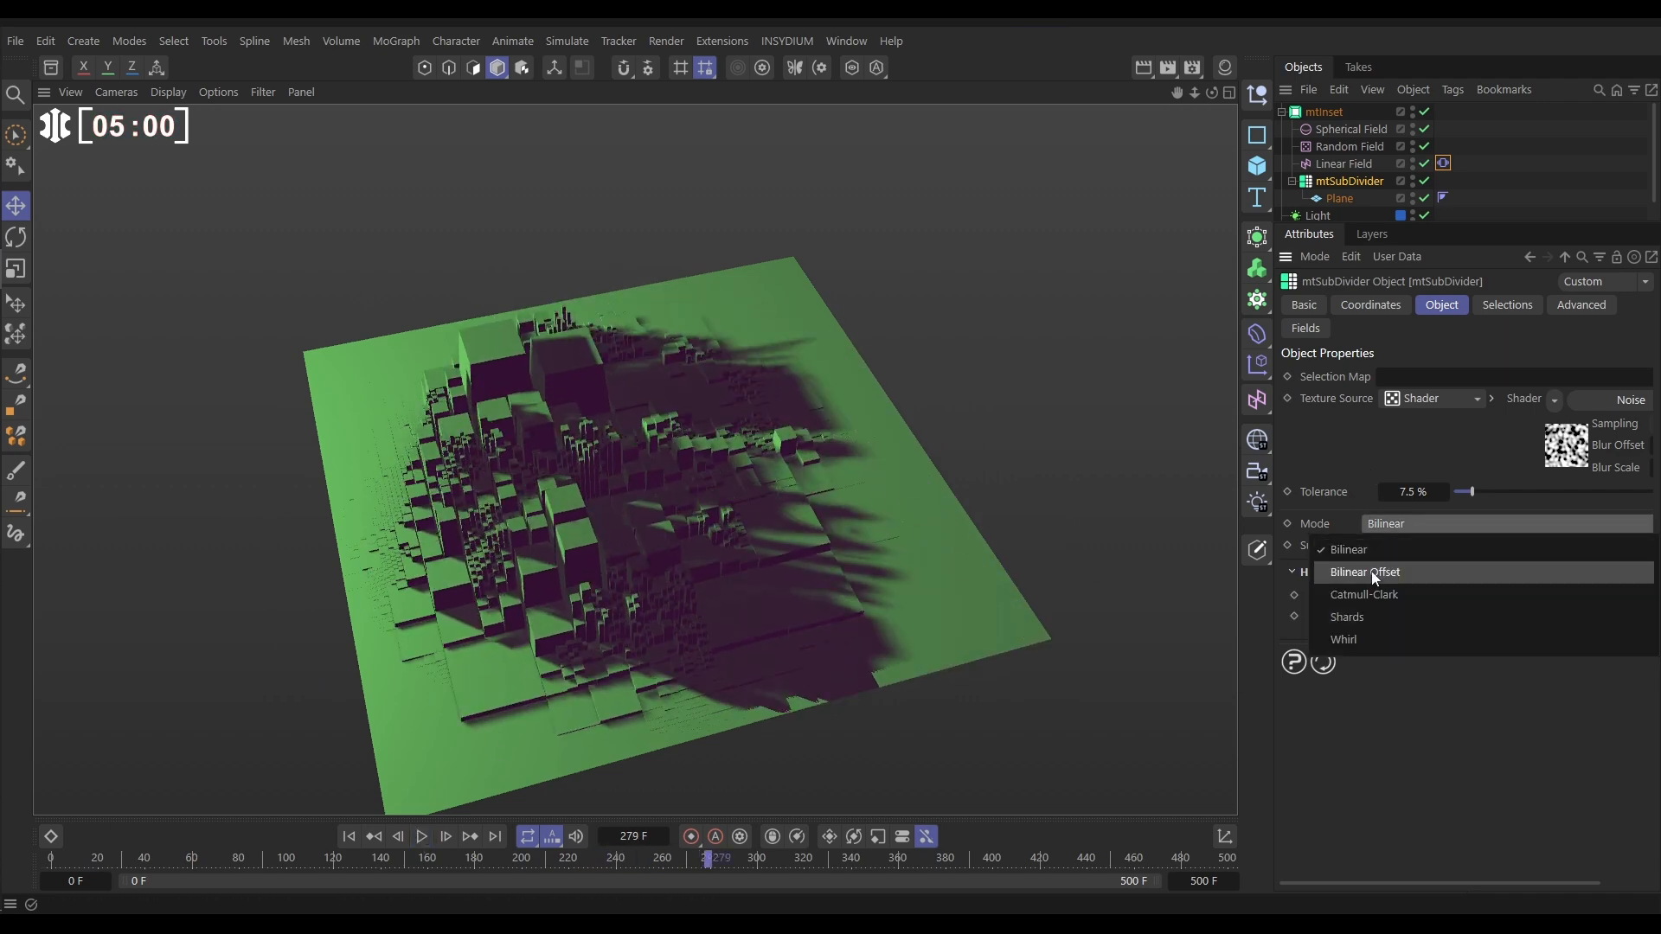
pyautogui.click(1364, 572)
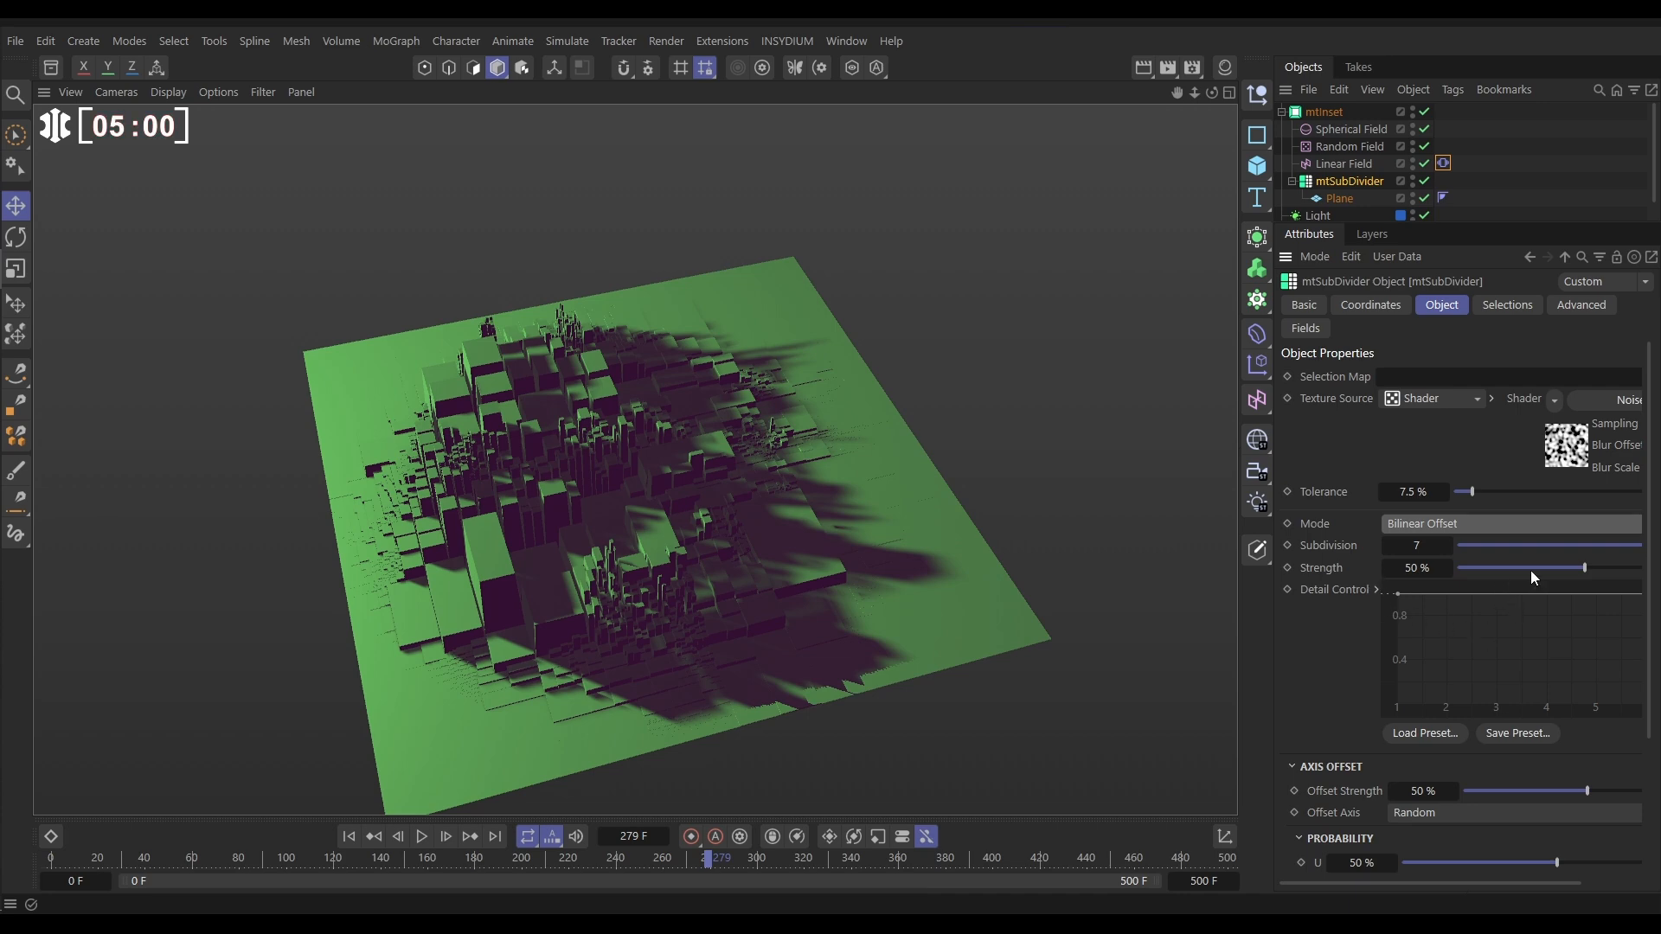
pyautogui.moveTo(1585, 568); pyautogui.dragTo(1599, 567)
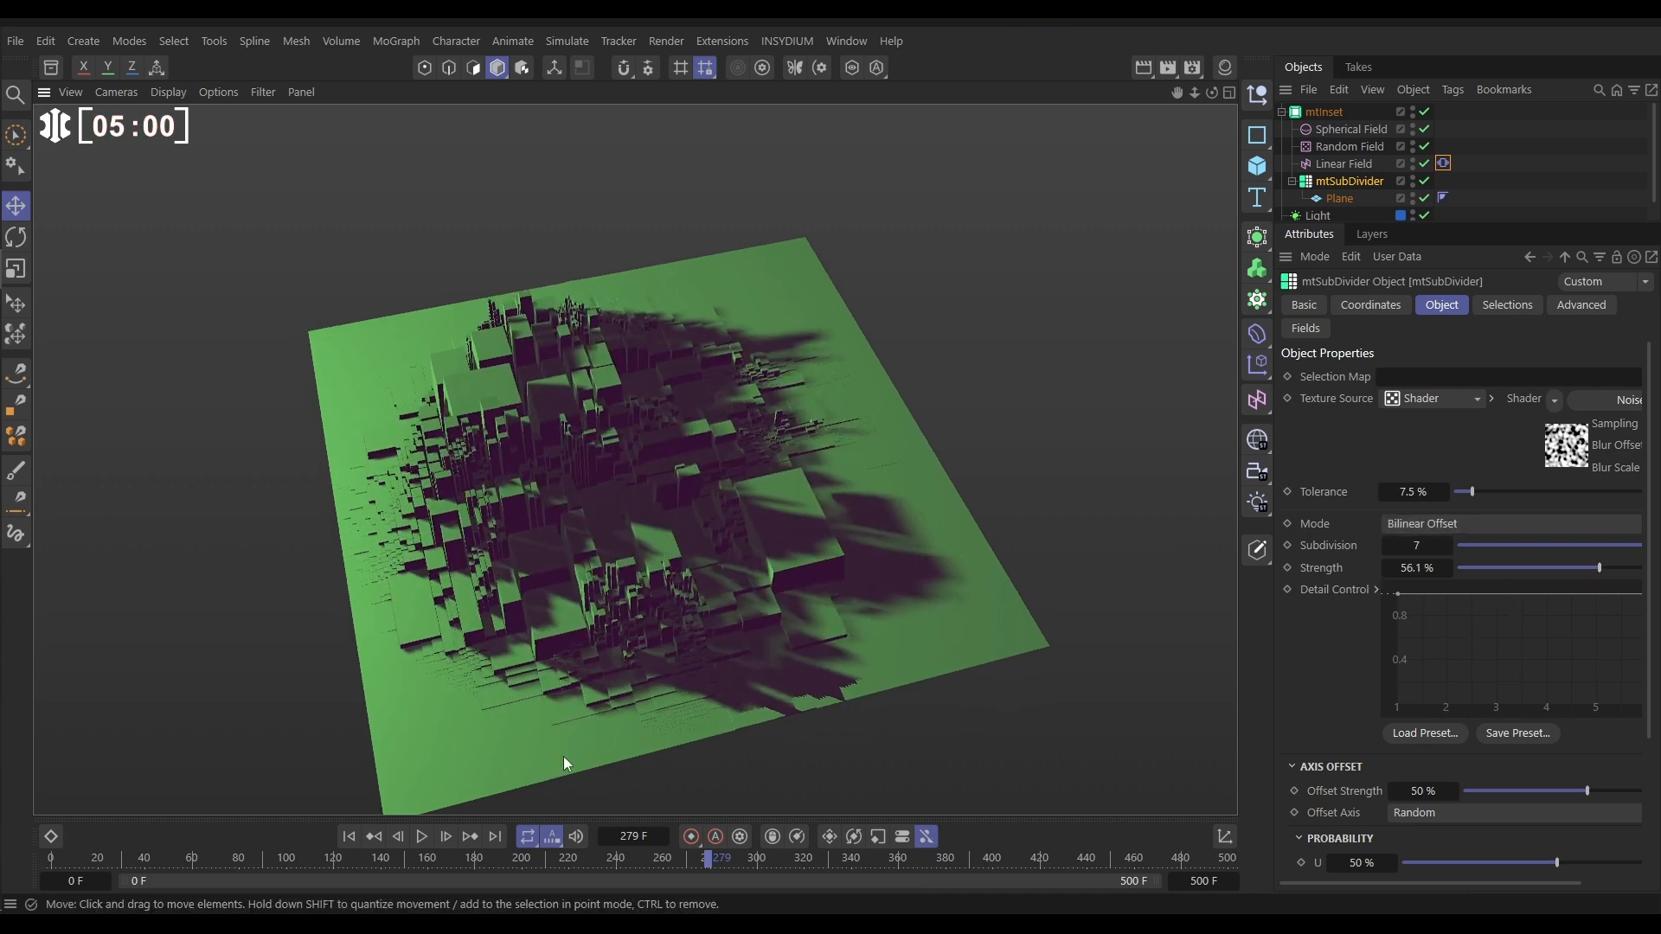
pyautogui.click(420, 835)
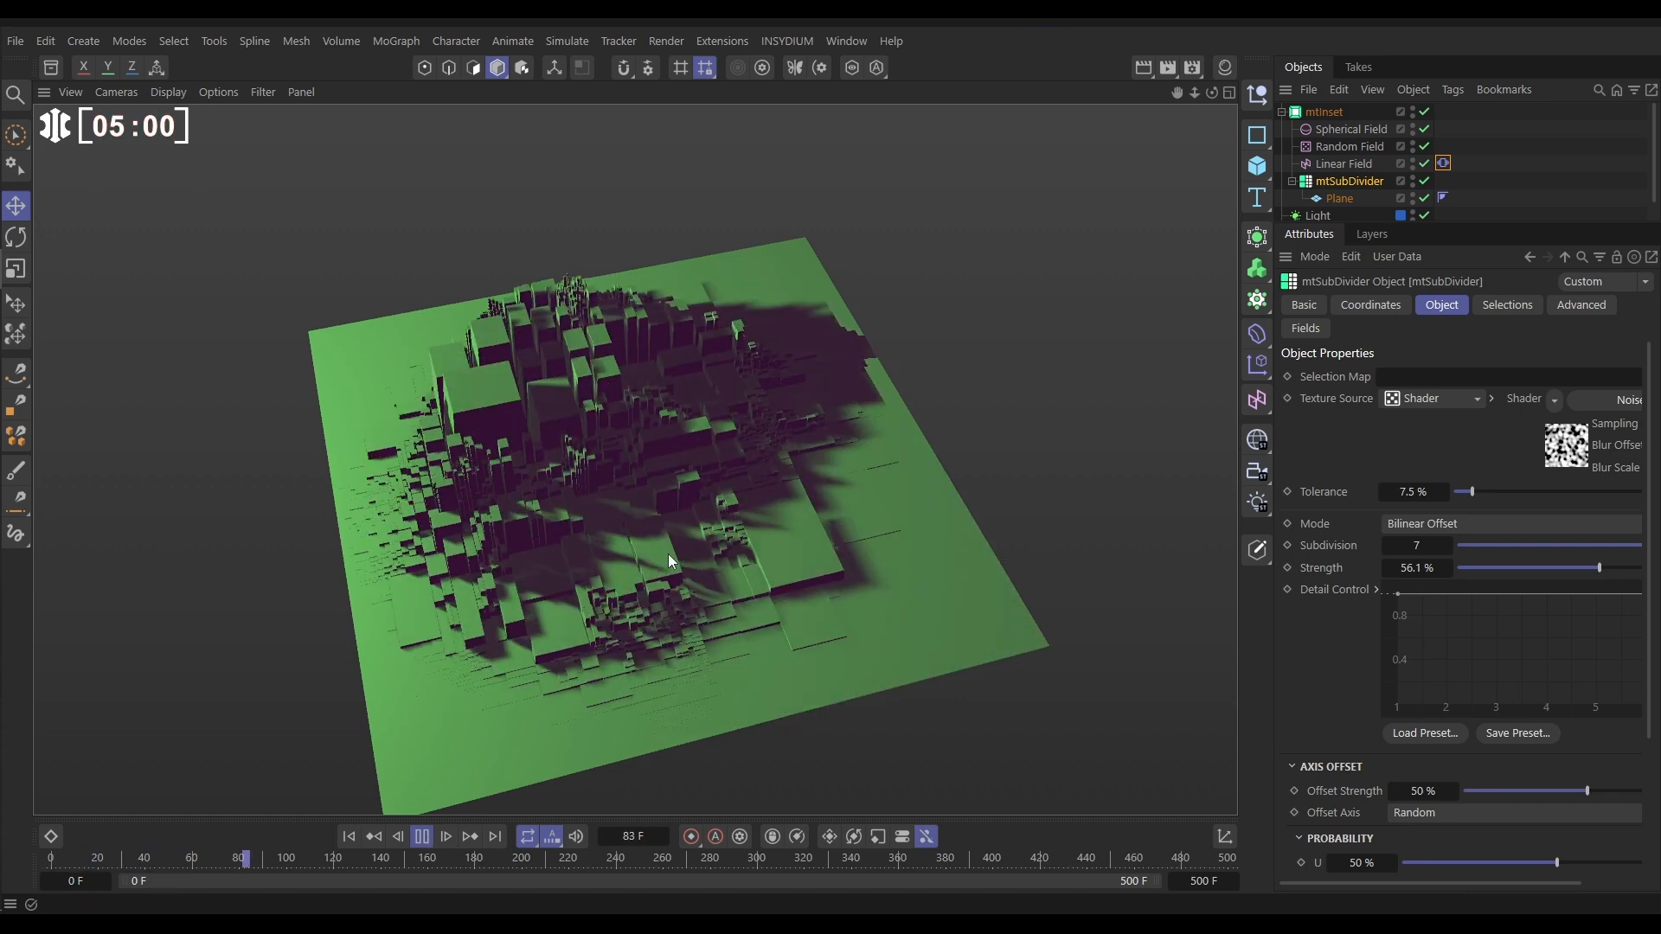
pyautogui.click(421, 836)
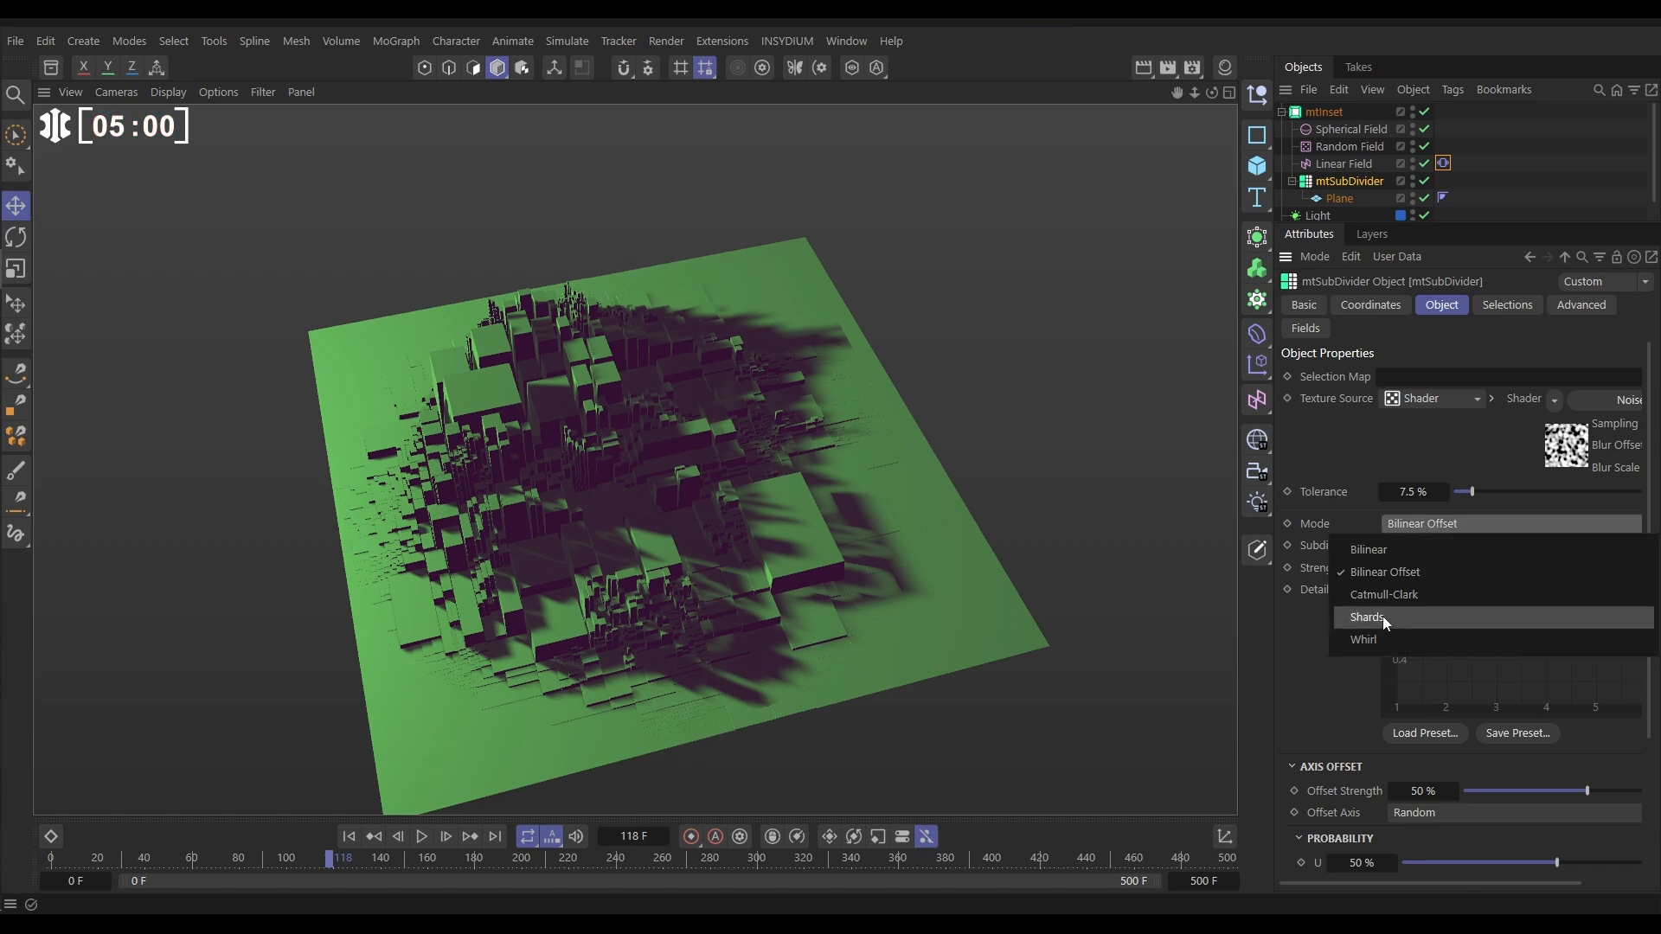
# Switch the subdivider to Shards mode and replay the animation from the start
pyautogui.click(1368, 617)
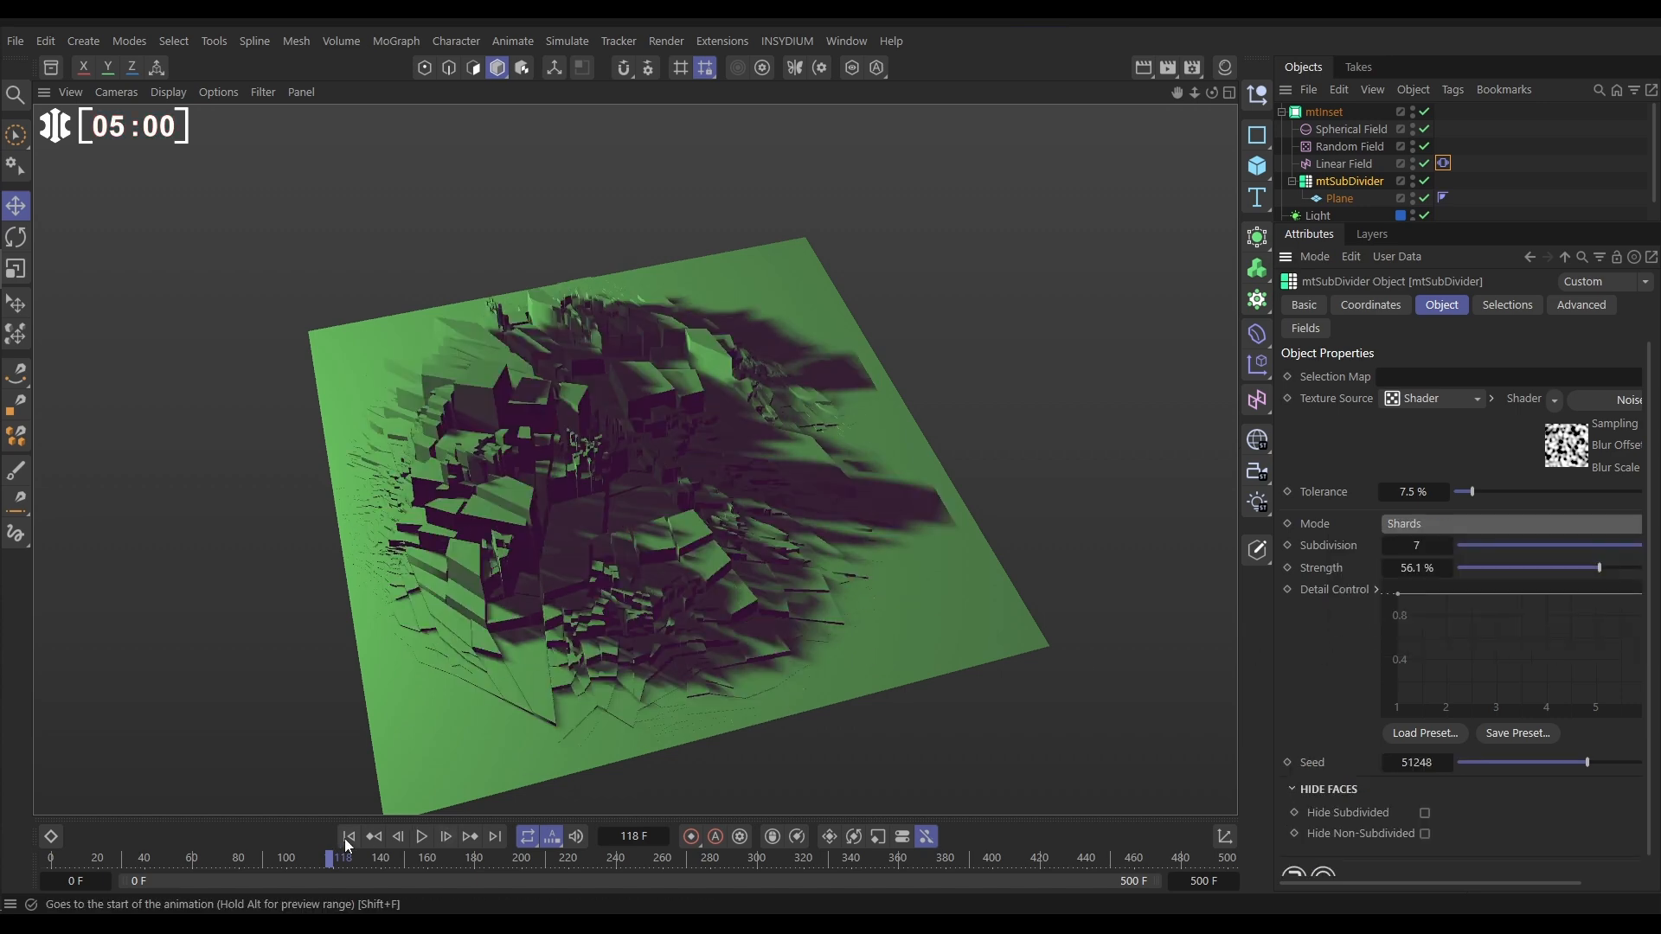
pyautogui.click(421, 836)
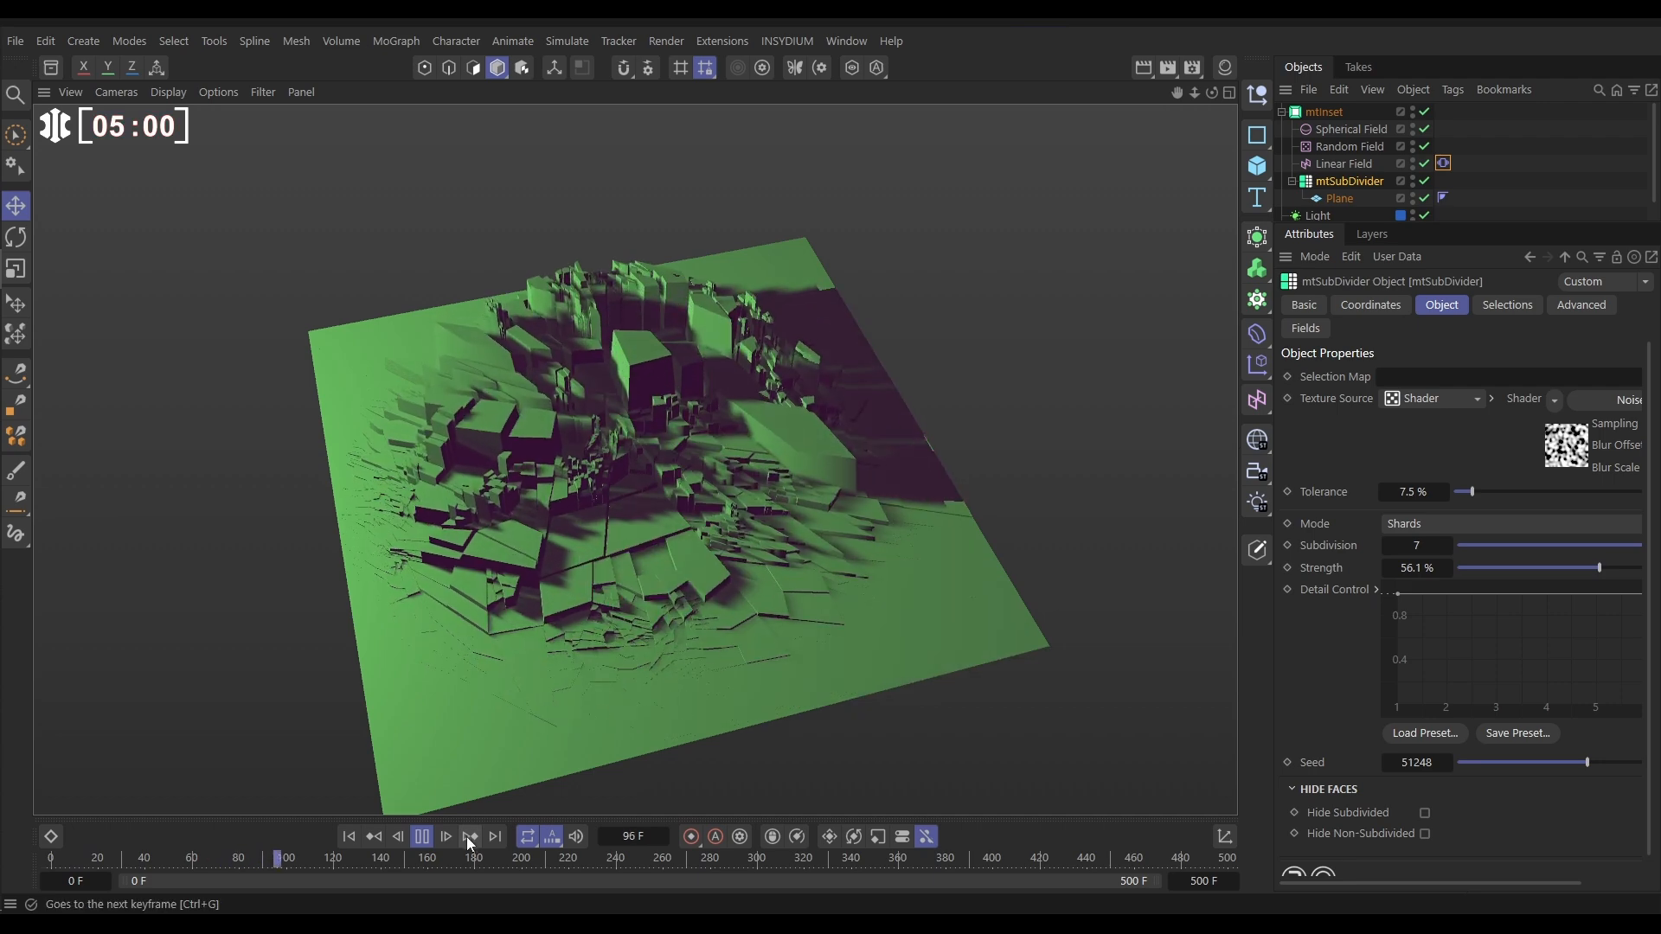
pyautogui.click(420, 837)
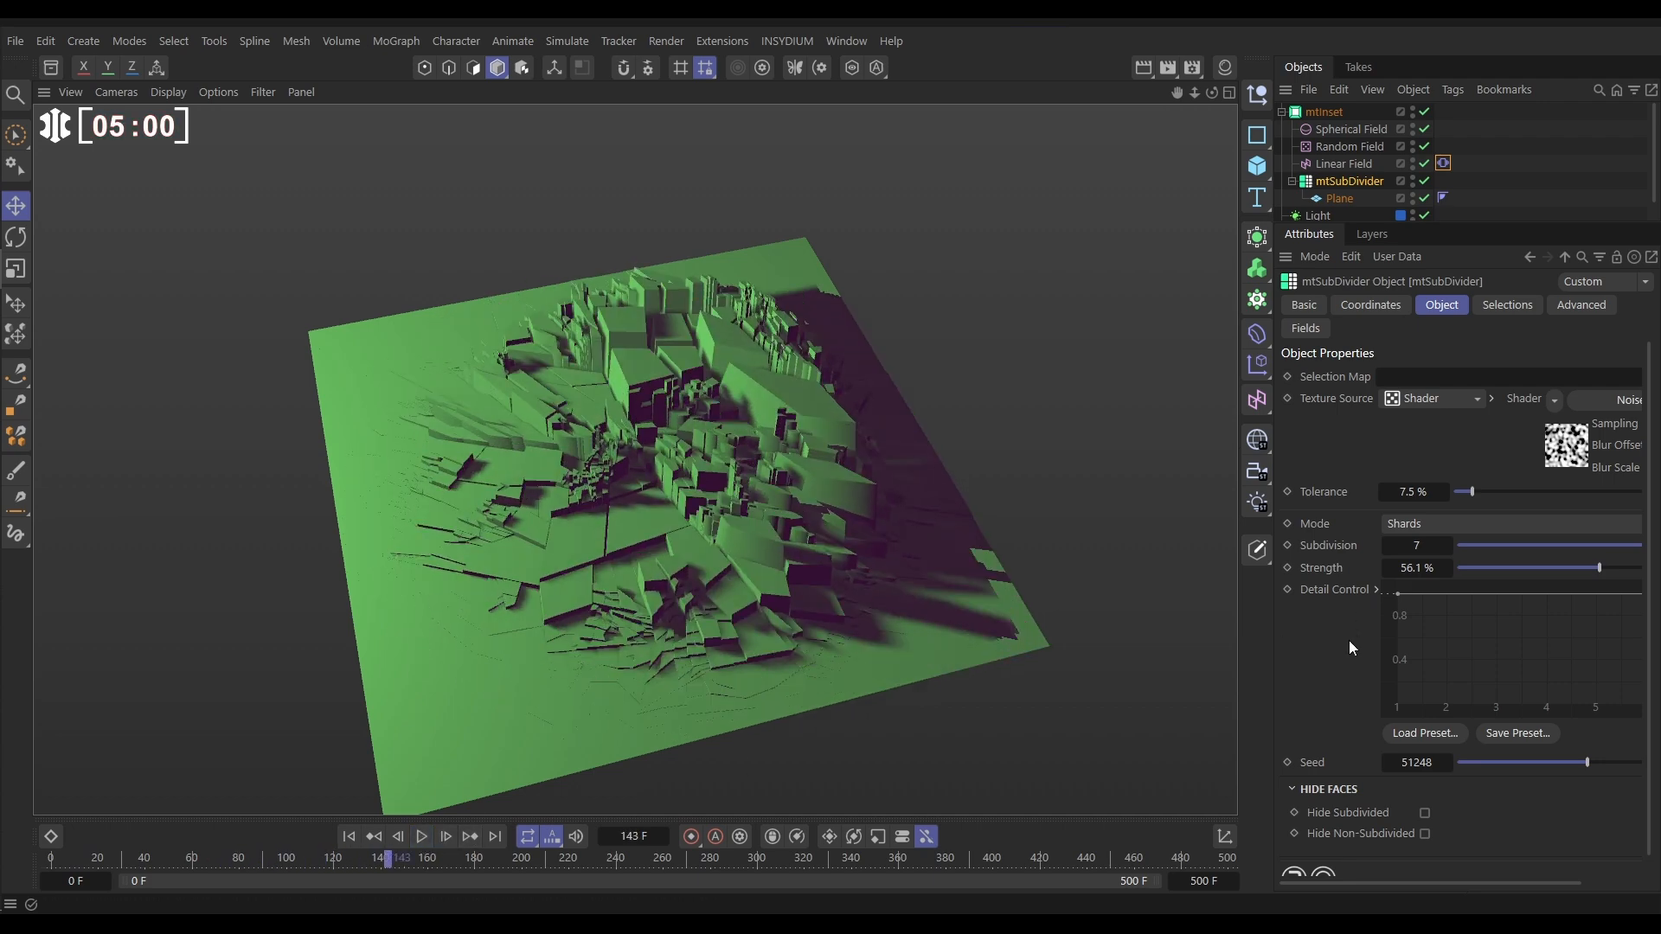
pyautogui.click(1509, 523)
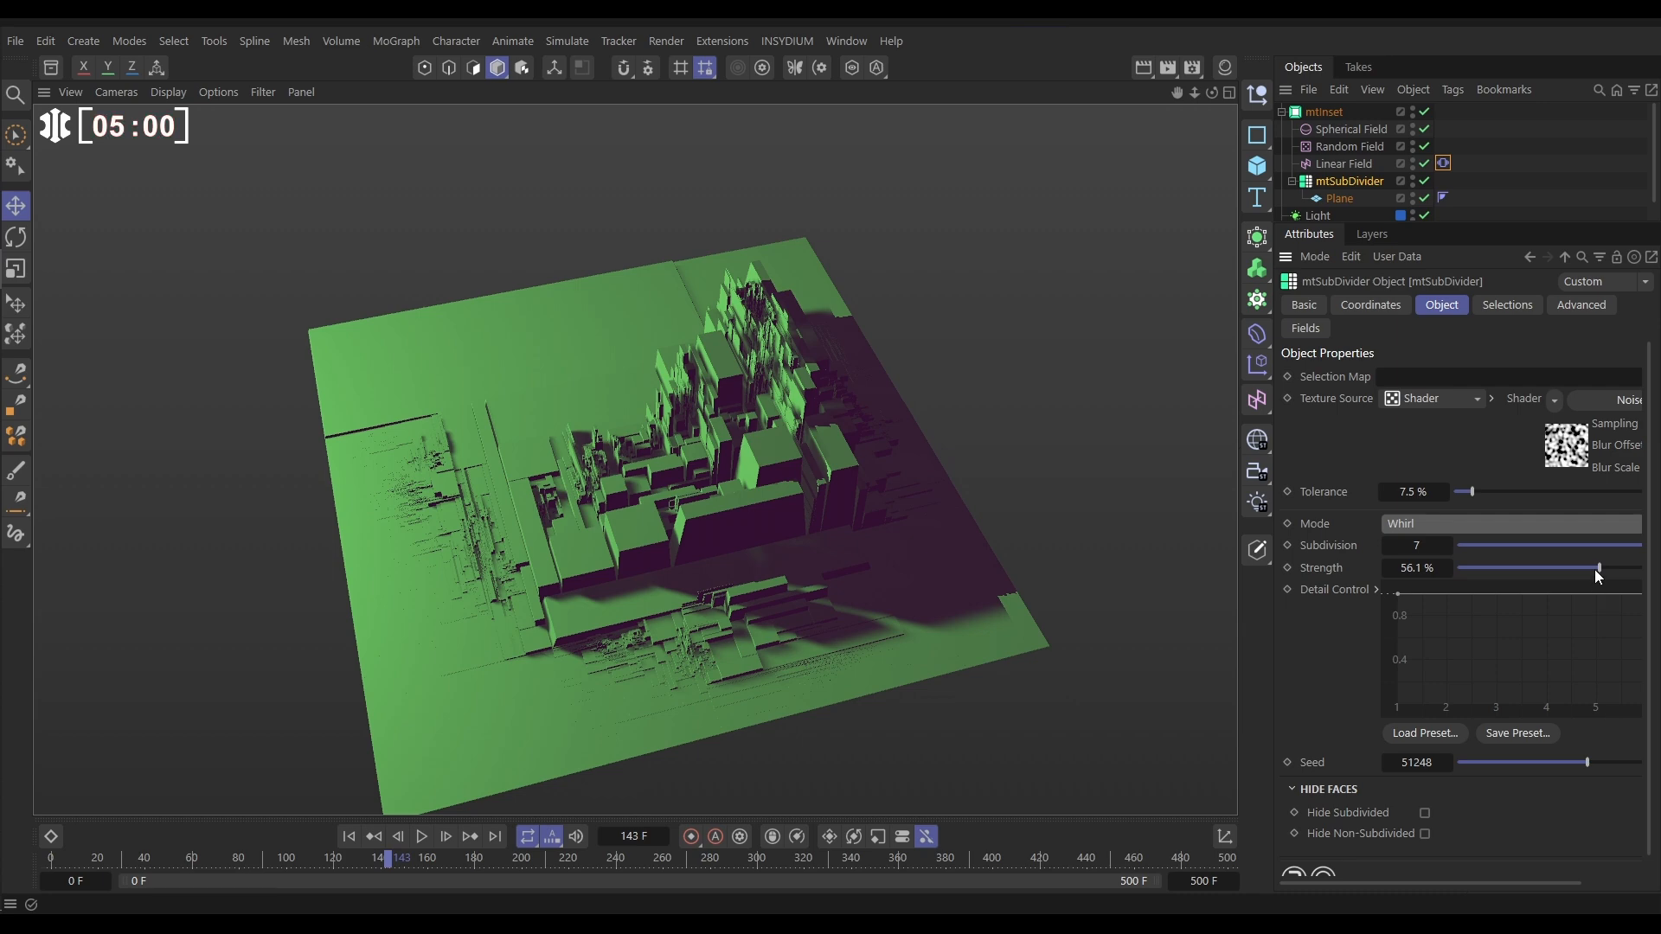
# Try Whirl strength values down to about 25%, settle near 37.5%, and preview from the start
pyautogui.moveTo(1599, 568); pyautogui.dragTo(1592, 568)
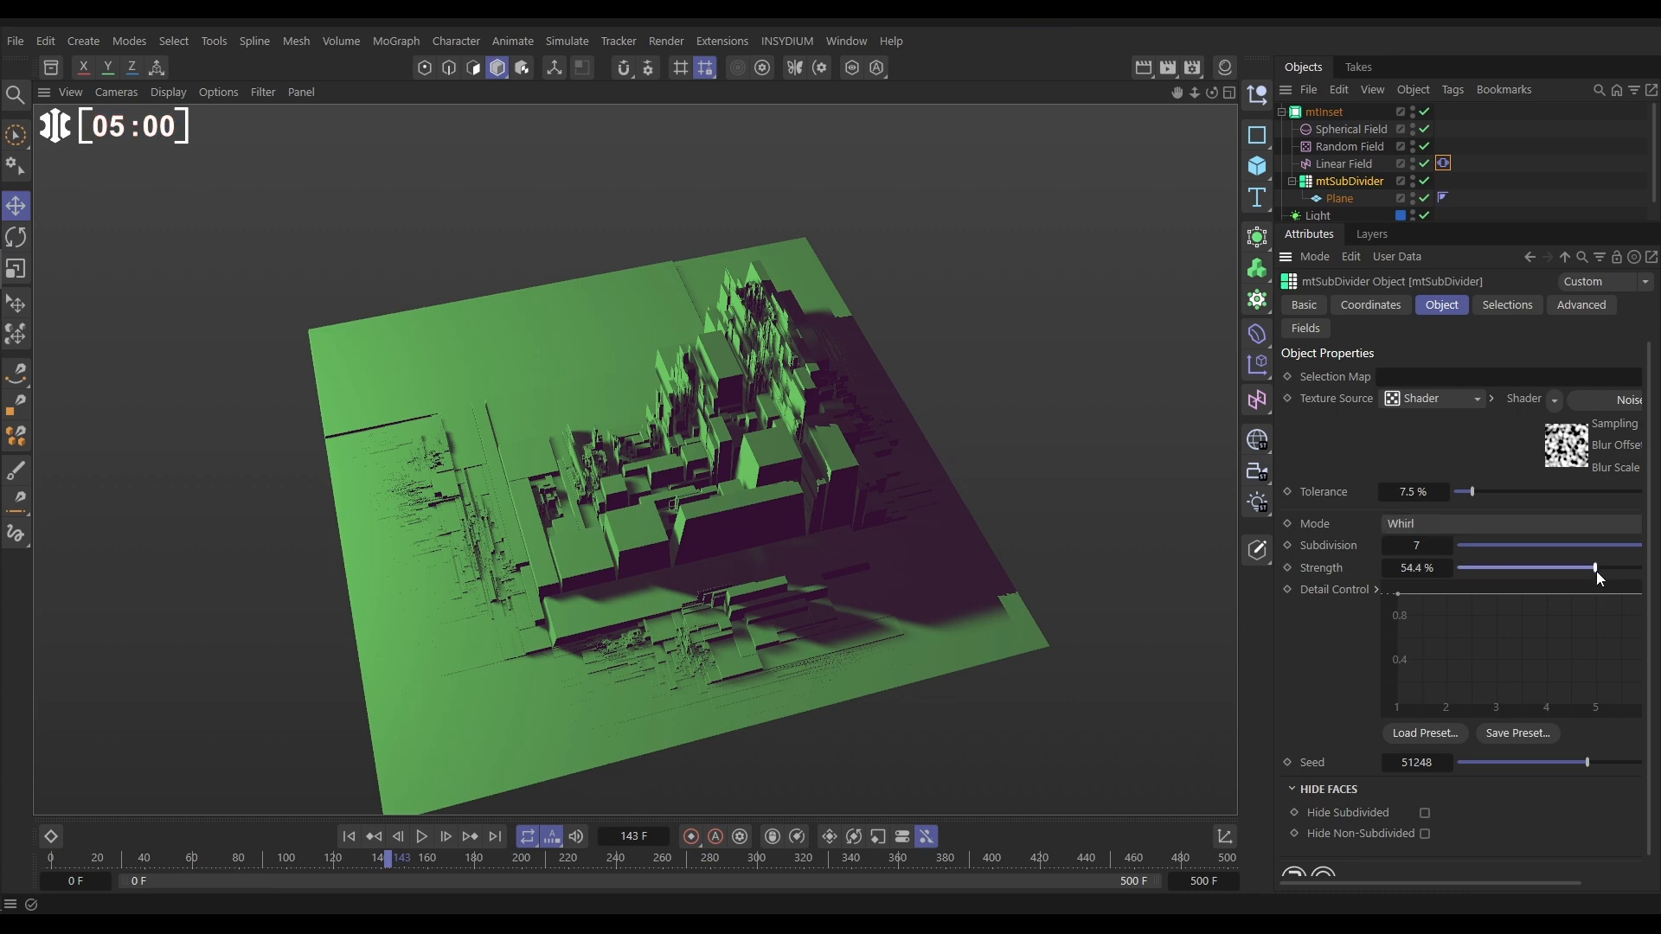
pyautogui.moveTo(1594, 567); pyautogui.dragTo(1523, 568)
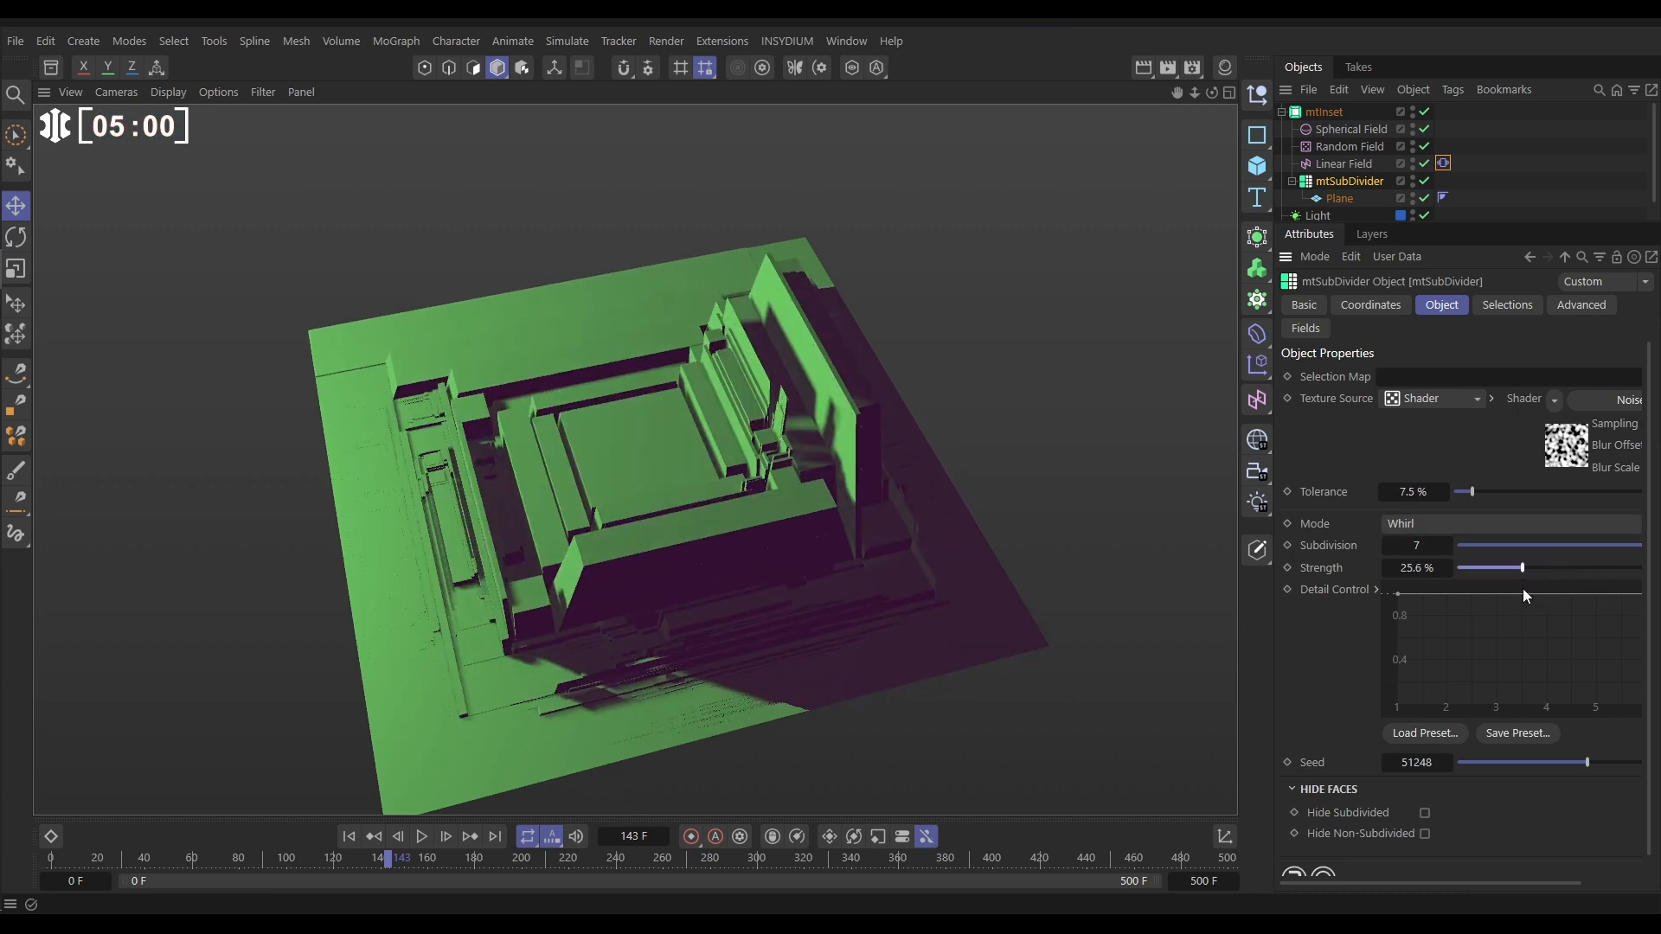
pyautogui.moveTo(1523, 566); pyautogui.dragTo(1550, 567)
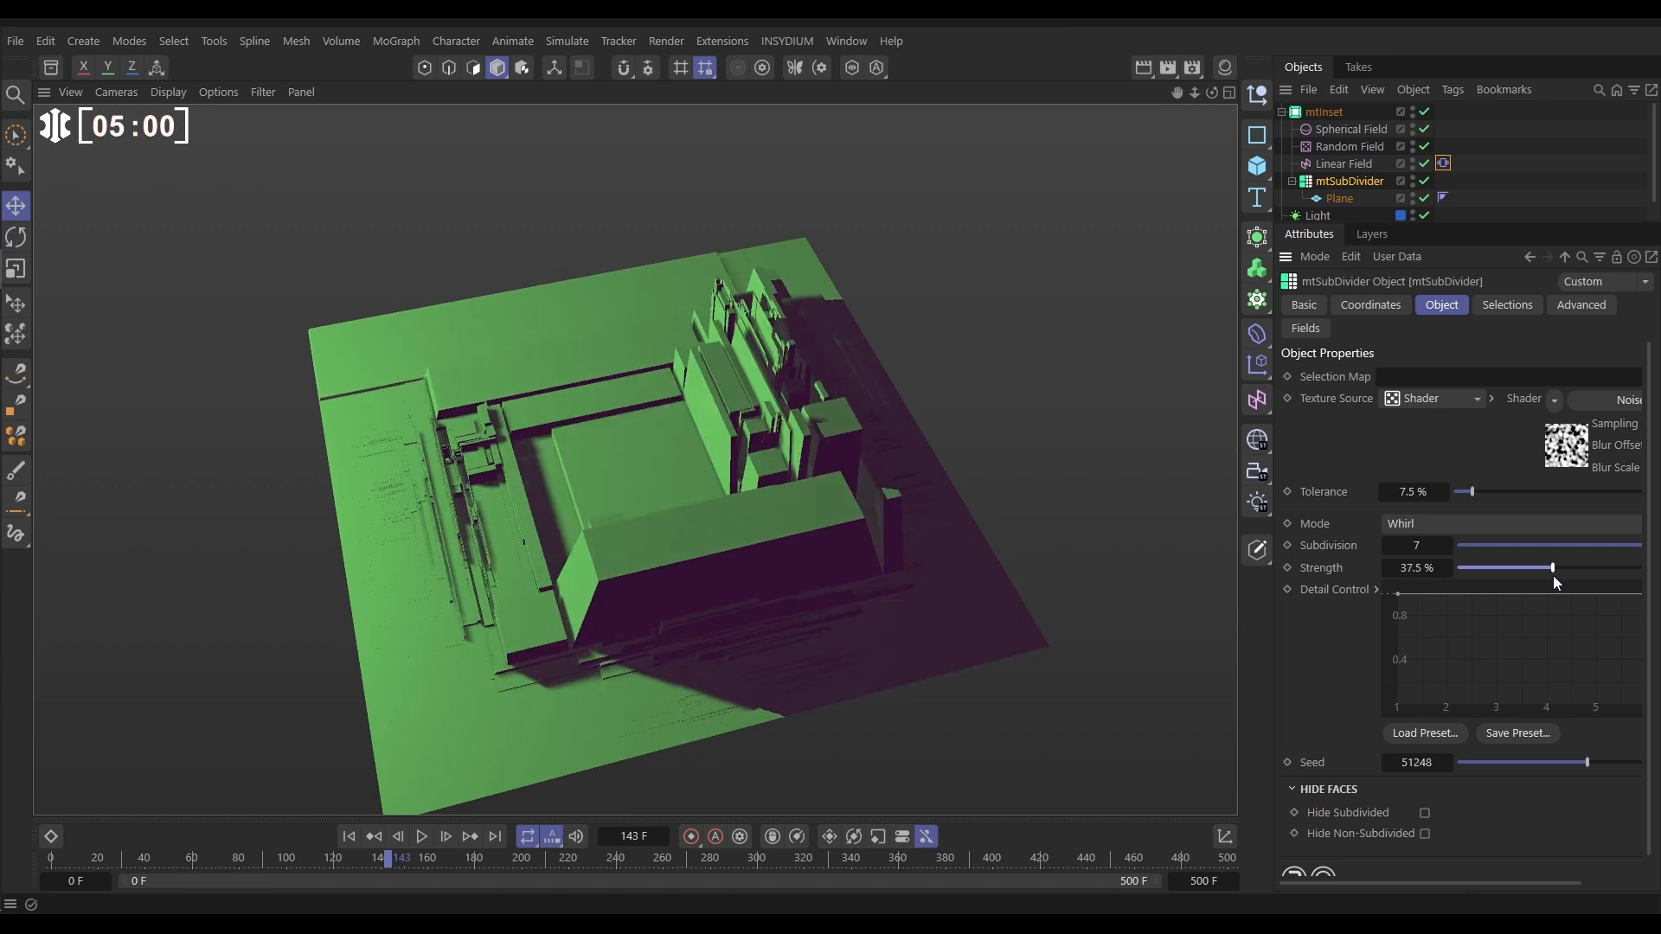
pyautogui.click(348, 837)
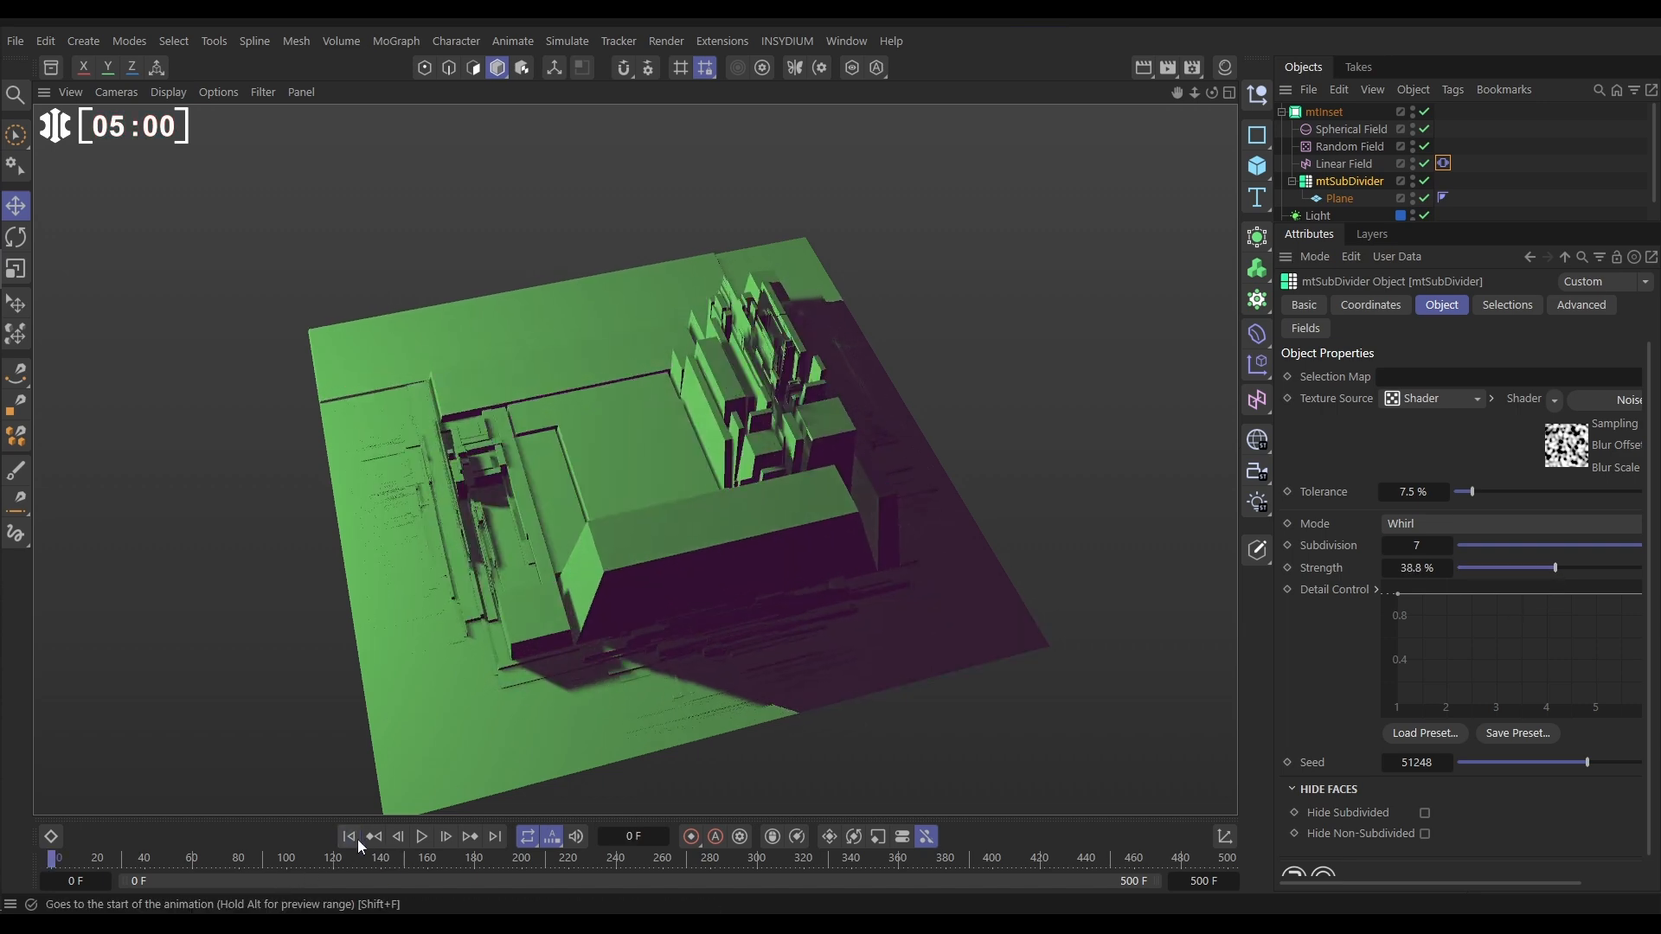
pyautogui.click(421, 836)
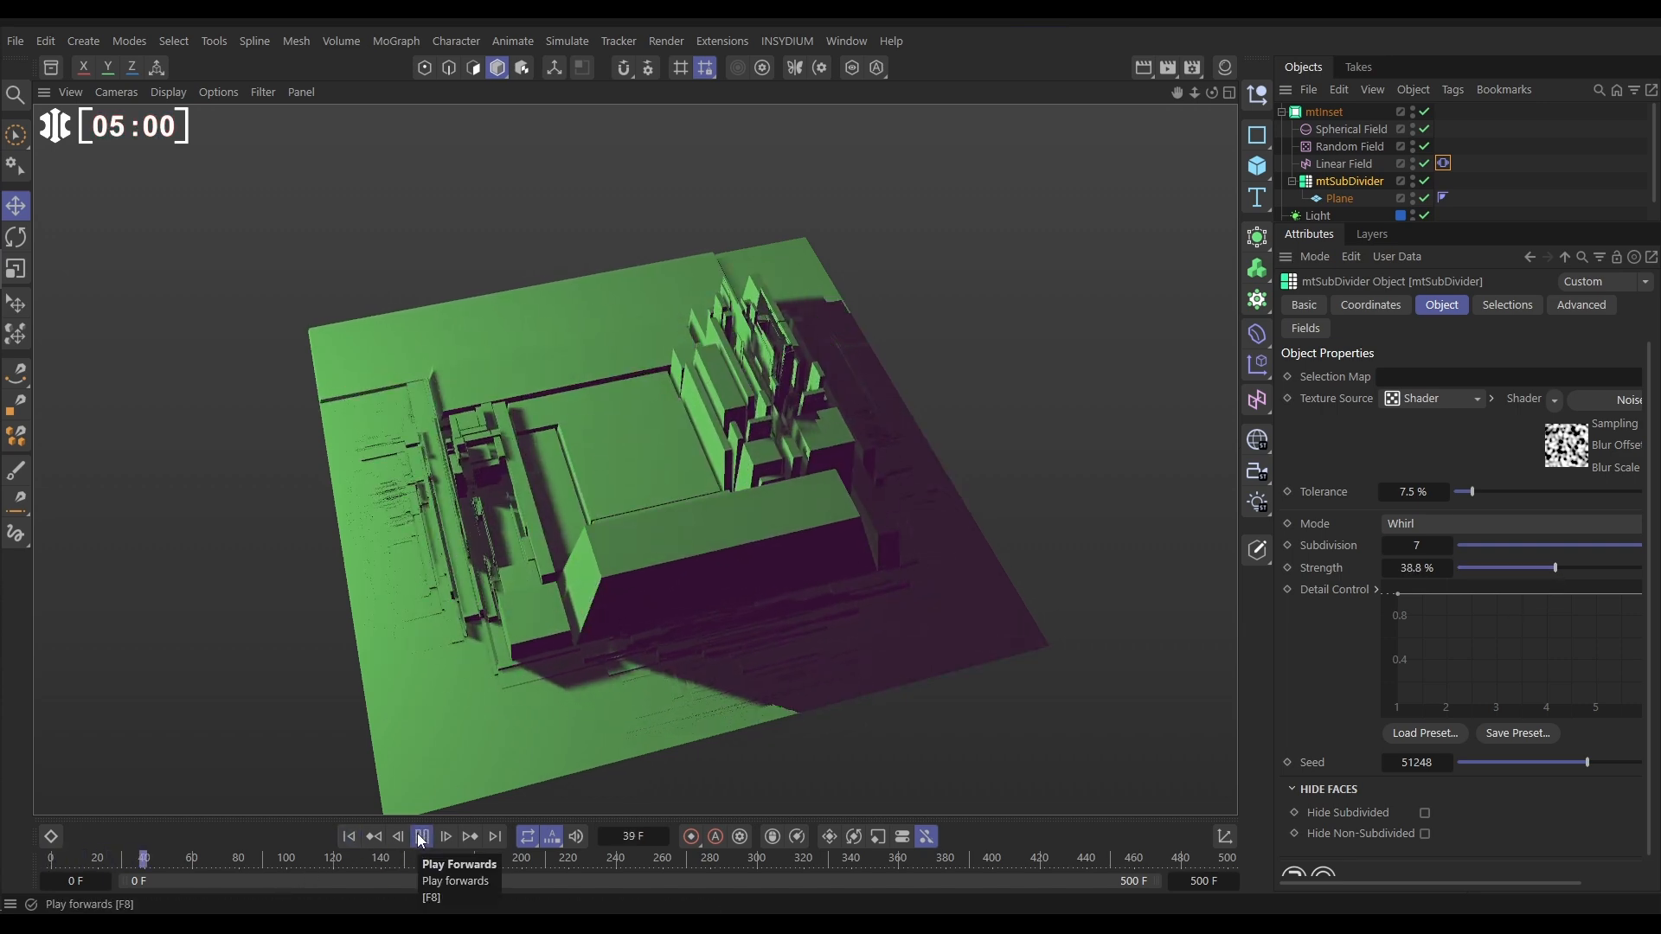
pyautogui.click(420, 836)
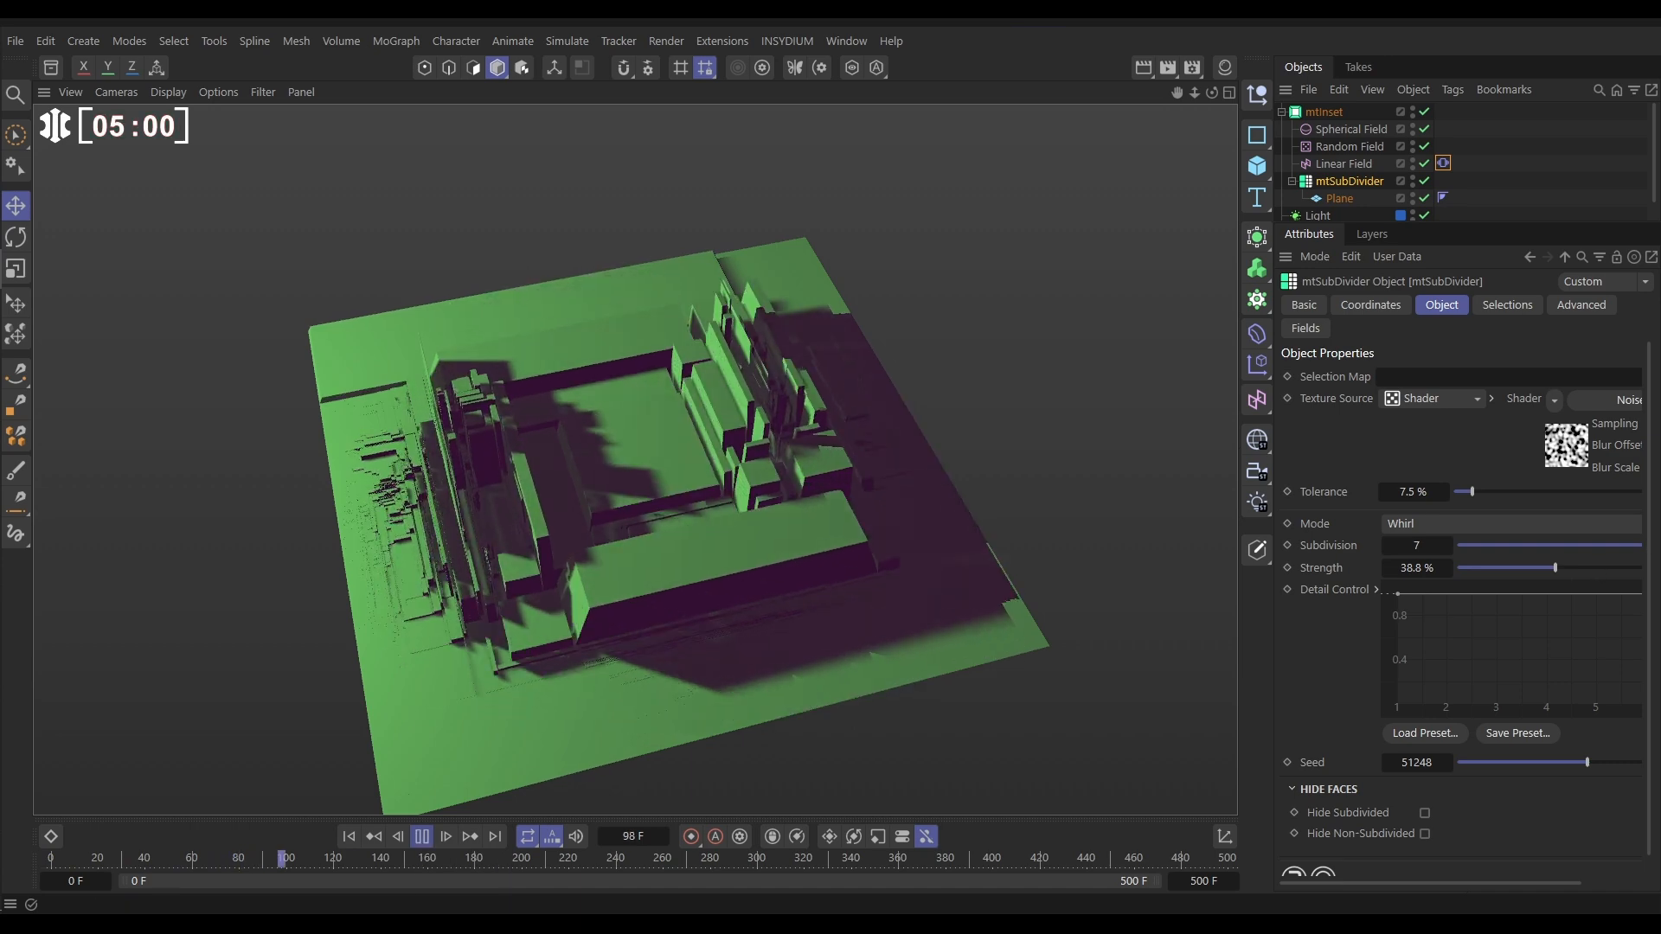
# Raise the Whirl strength to 63.6% and play the animation through
pyautogui.moveTo(1553, 567); pyautogui.dragTo(1618, 567)
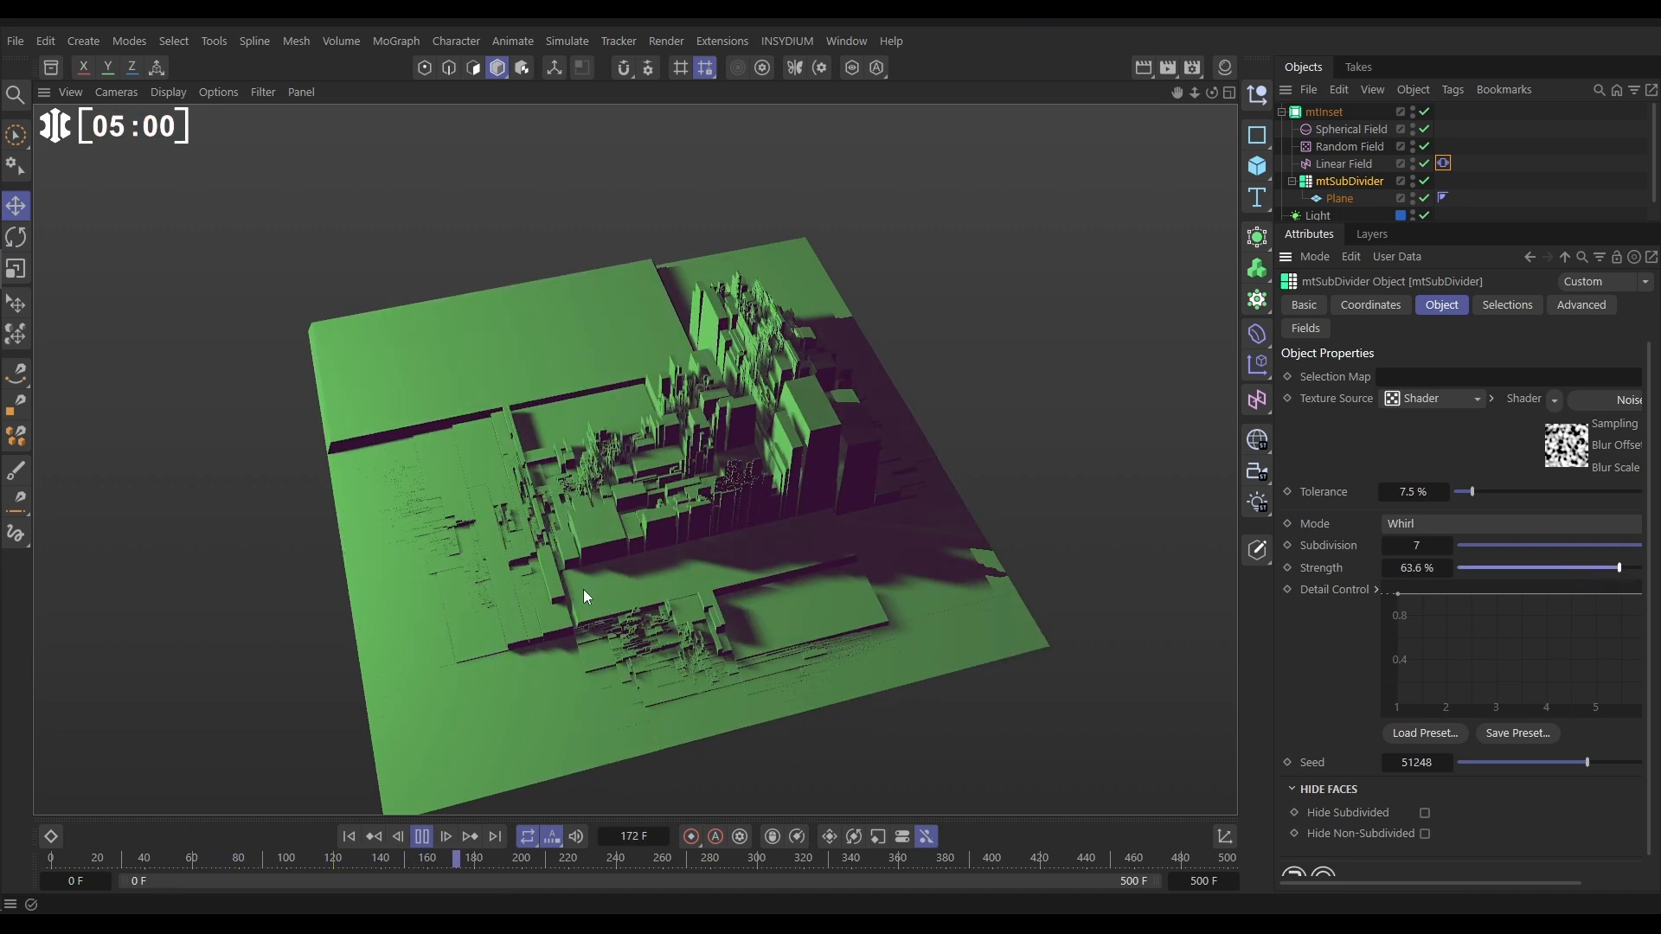
pyautogui.click(421, 836)
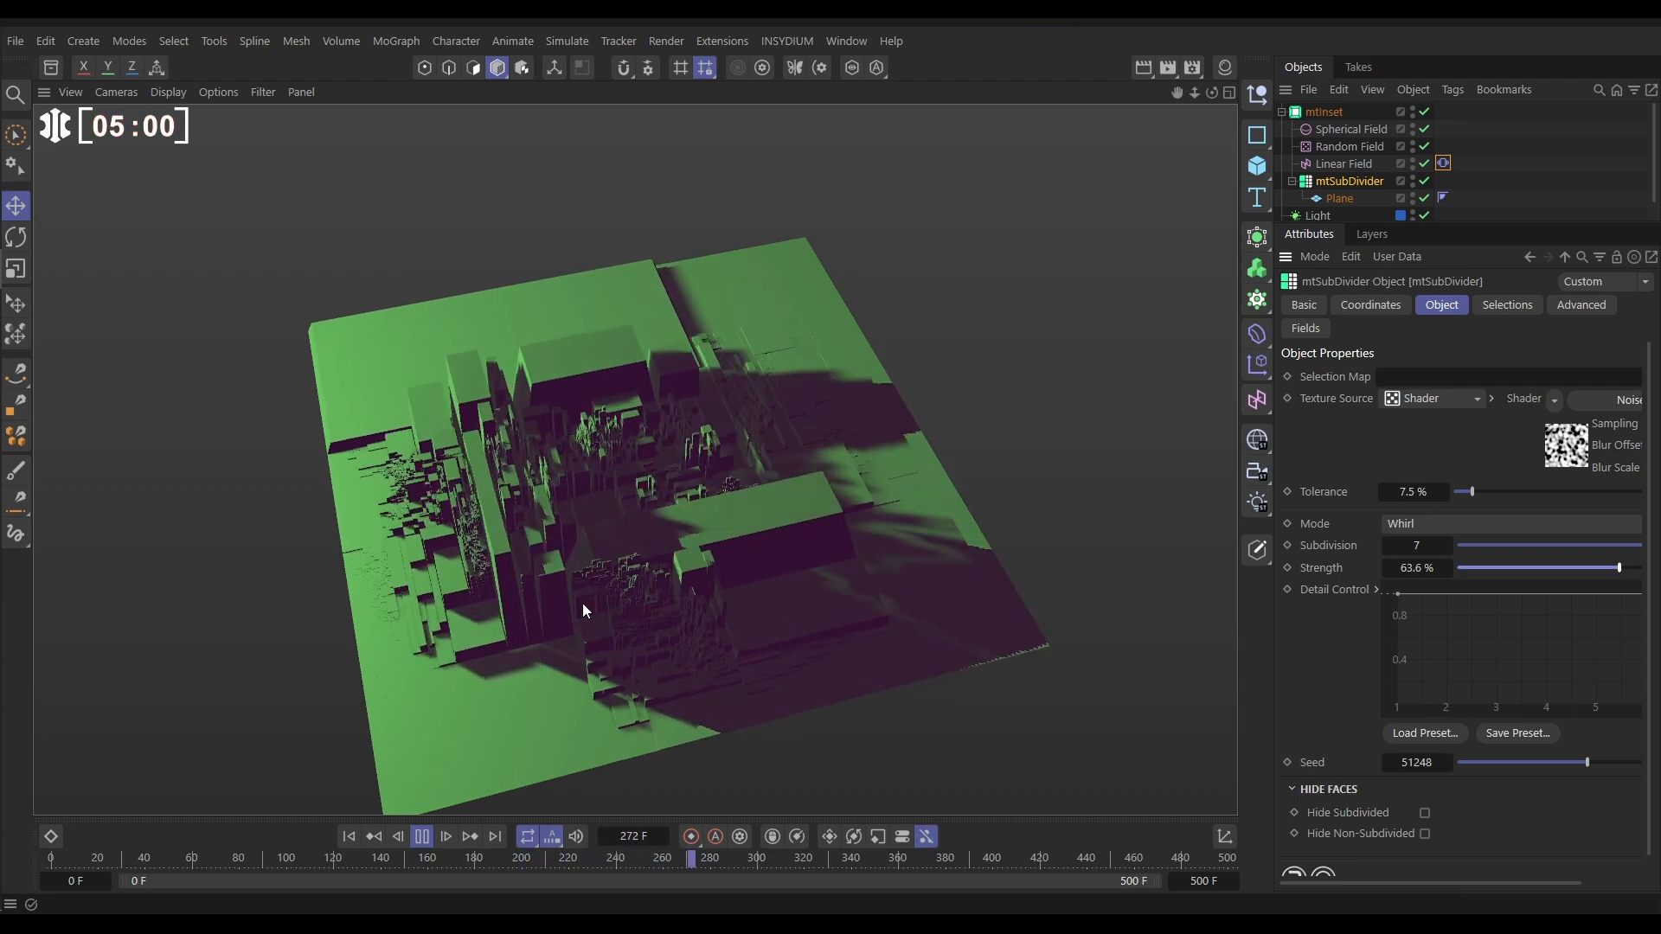
pyautogui.click(445, 837)
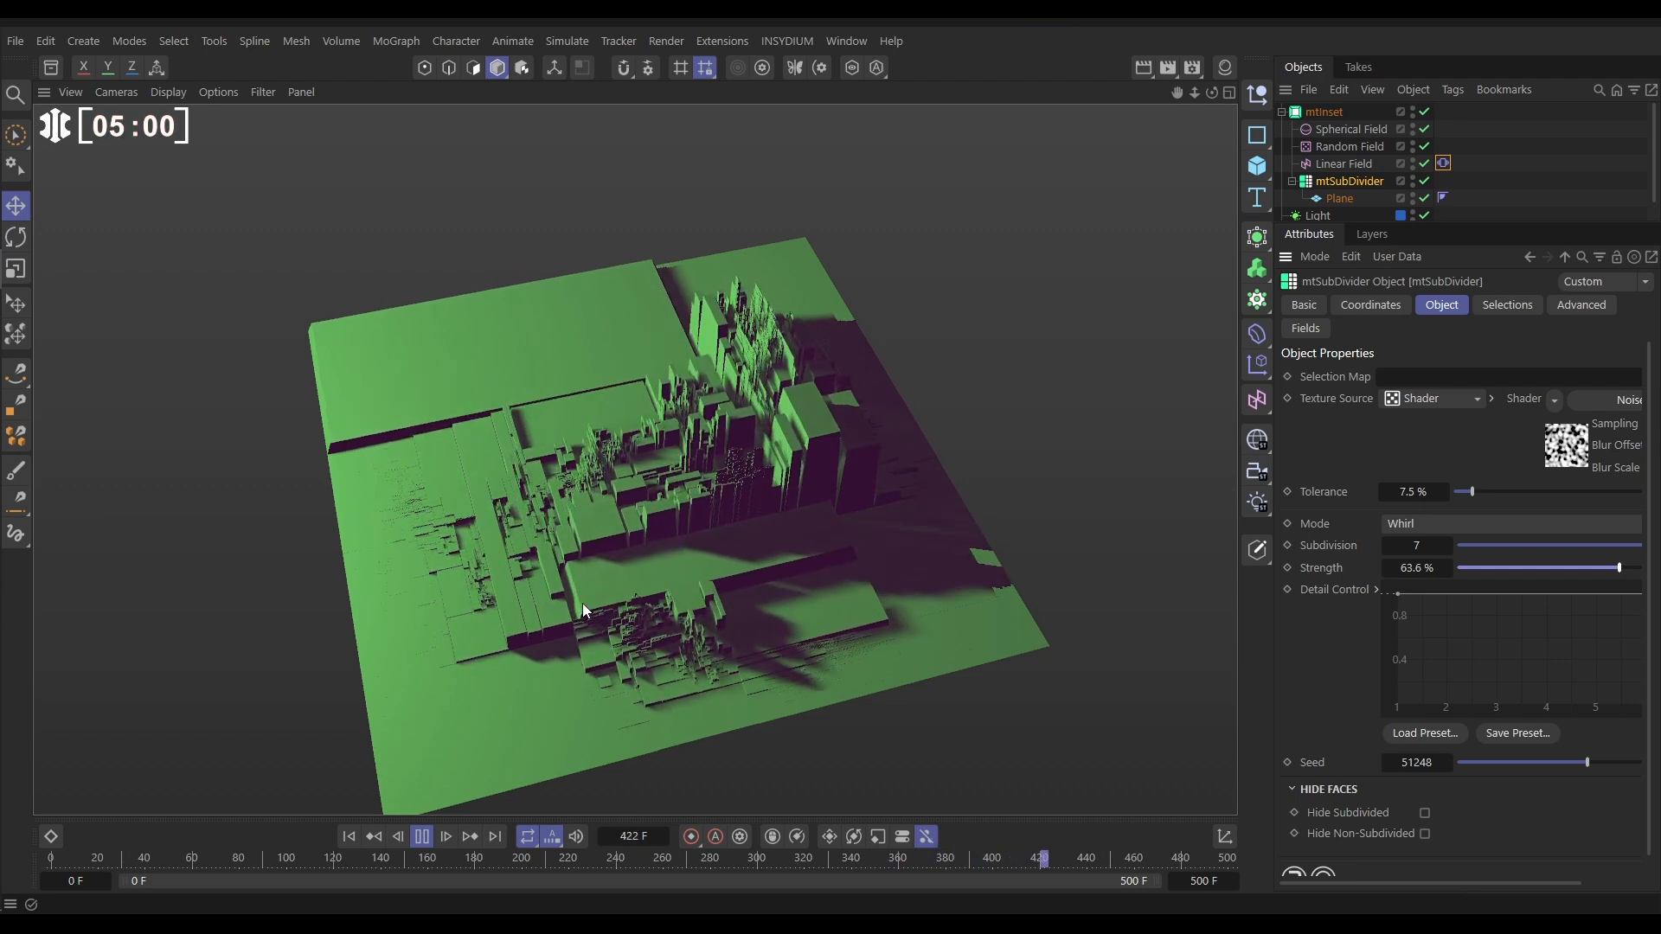
pyautogui.click(421, 836)
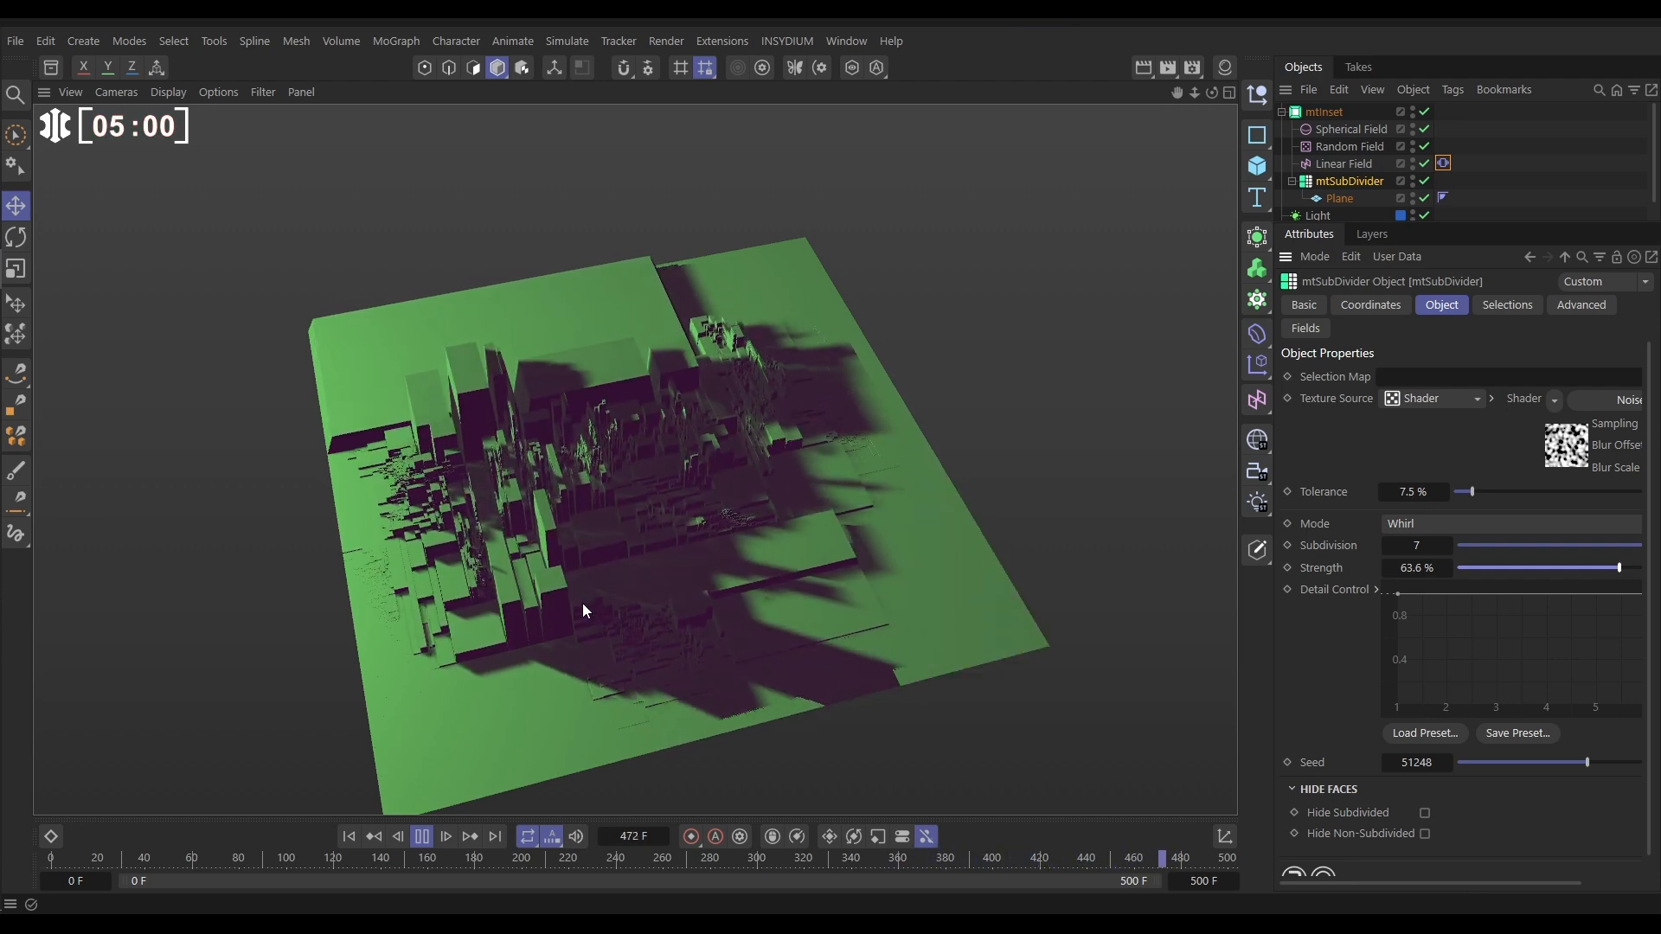